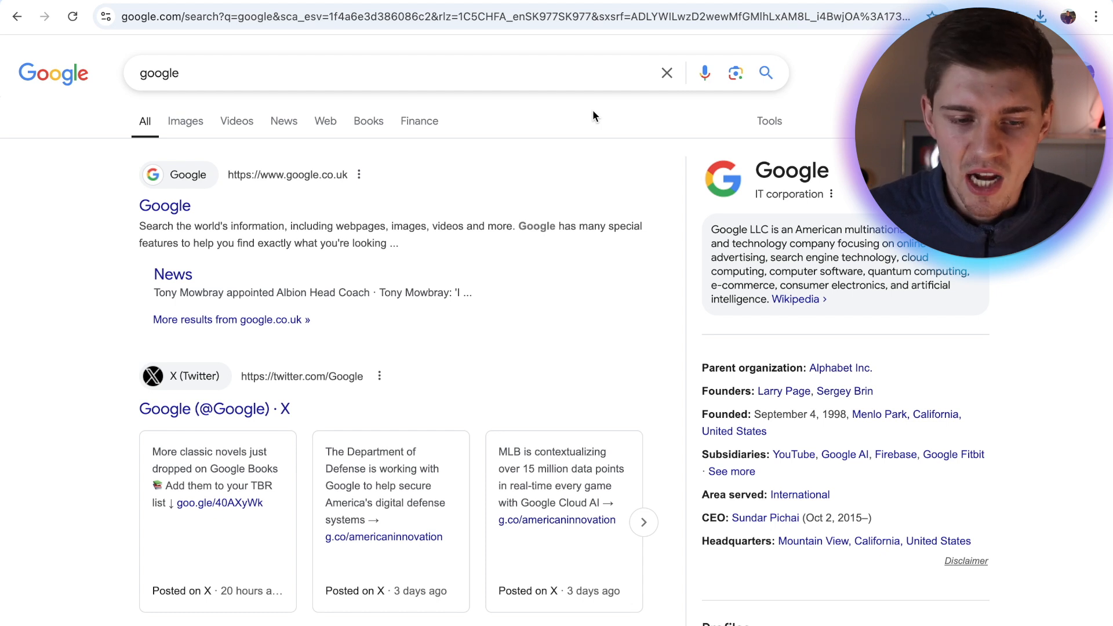
pyautogui.moveTo(407, 69)
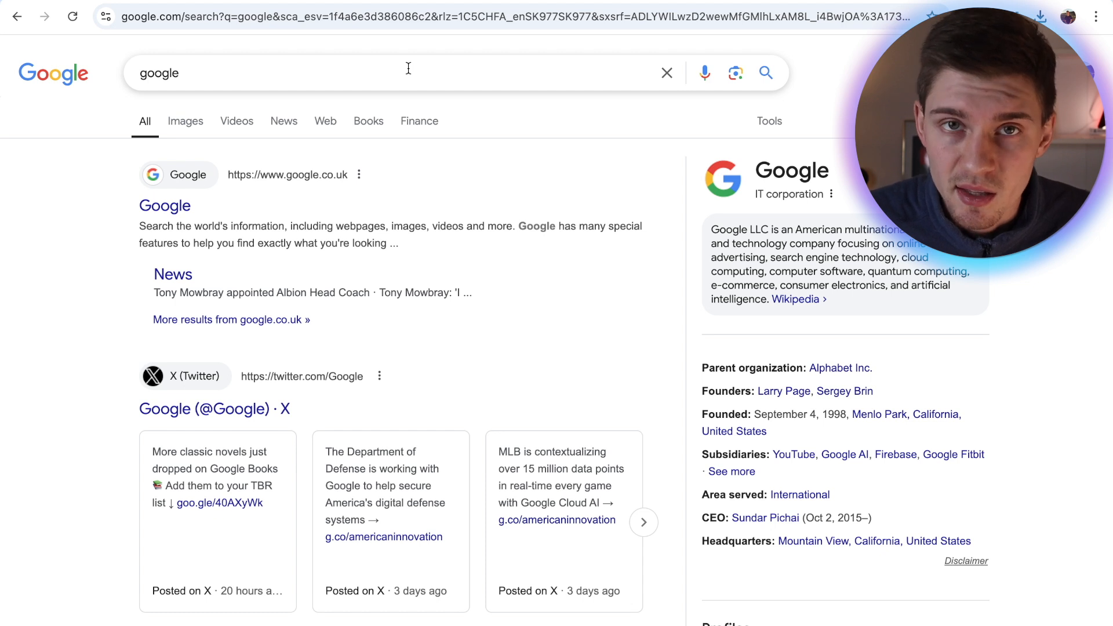
pyautogui.write('site:instagram "dentist" "@gmail.com"')
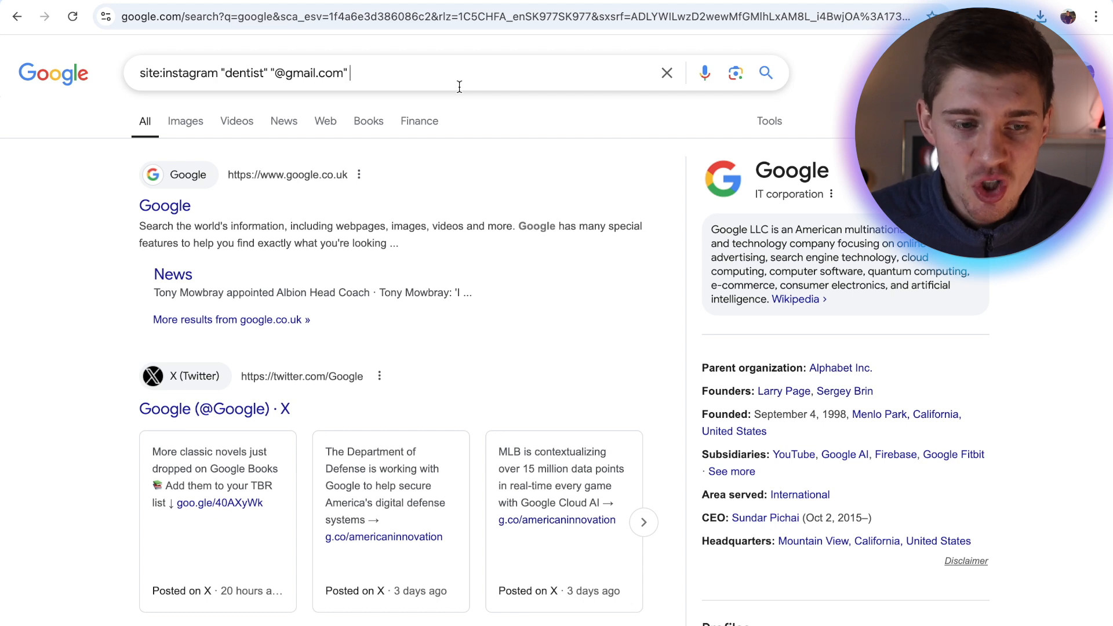
pyautogui.write('OR "')
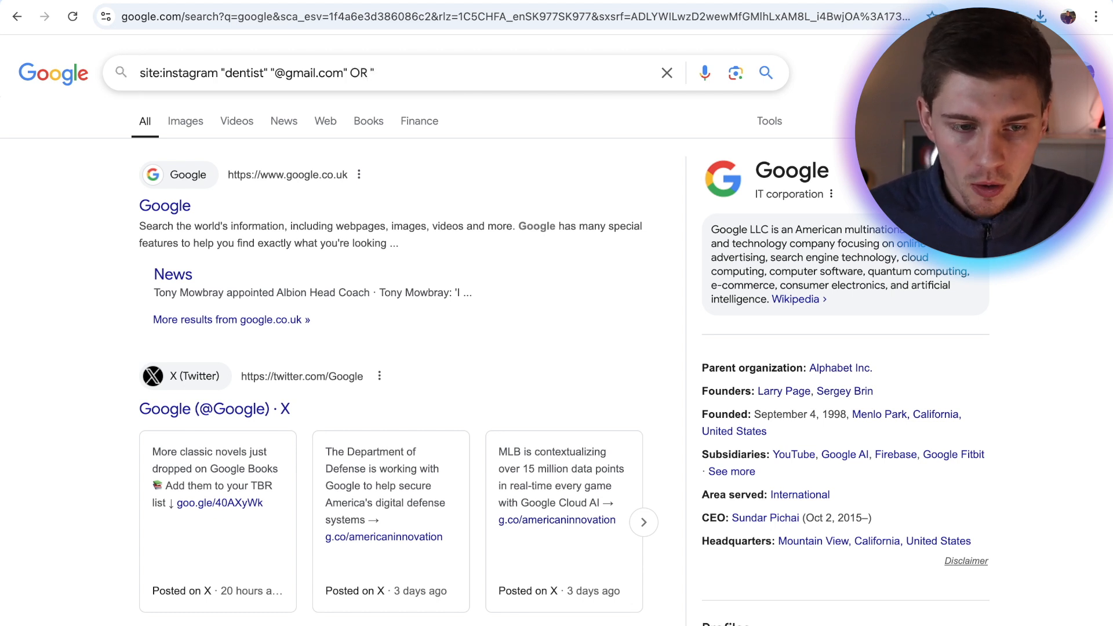
pyautogui.write('"@yahoo.com"')
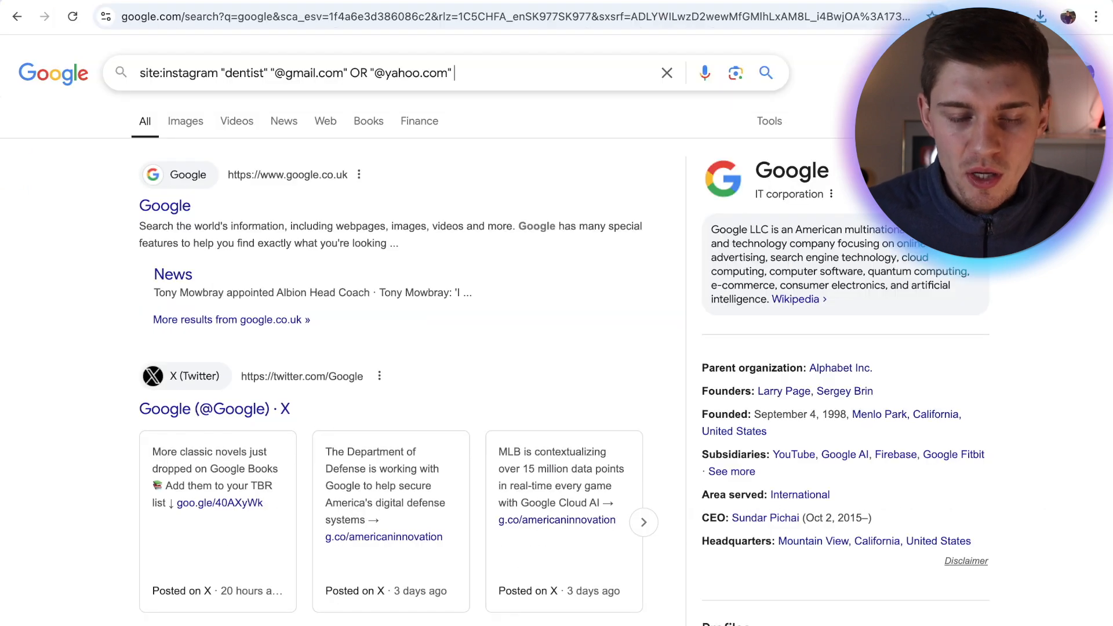
pyautogui.write('OR @')
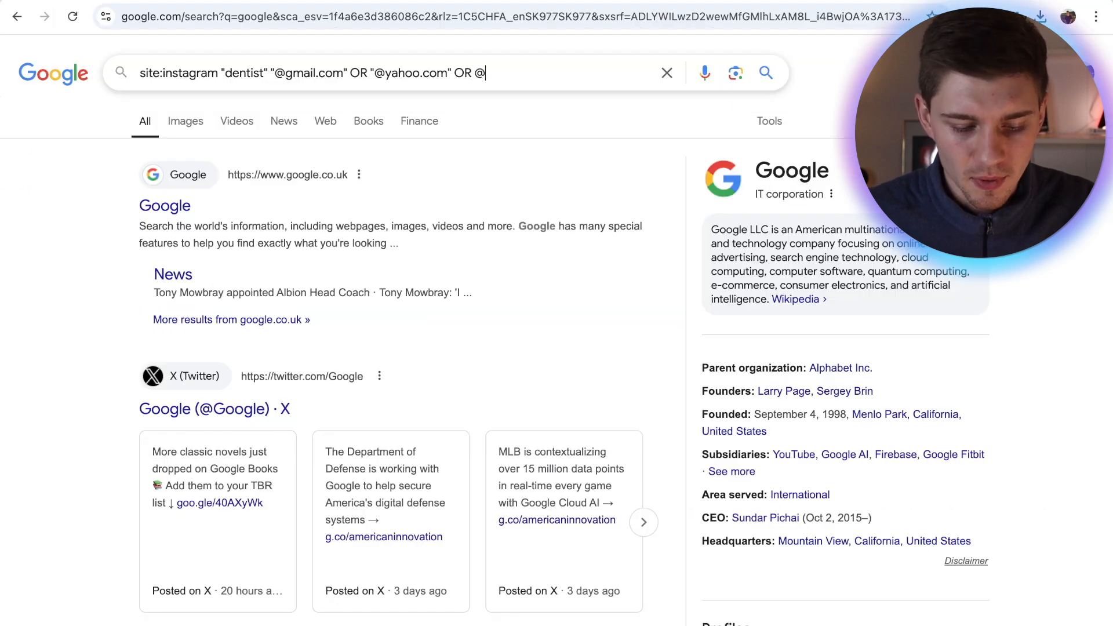
pyautogui.write('hotmail.com"')
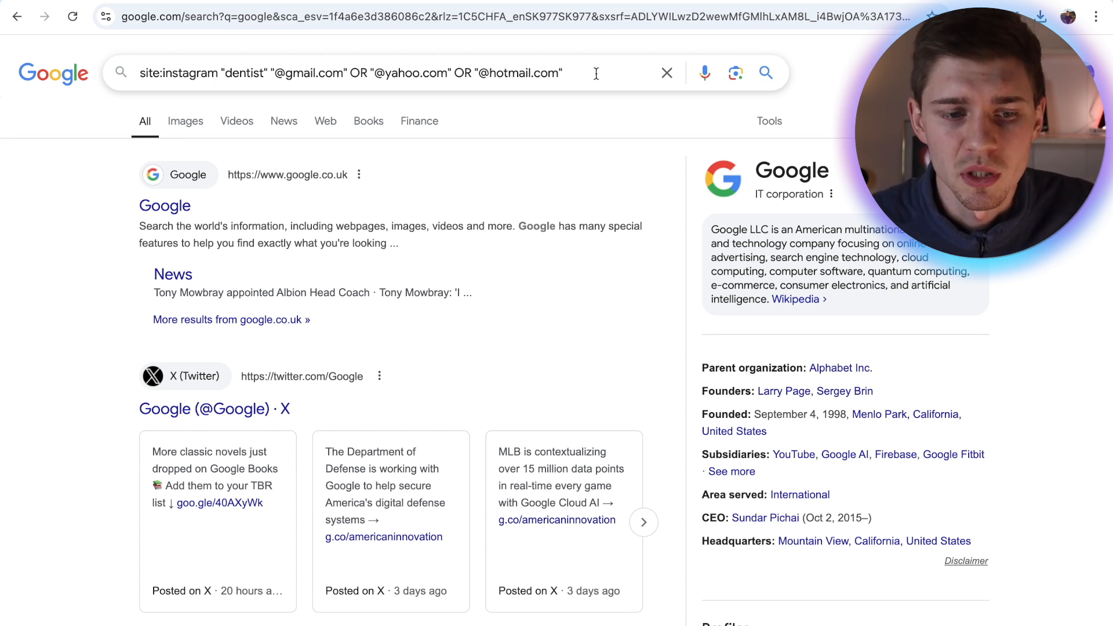
pyautogui.press('Return')
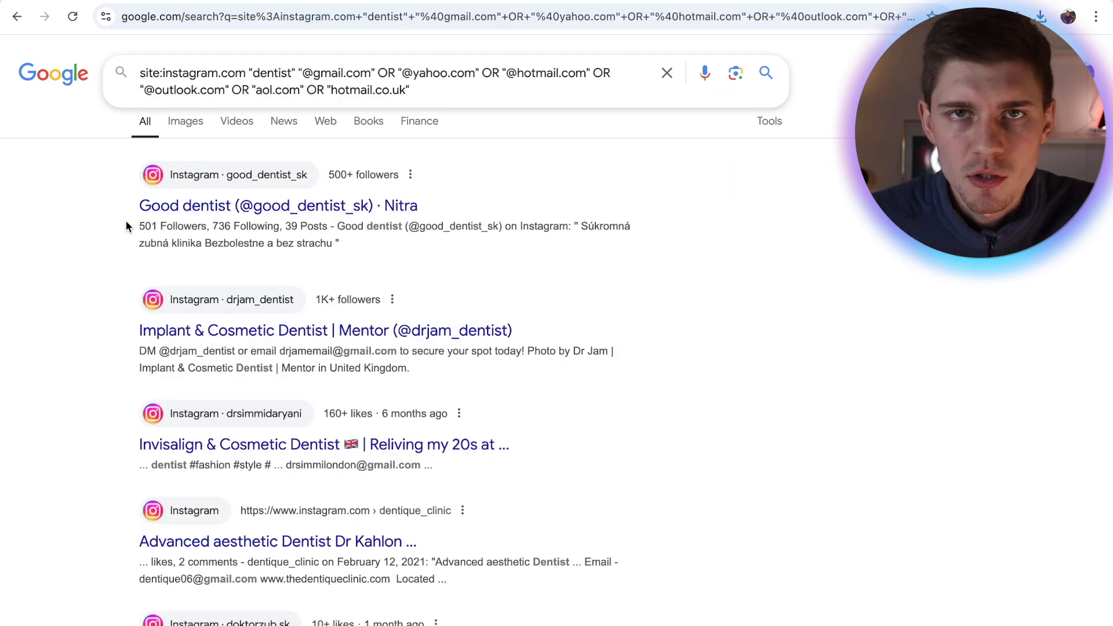
pyautogui.click(146, 73)
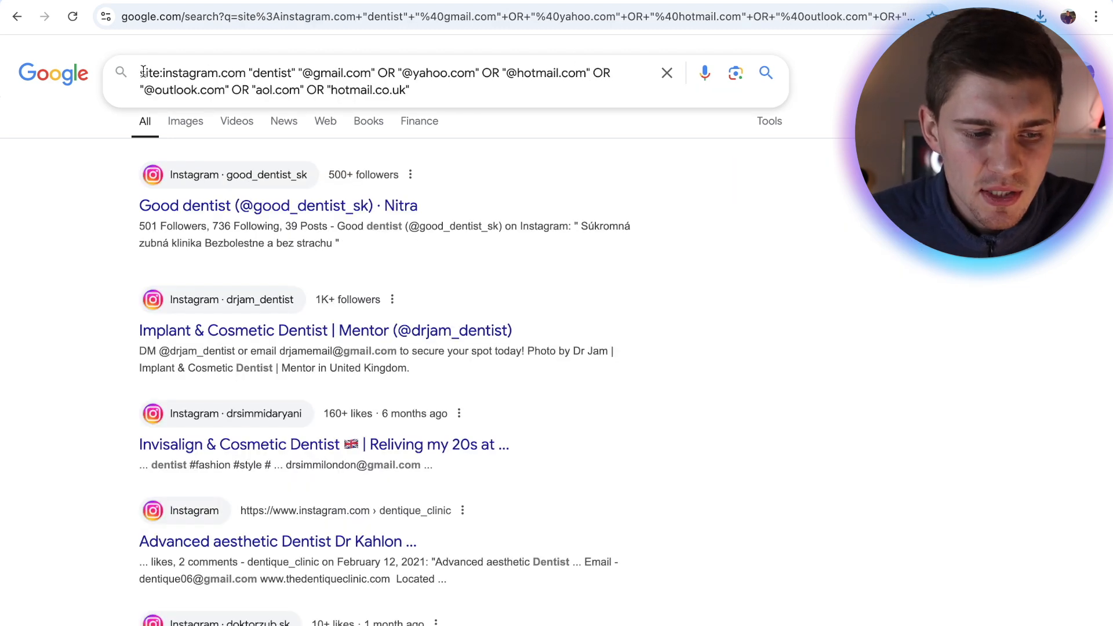
pyautogui.click(89, 265)
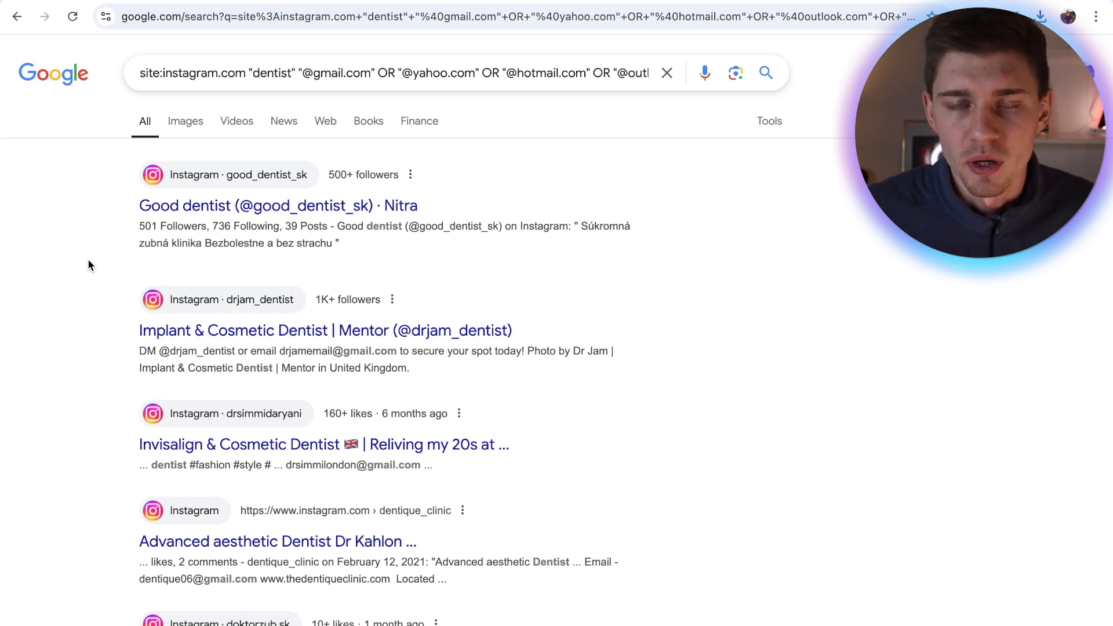
pyautogui.scroll(-3)
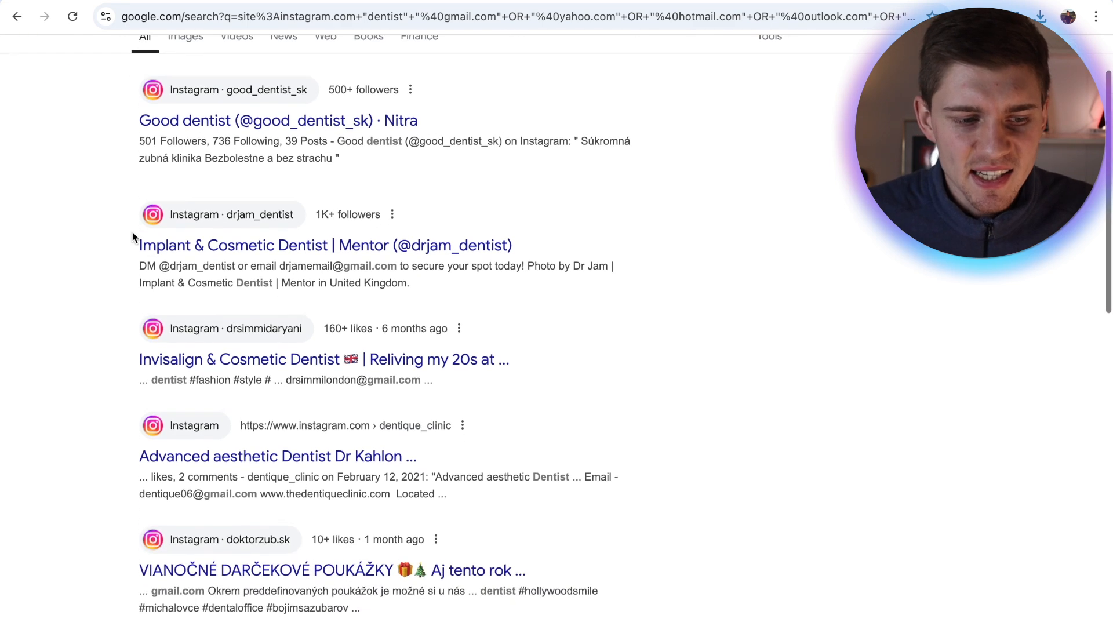
pyautogui.moveTo(62, 355)
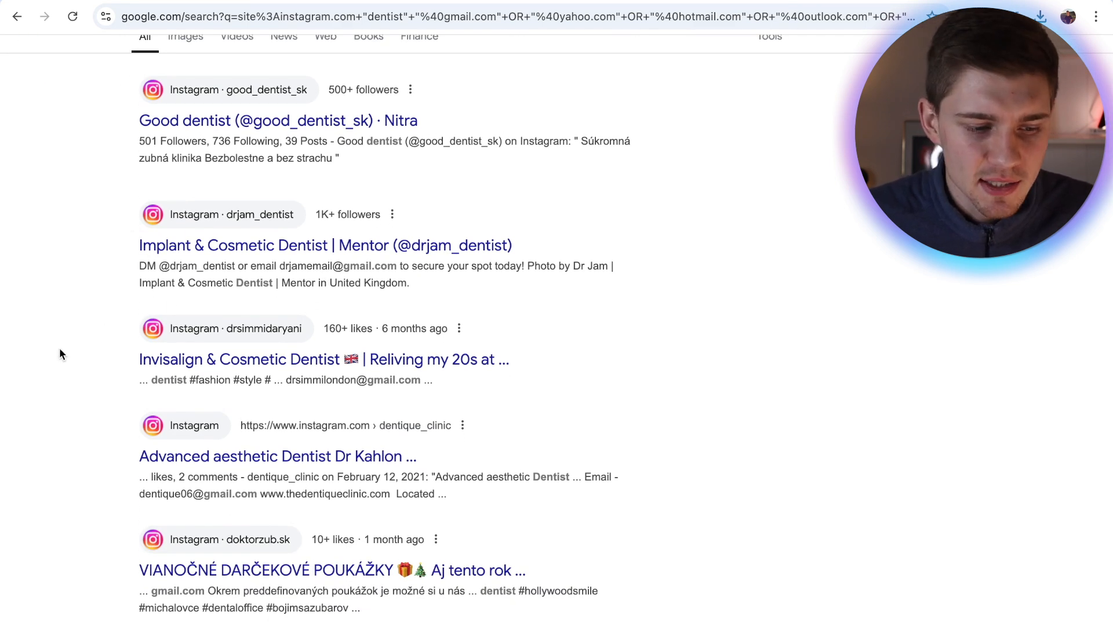
pyautogui.scroll(-3)
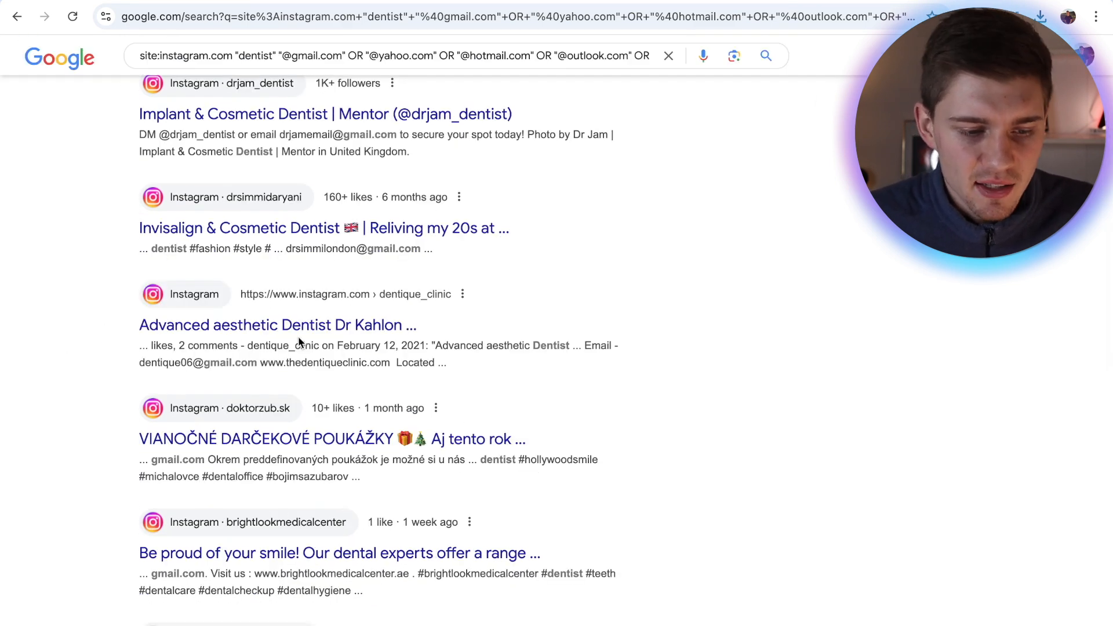
pyautogui.scroll(-3)
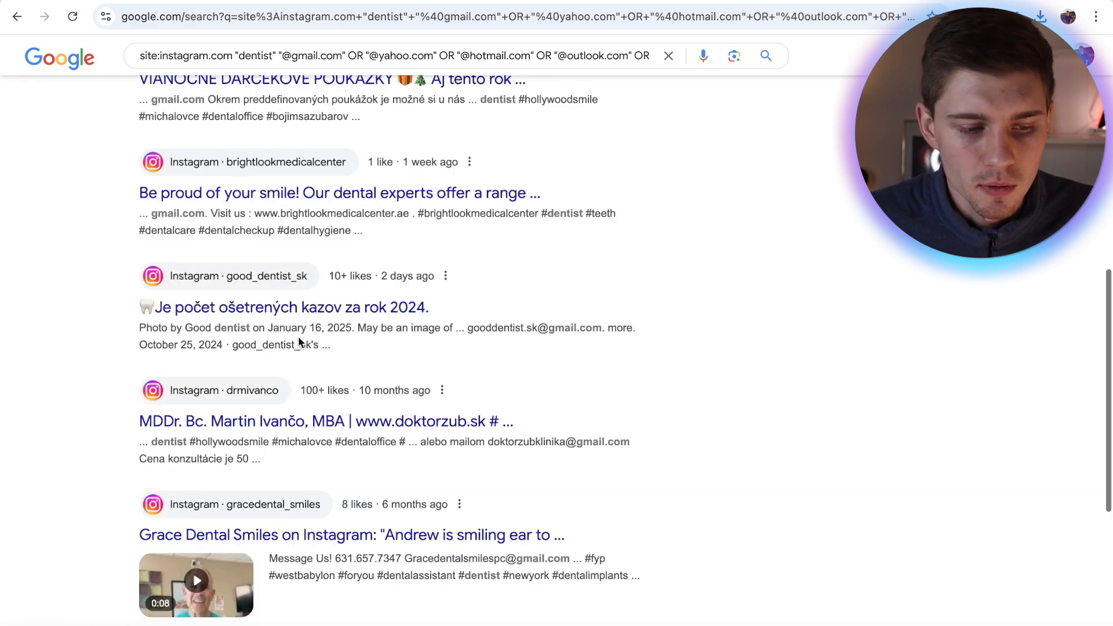
pyautogui.scroll(3)
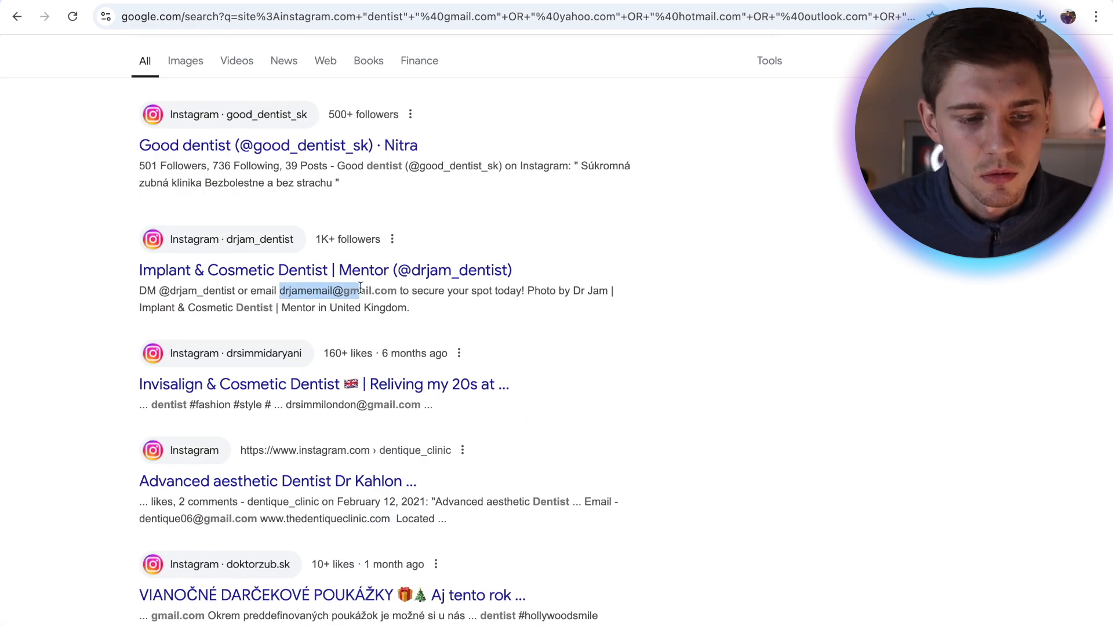
pyautogui.scroll(-3)
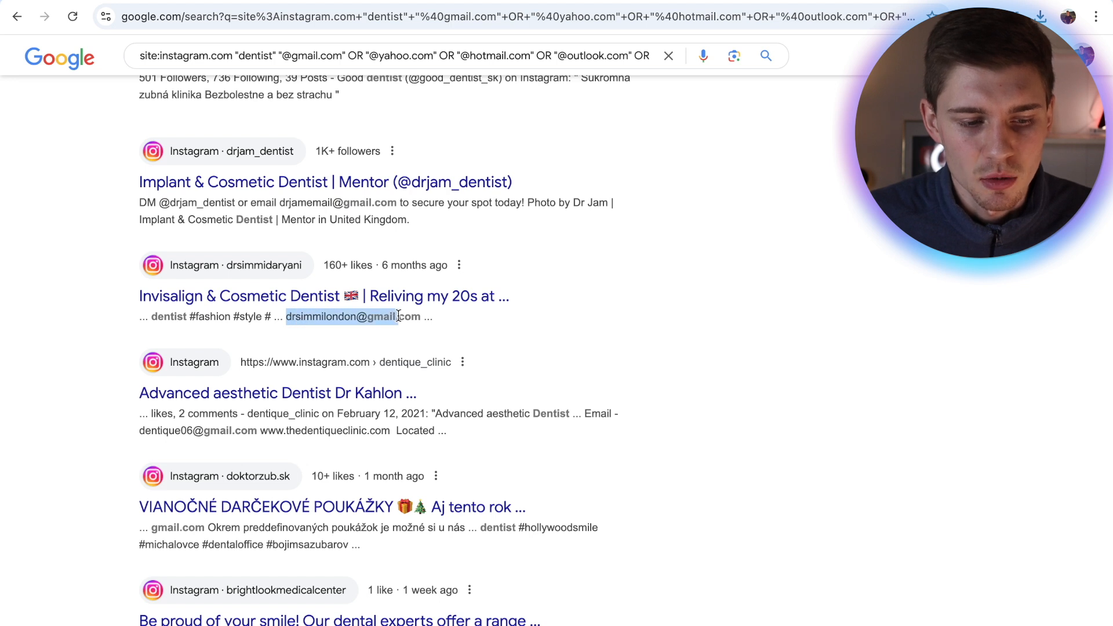
pyautogui.scroll(-3)
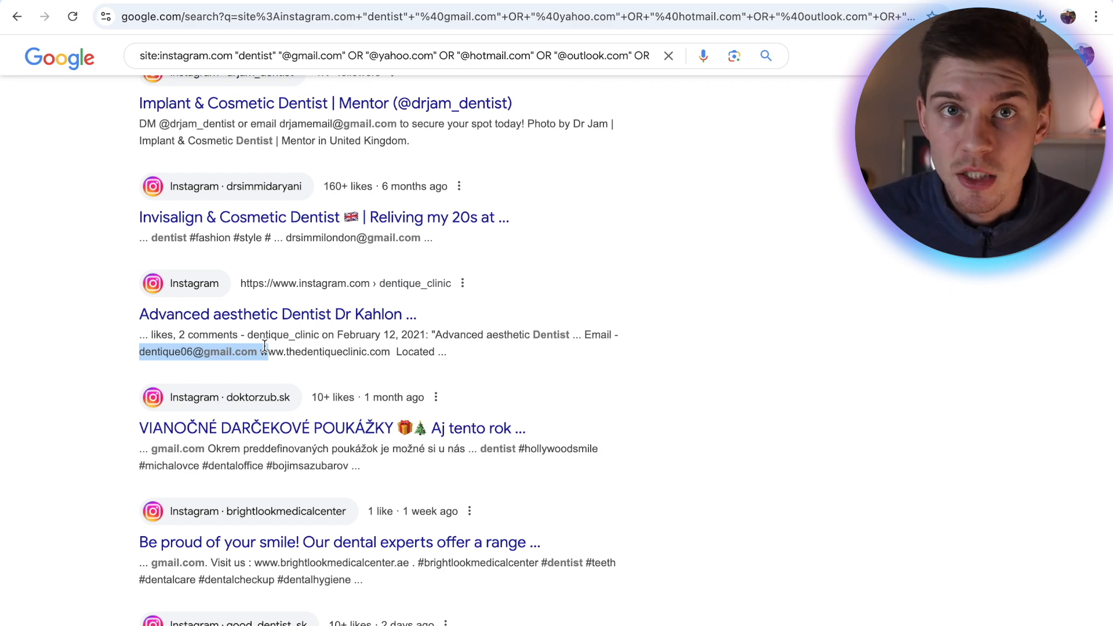
pyautogui.scroll(3)
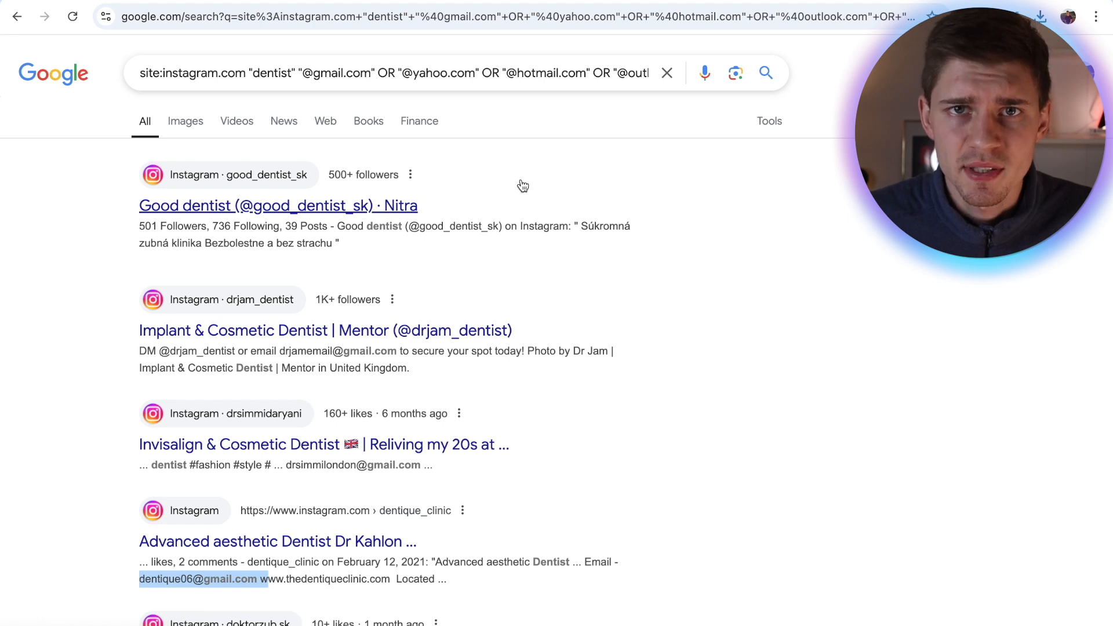
pyautogui.moveTo(526, 184)
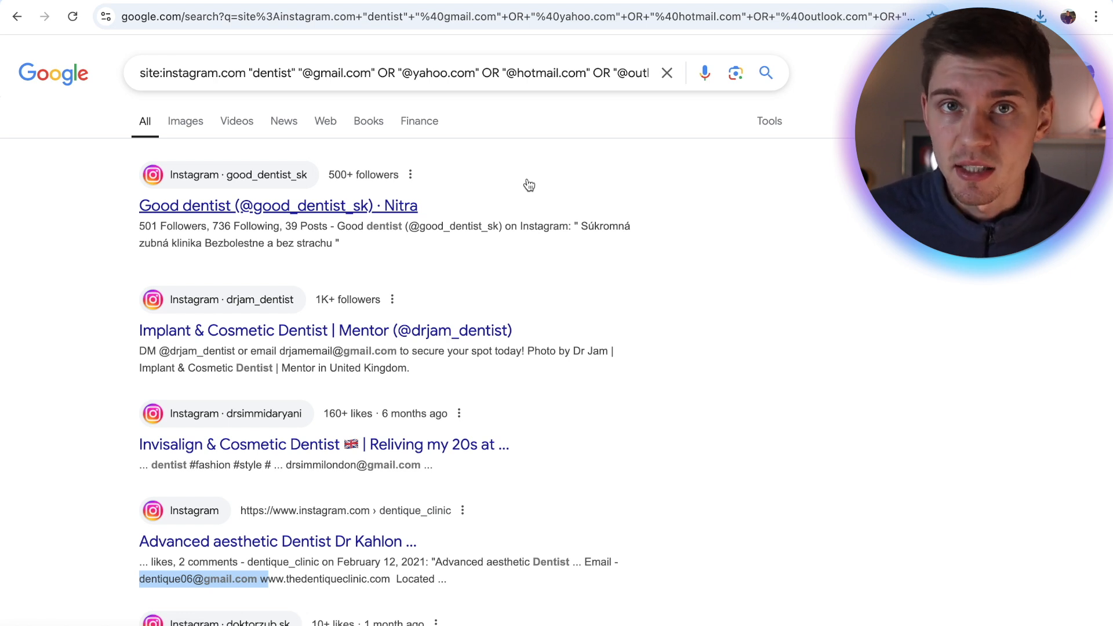
pyautogui.moveTo(707, 334)
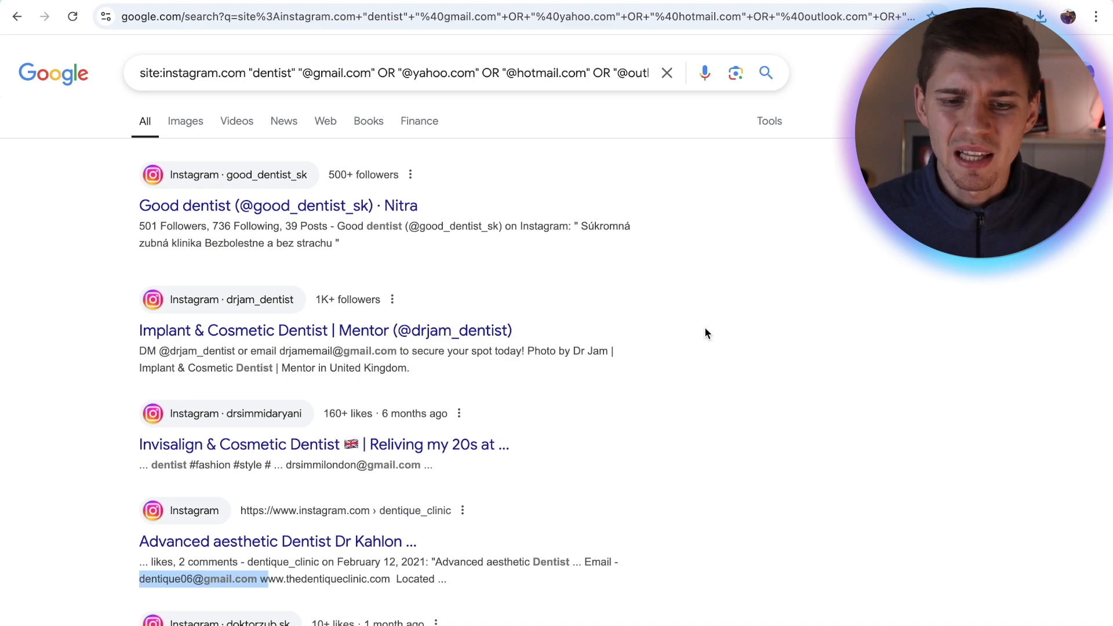
pyautogui.scroll(-3)
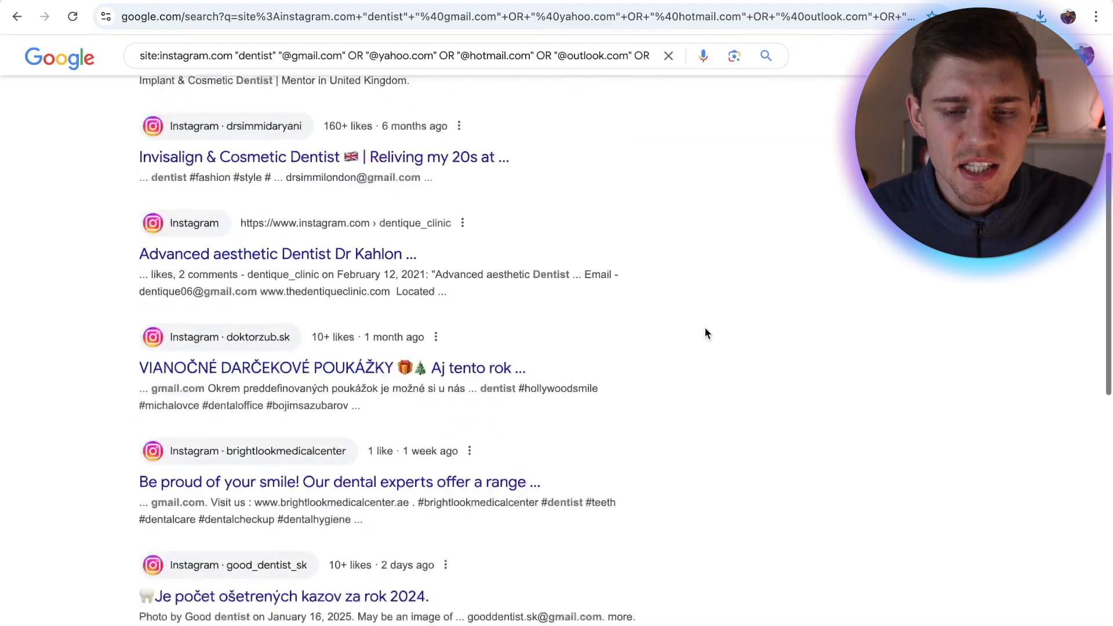
pyautogui.scroll(-3)
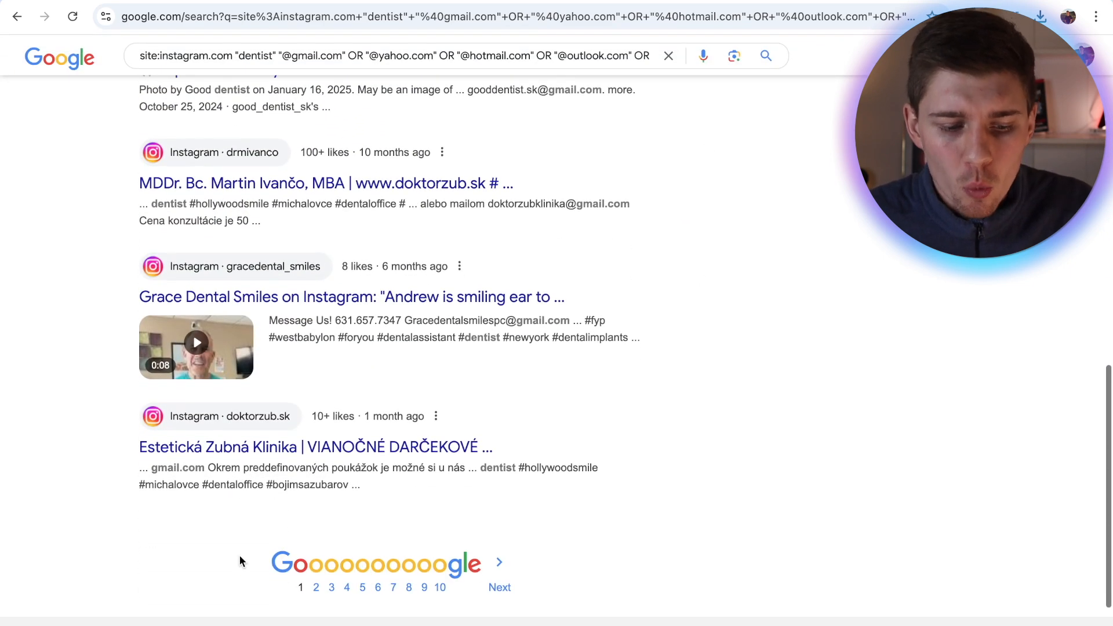
pyautogui.moveTo(568, 512)
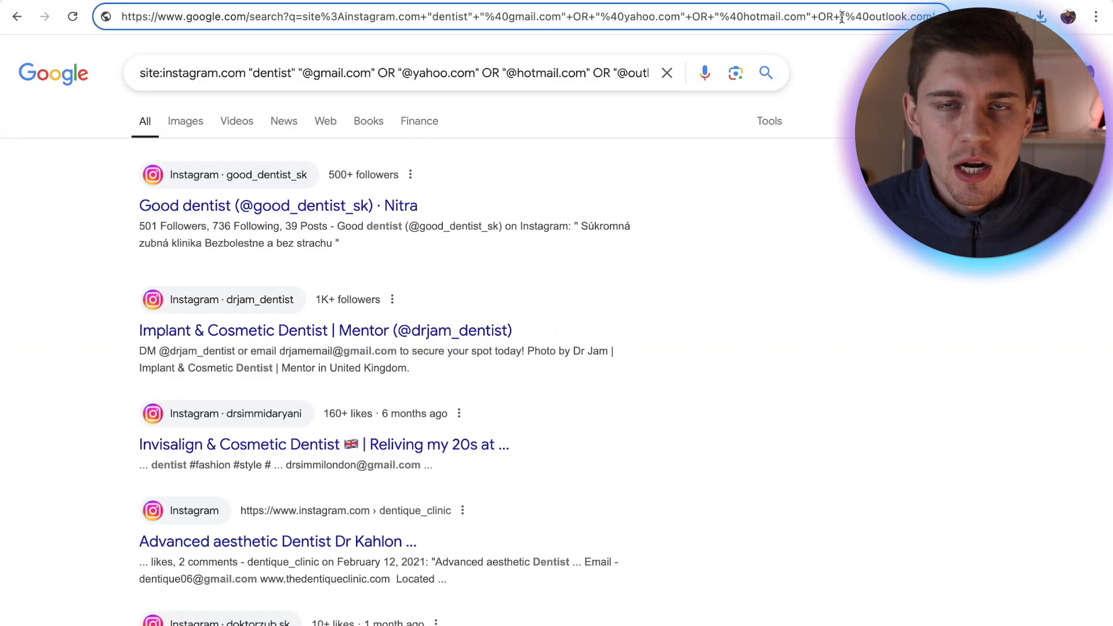
# Step: Scroll through the Instagram dentist results to review the listings and emails before copying
pyautogui.scroll(-3)
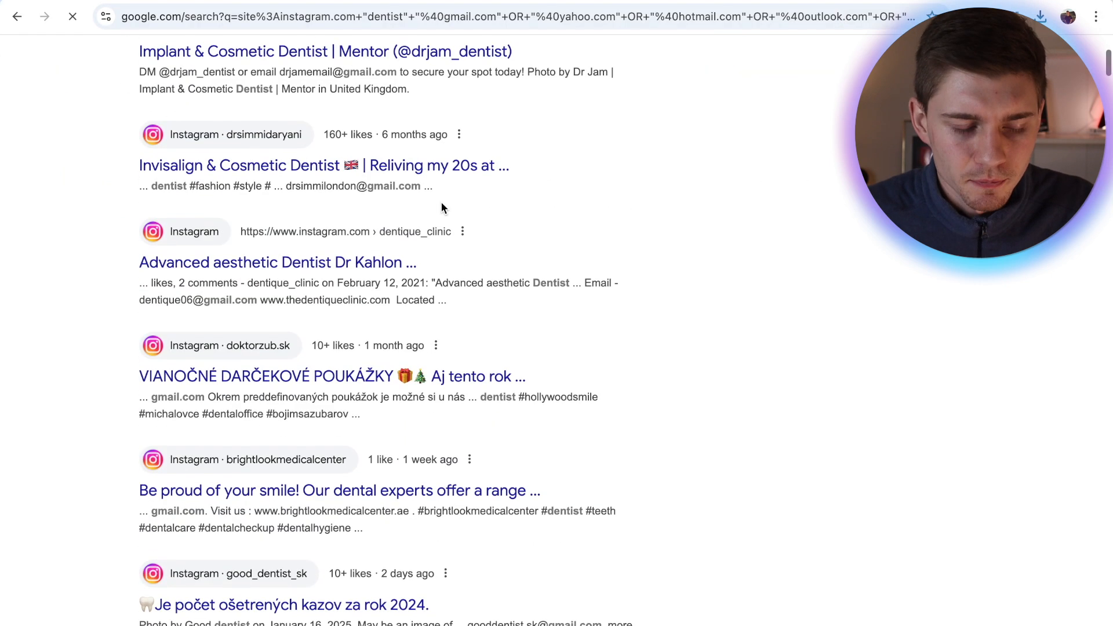
pyautogui.scroll(-3)
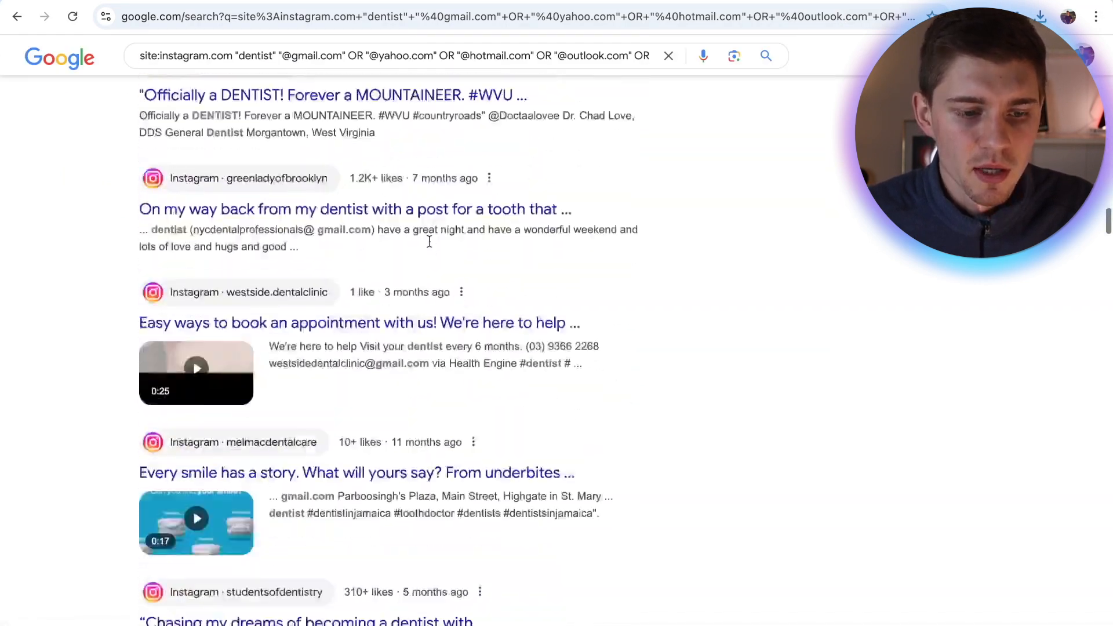
pyautogui.scroll(-3)
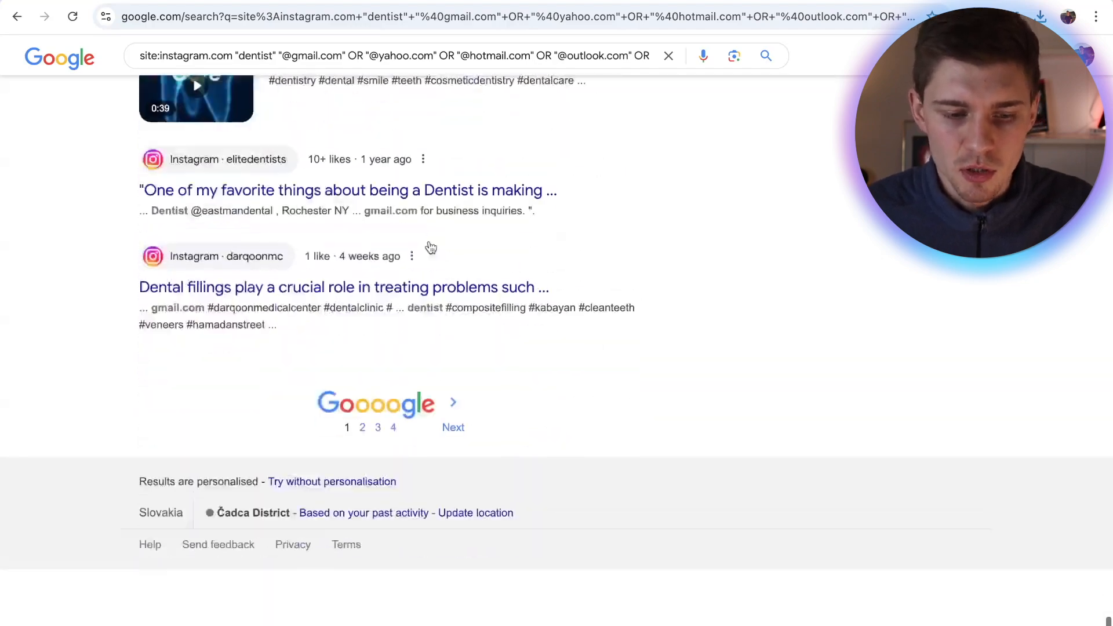
pyautogui.scroll(3)
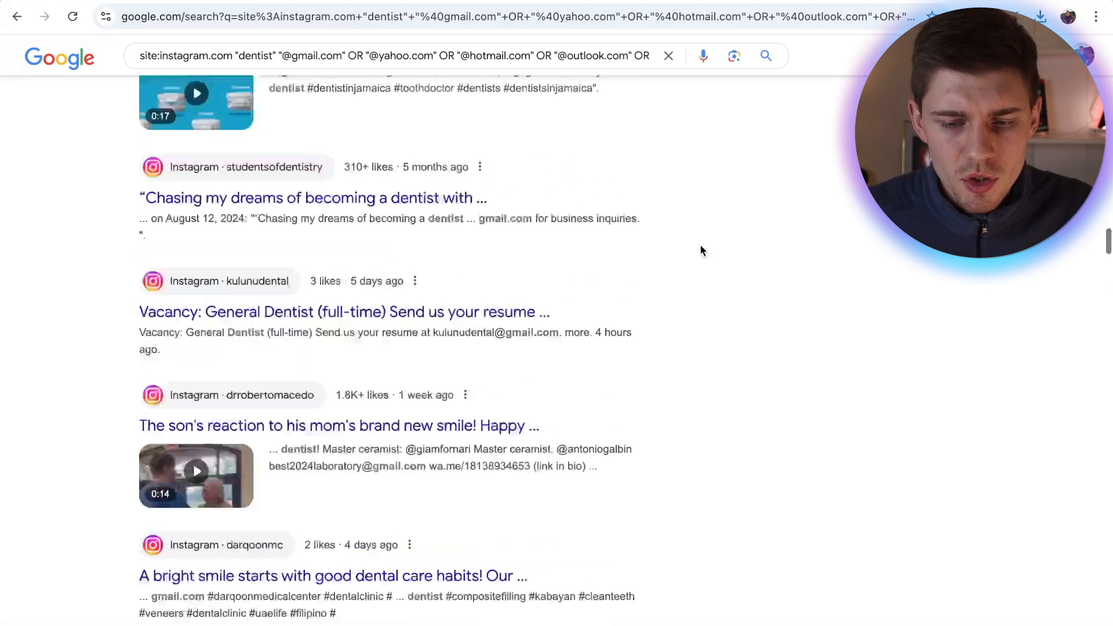
pyautogui.scroll(3)
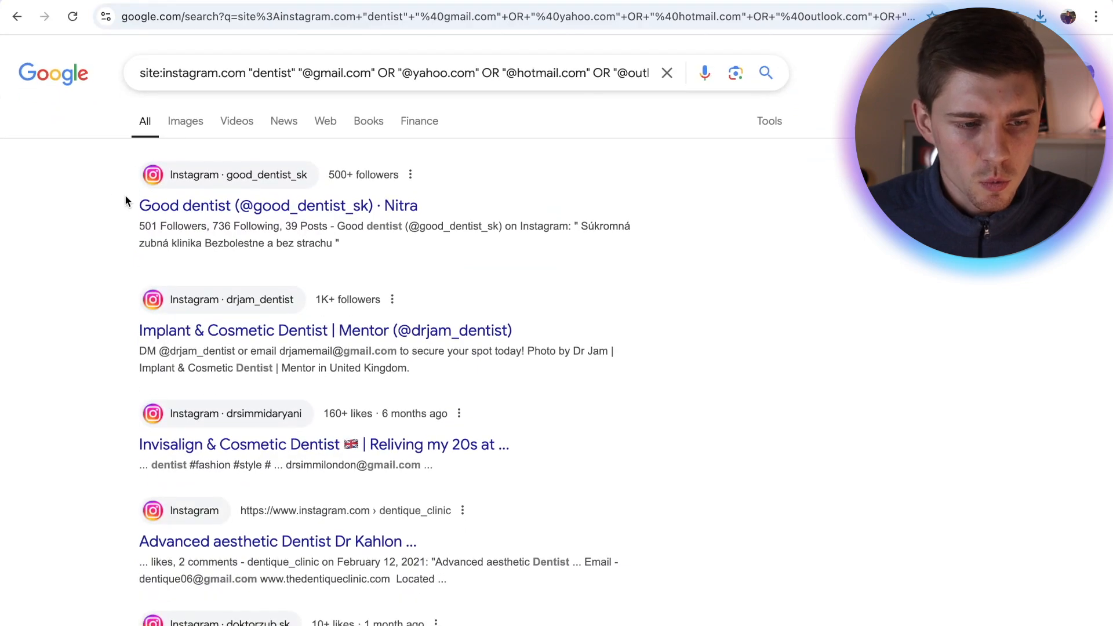
pyautogui.scroll(-3)
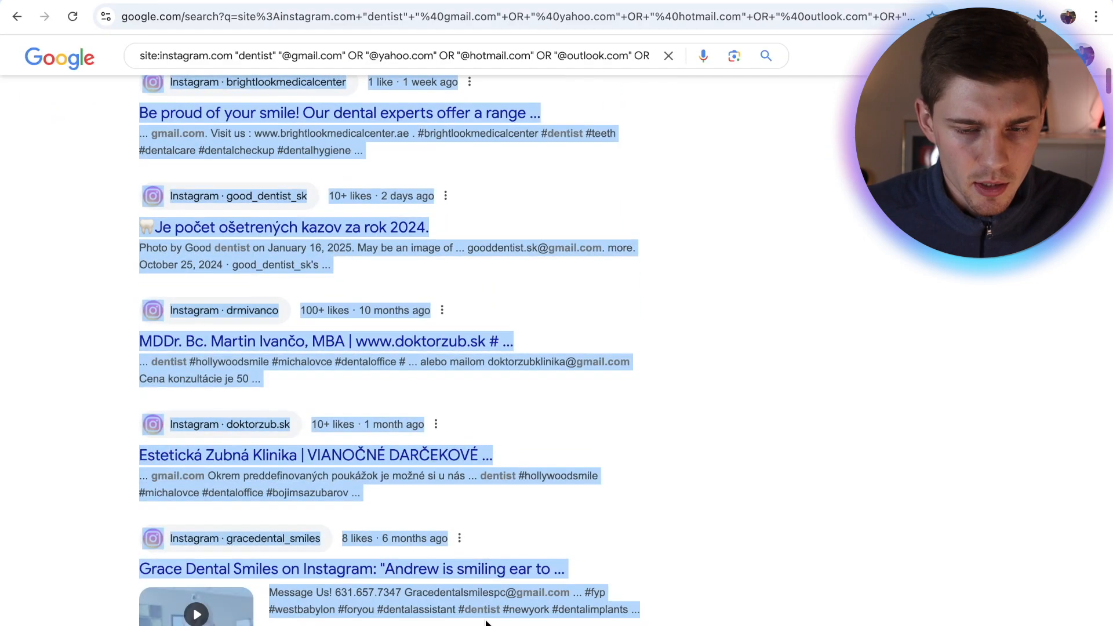
pyautogui.scroll(-3)
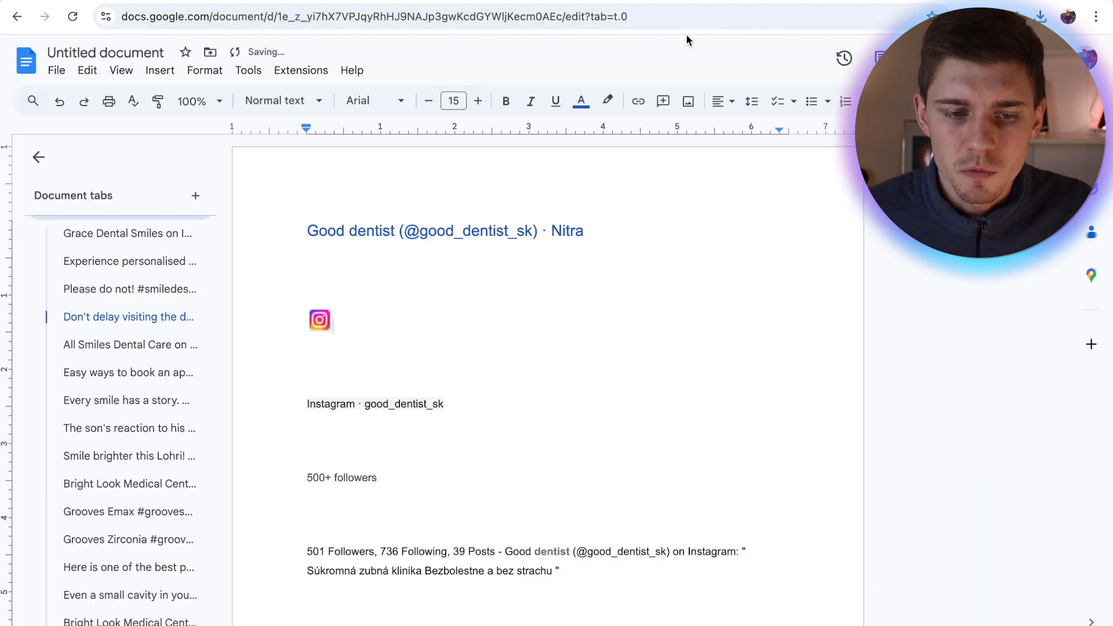
pyautogui.moveTo(394, 101)
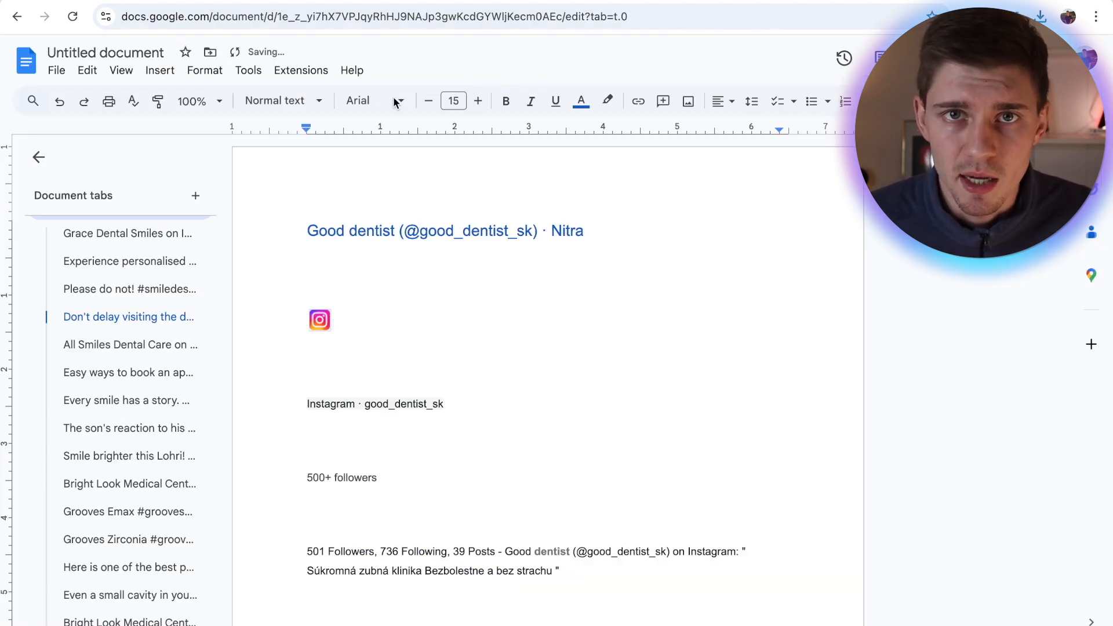
# Step: Scroll down the pasted dentist results in the new Google Docs document to check them
pyautogui.scroll(-3)
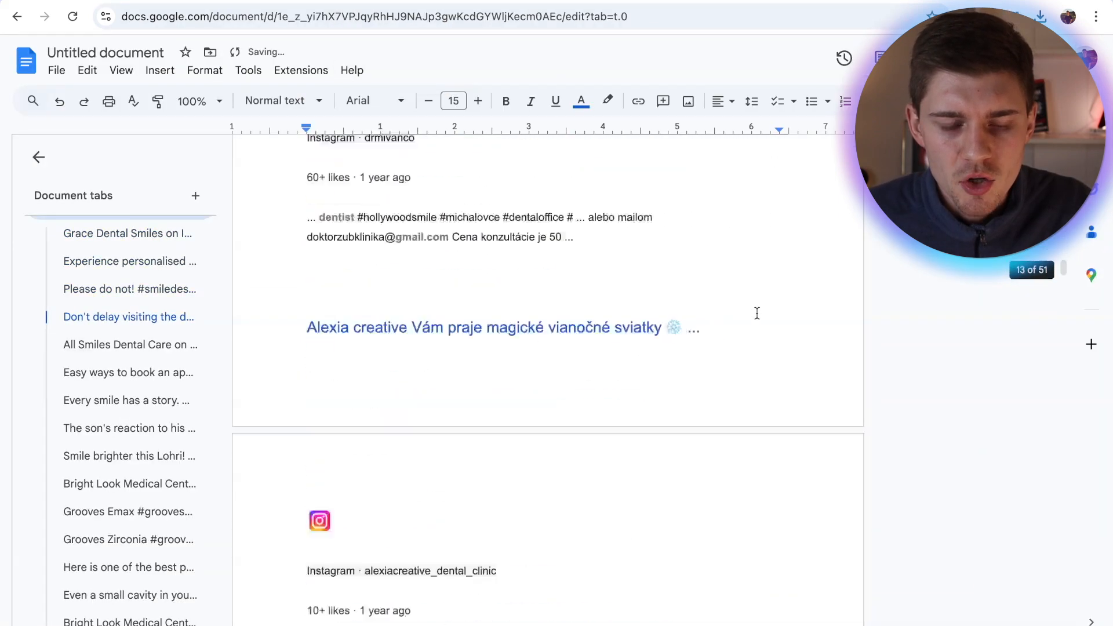
pyautogui.scroll(-3)
pyautogui.write('chat')
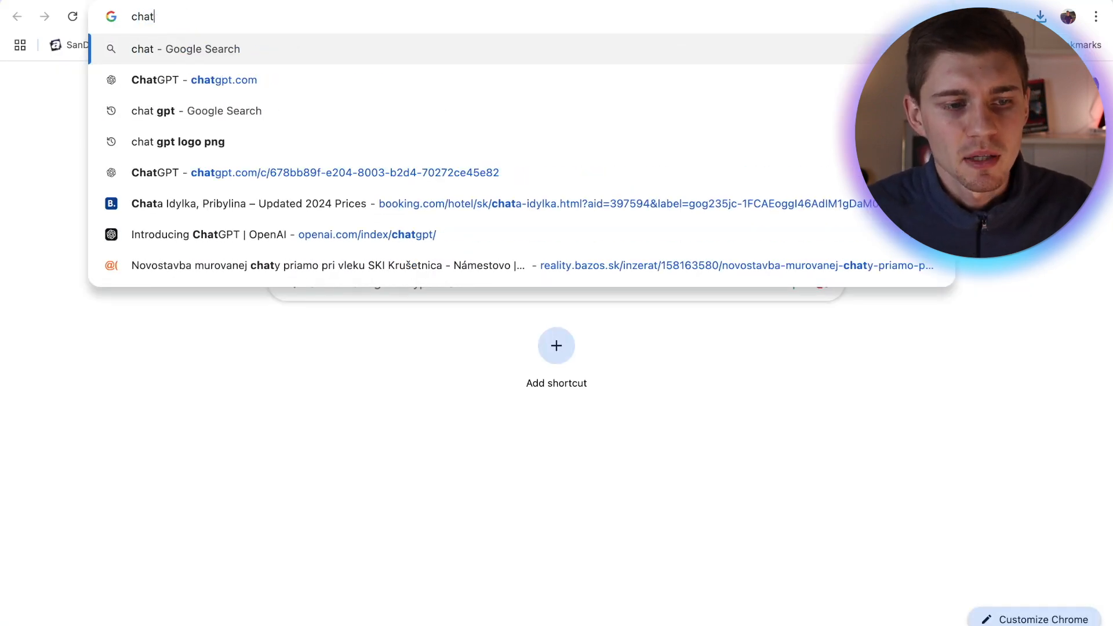
# Step: Go to ChatGPT and begin the prompt asking it to process live data into a table
pyautogui.click(194, 80)
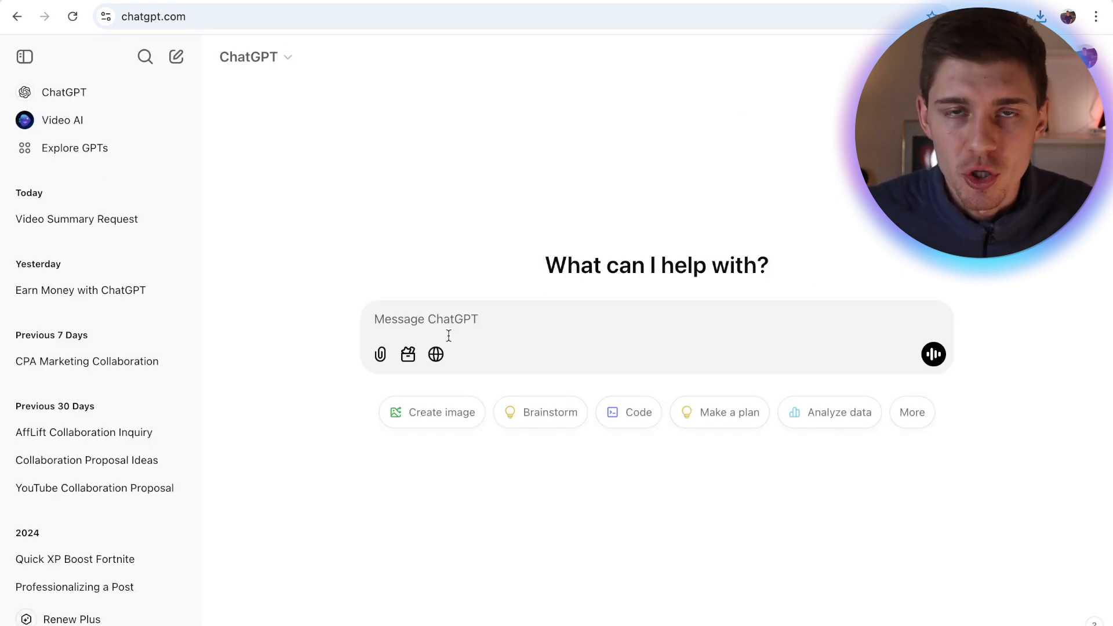
pyautogui.write('I\'ll give you live data. Process it. Make it into a table with the following info. If you cant find some info, then put "NOT FOUND" The columns that I want are: NAME, INSTAGRAM LINK, BUSINESS NAME, EMAIL ADDRESS')
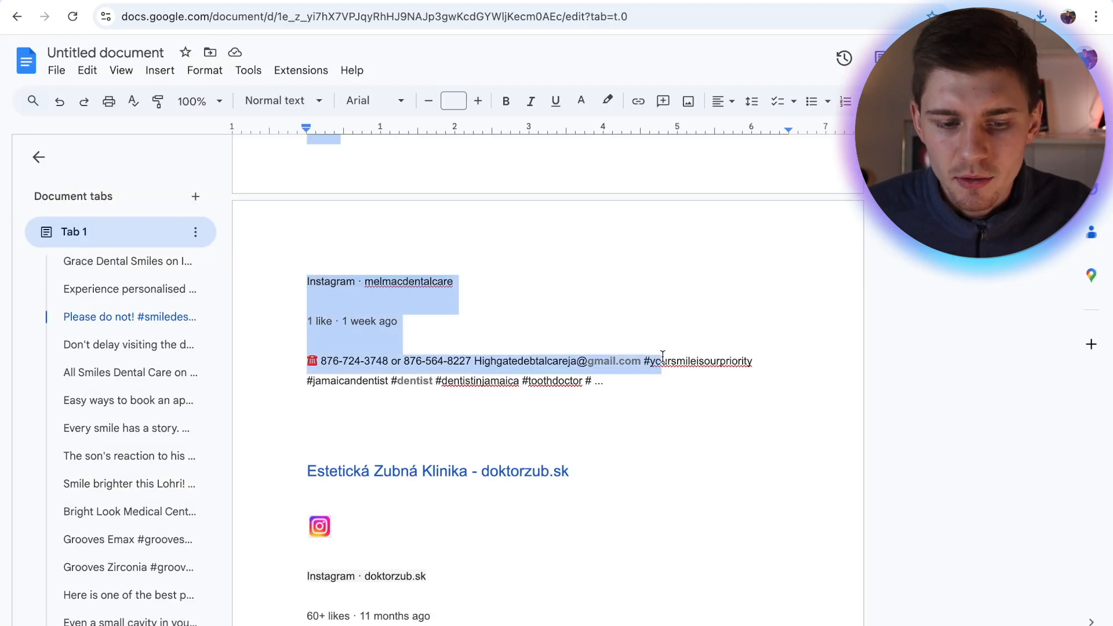
# Step: Review ChatGPT's extracted dentist table of names, Instagram links, business names and emails
pyautogui.scroll(-3)
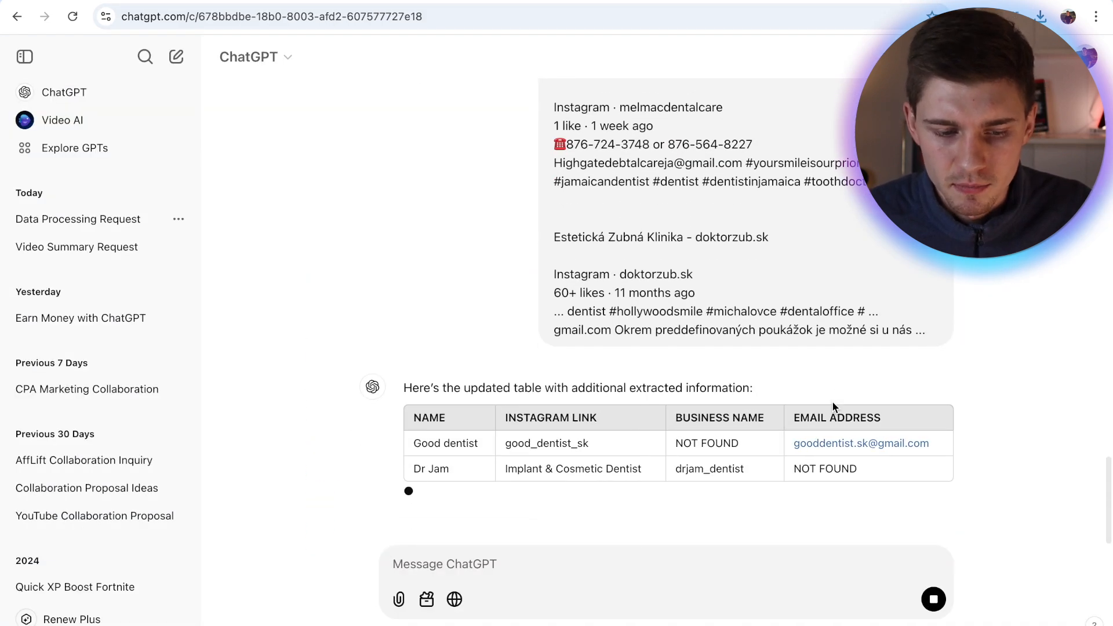
pyautogui.click(284, 16)
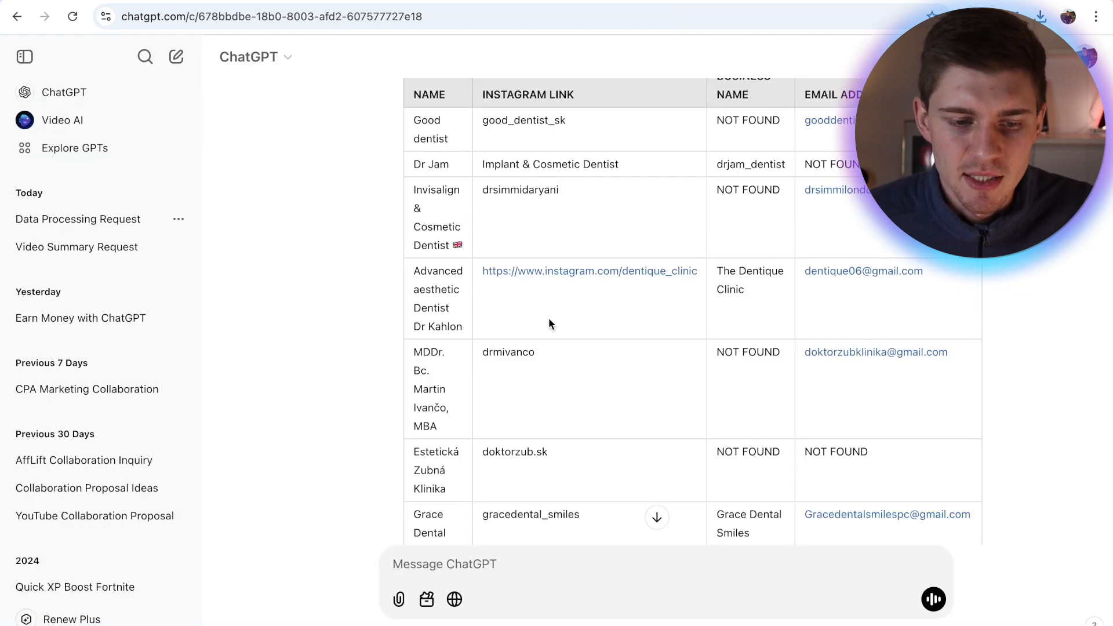
pyautogui.scroll(3)
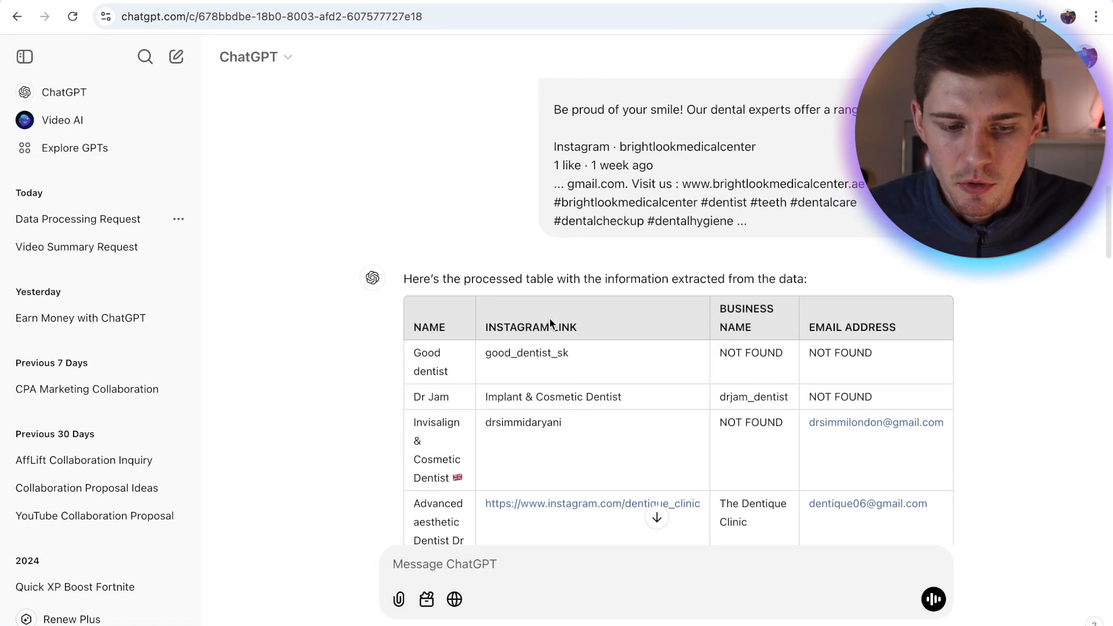
pyautogui.scroll(-3)
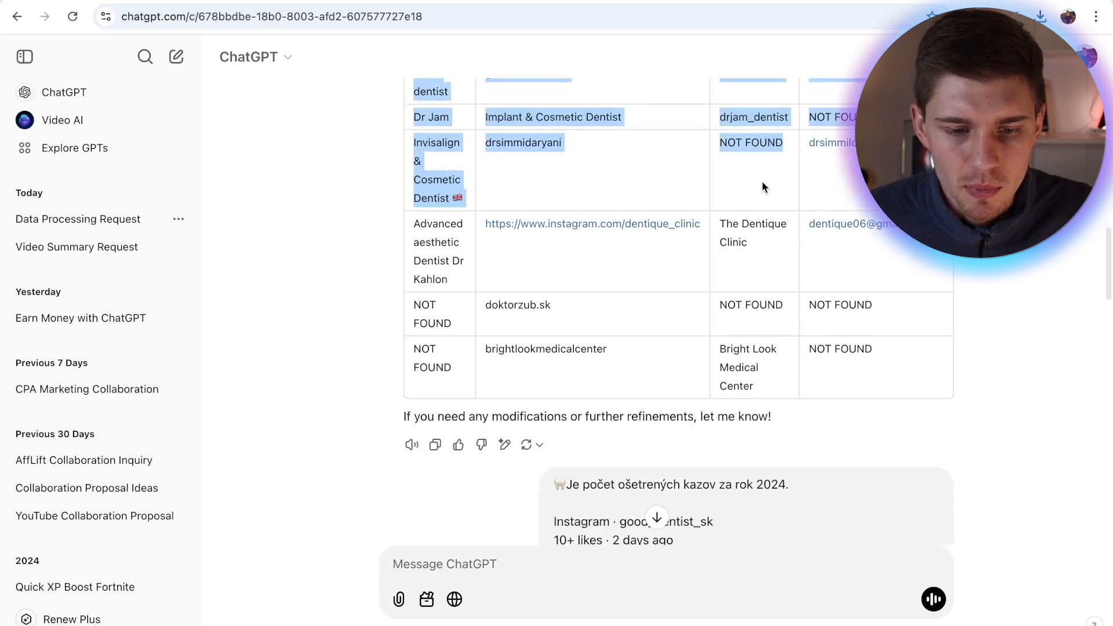
pyautogui.scroll(-3)
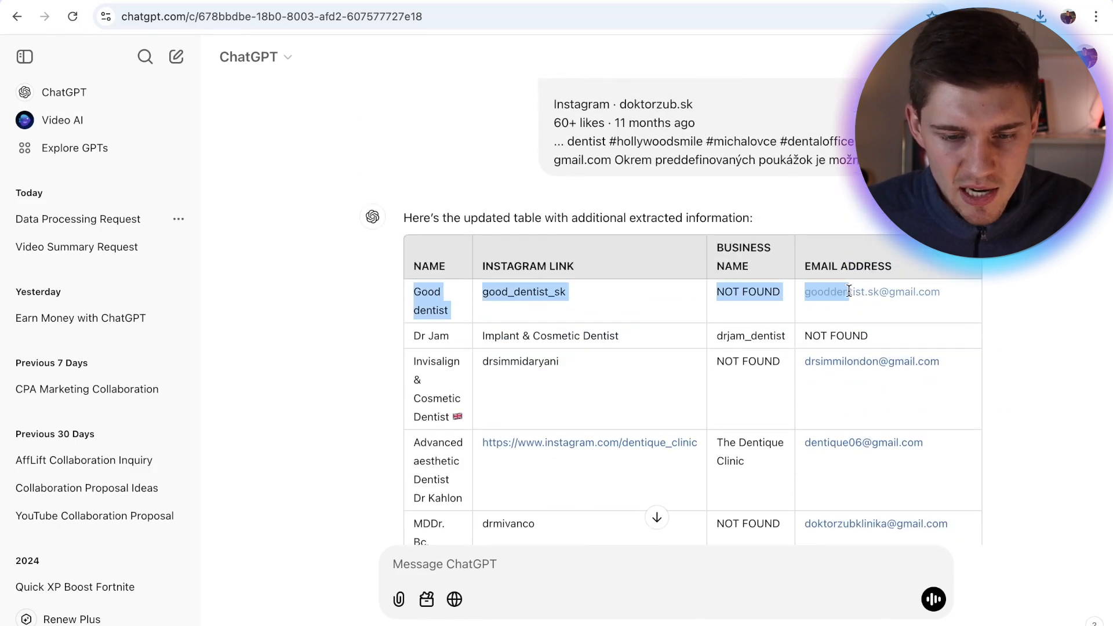
pyautogui.scroll(-3)
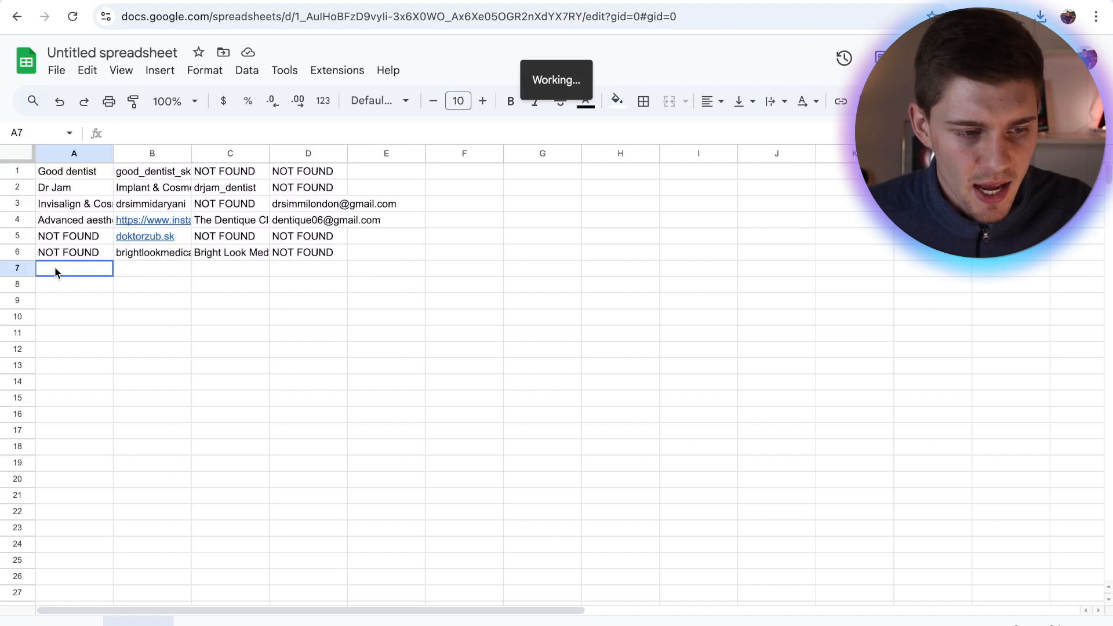
# Step: Paste ChatGPT's dentist table into row 7 of the sheet and deselect the pasted rows
pyautogui.press('ctrl+v')
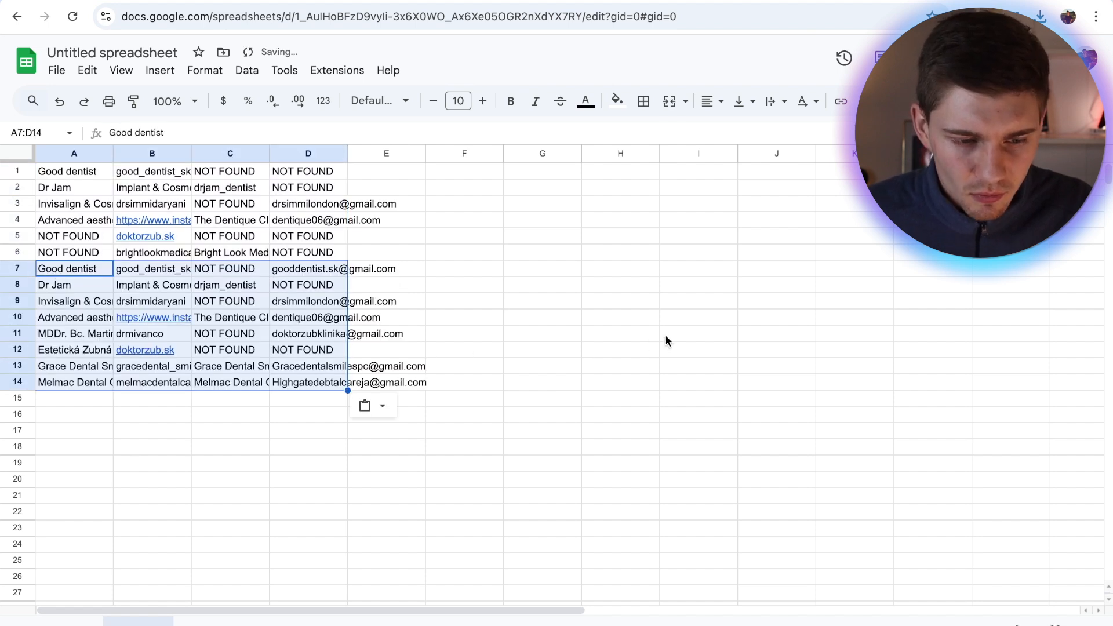
pyautogui.click(698, 334)
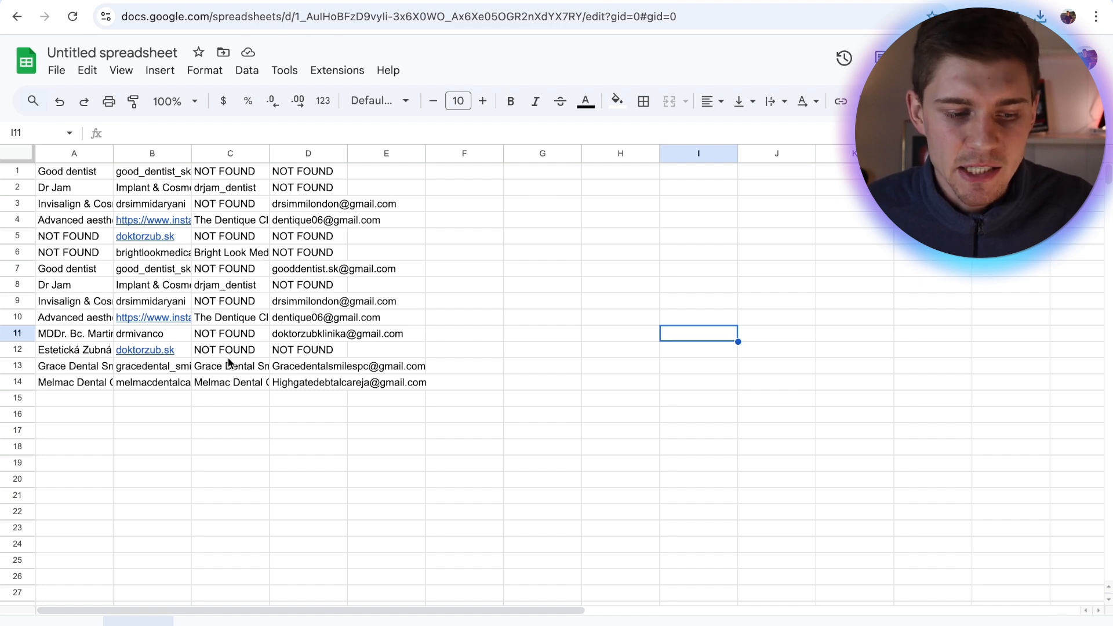
pyautogui.click(229, 349)
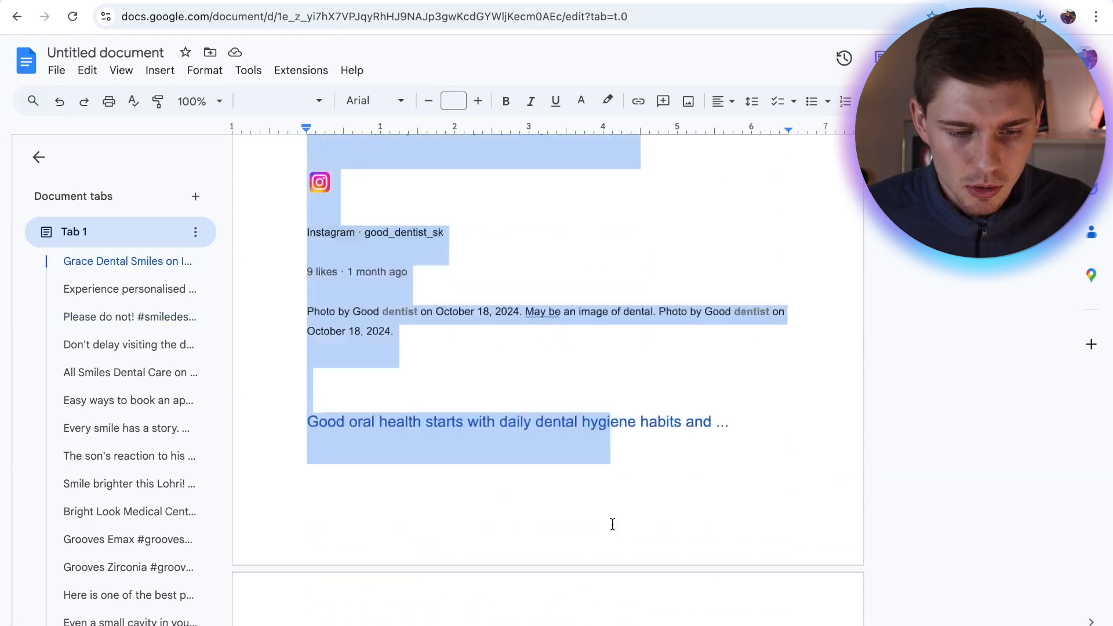
# Step: Scroll down the Google Doc to the next batch of dentist listings
pyautogui.scroll(-3)
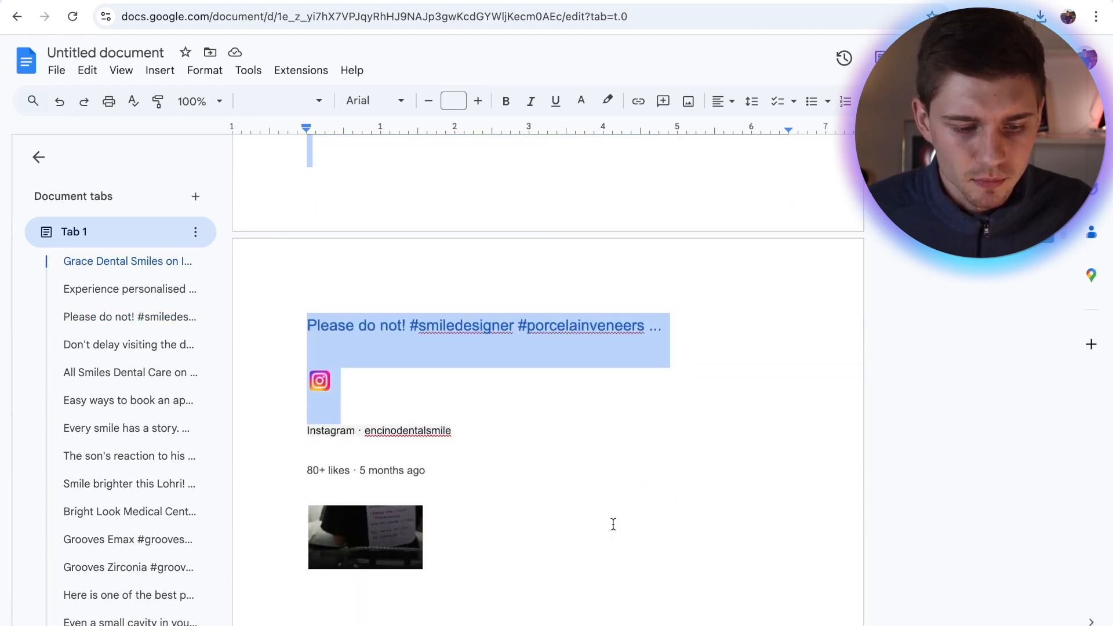
pyautogui.scroll(-3)
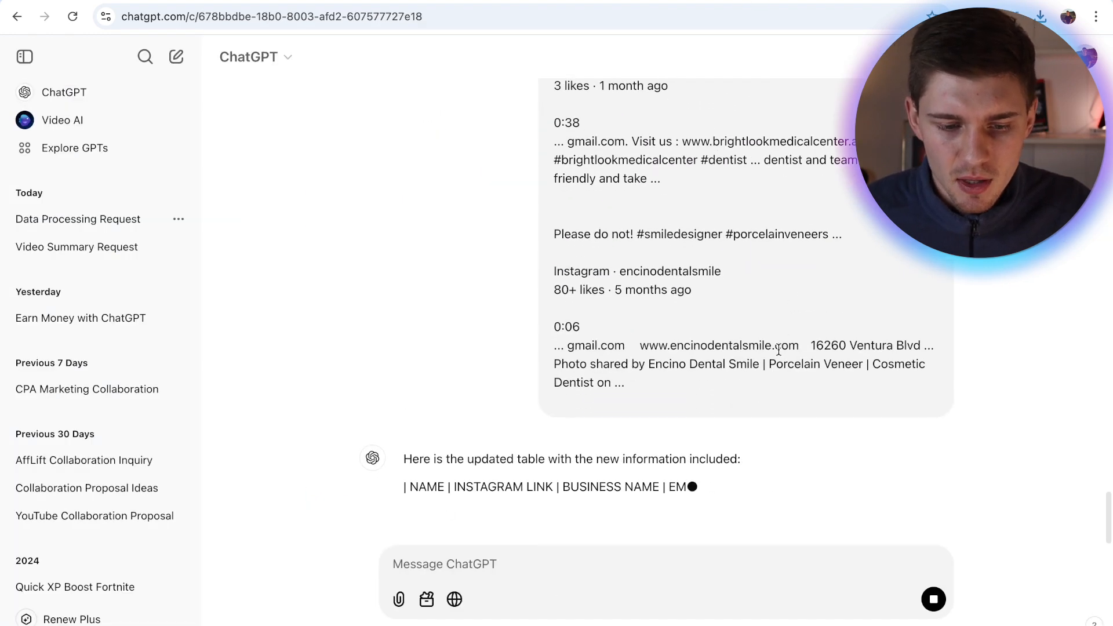
# Step: Review the pasted rows 15 to 26 in the sheet, then return to the Instagram dentist search results
pyautogui.scroll(-3)
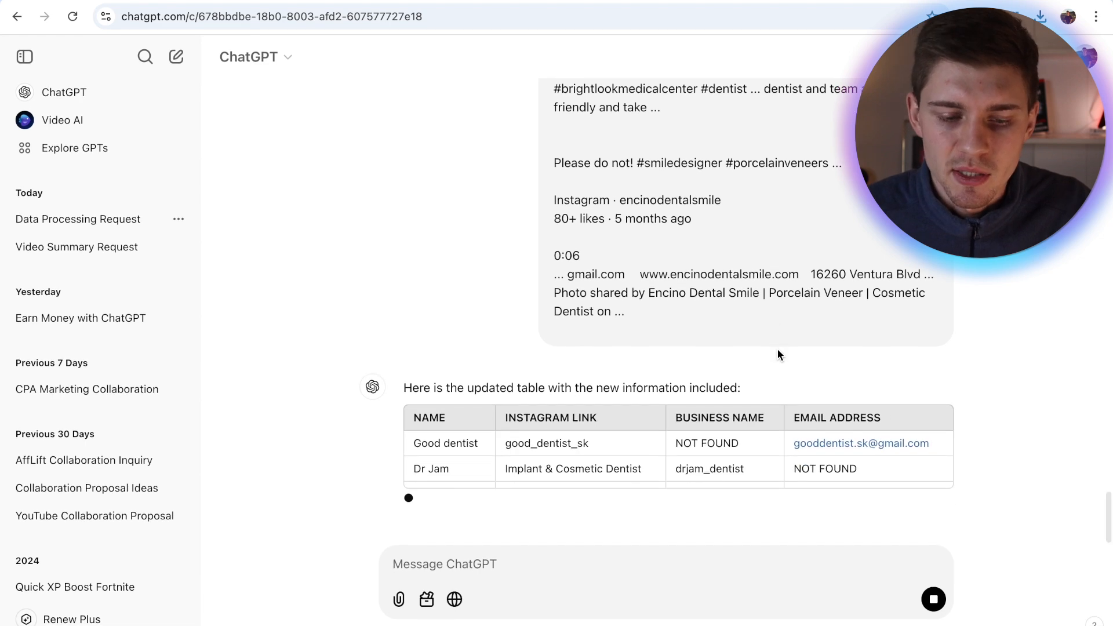
pyautogui.scroll(-3)
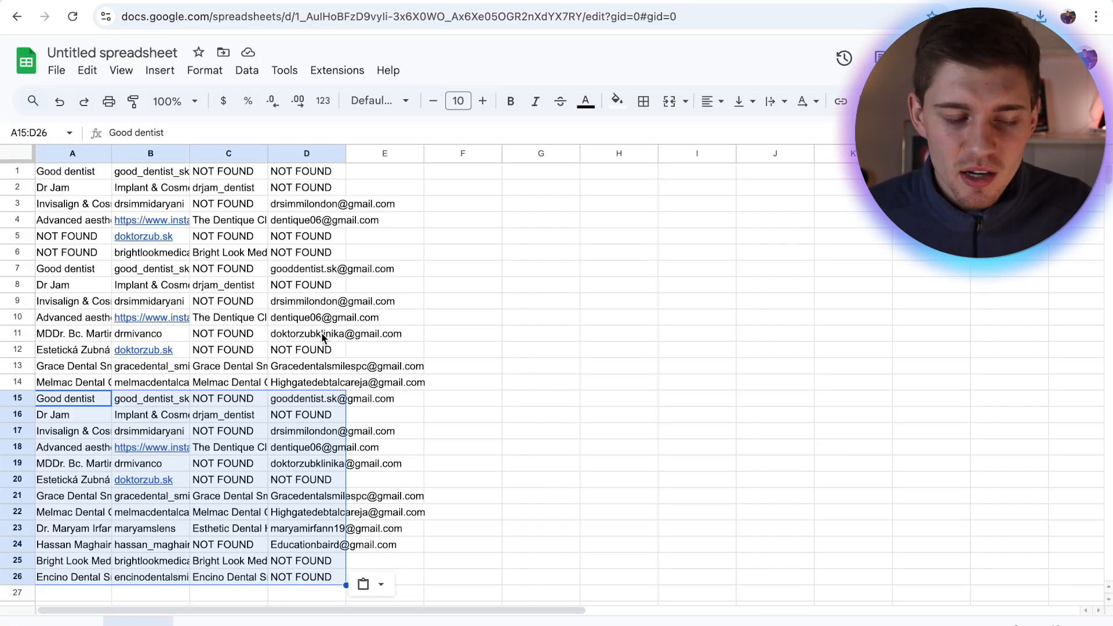
pyautogui.scroll(-3)
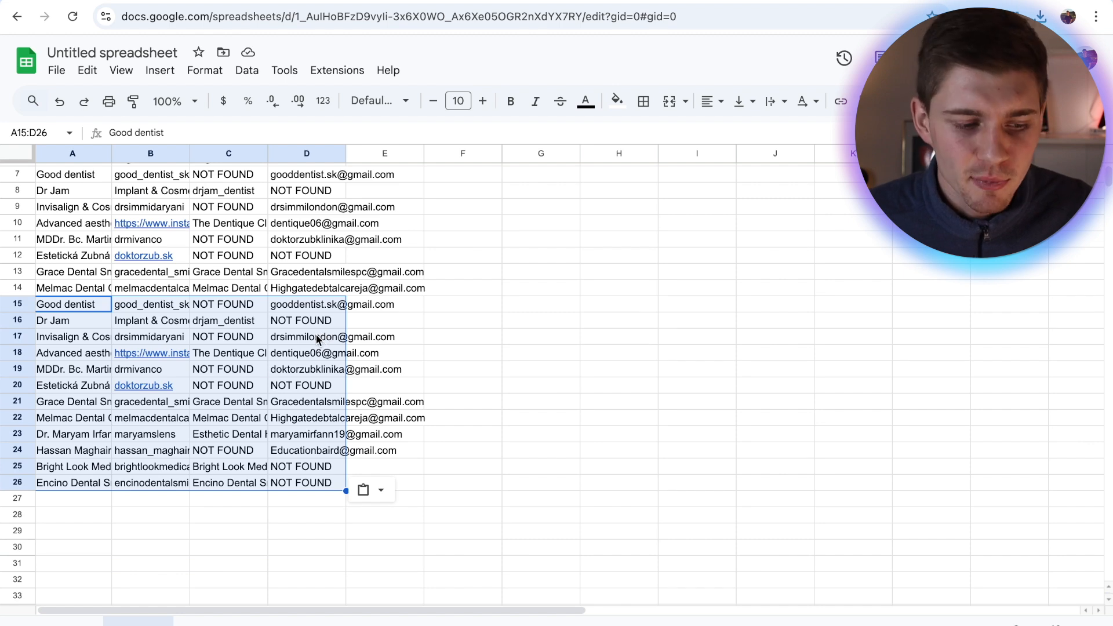
pyautogui.scroll(3)
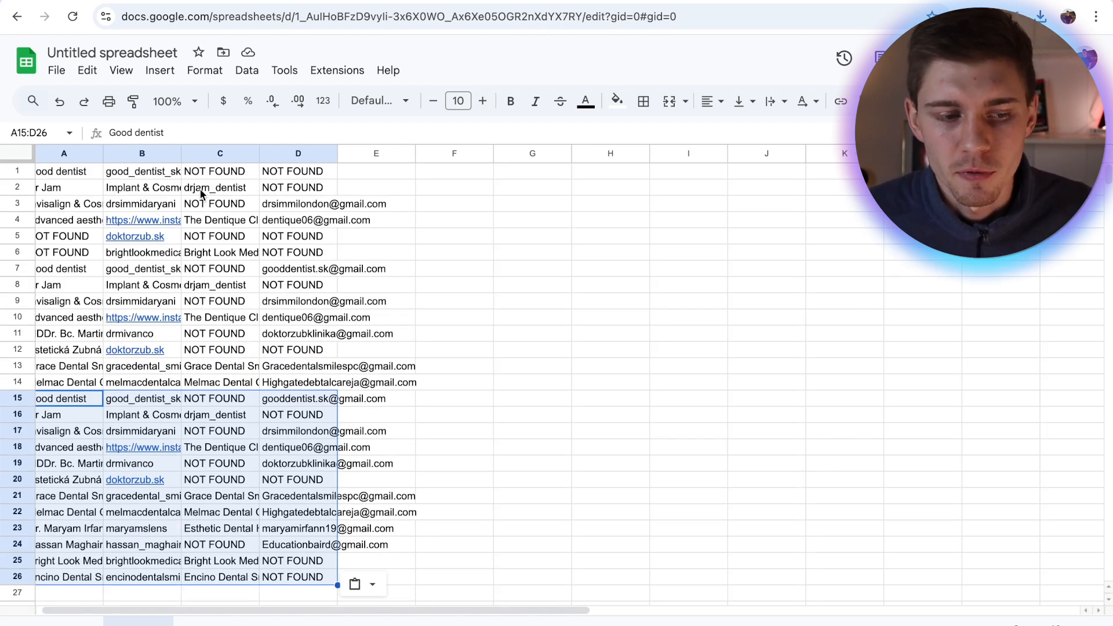
pyautogui.scroll(-3)
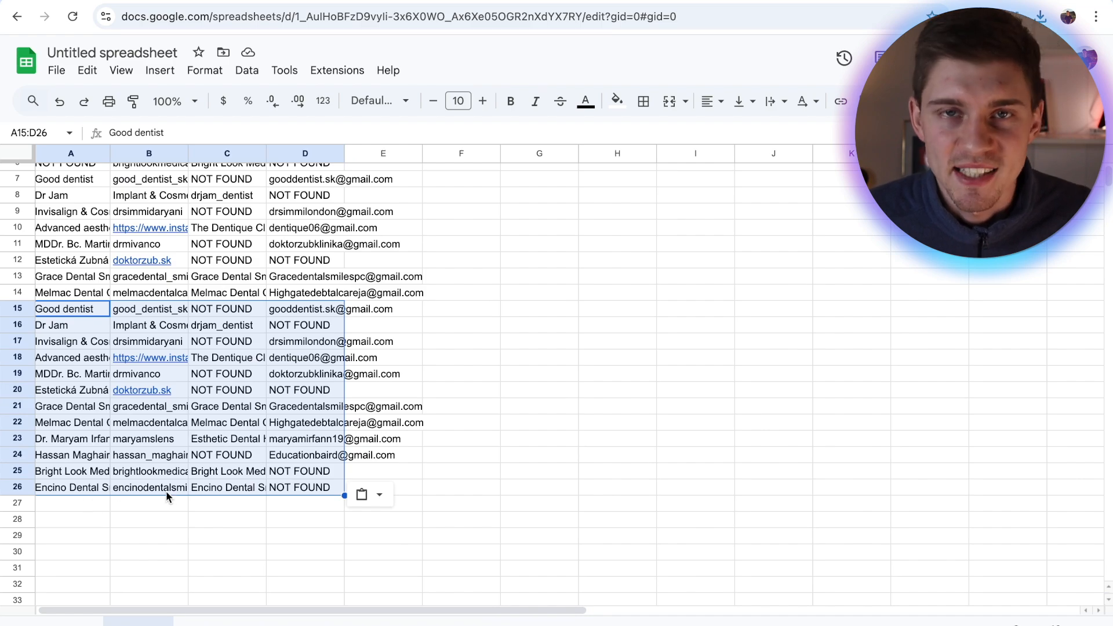
pyautogui.click(398, 16)
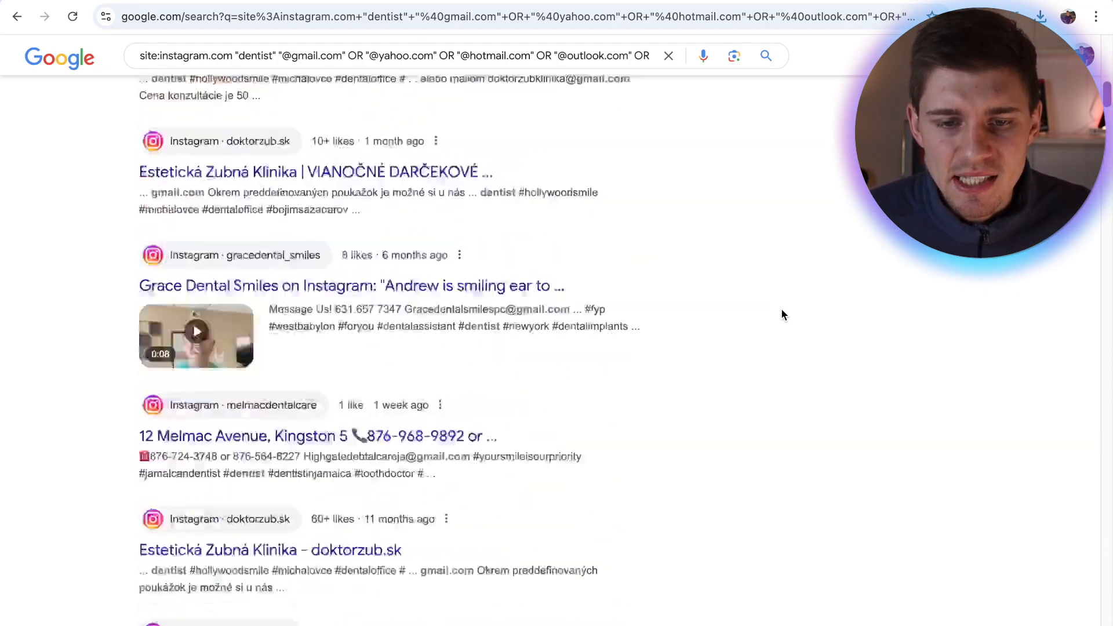
pyautogui.scroll(3)
pyautogui.write('face')
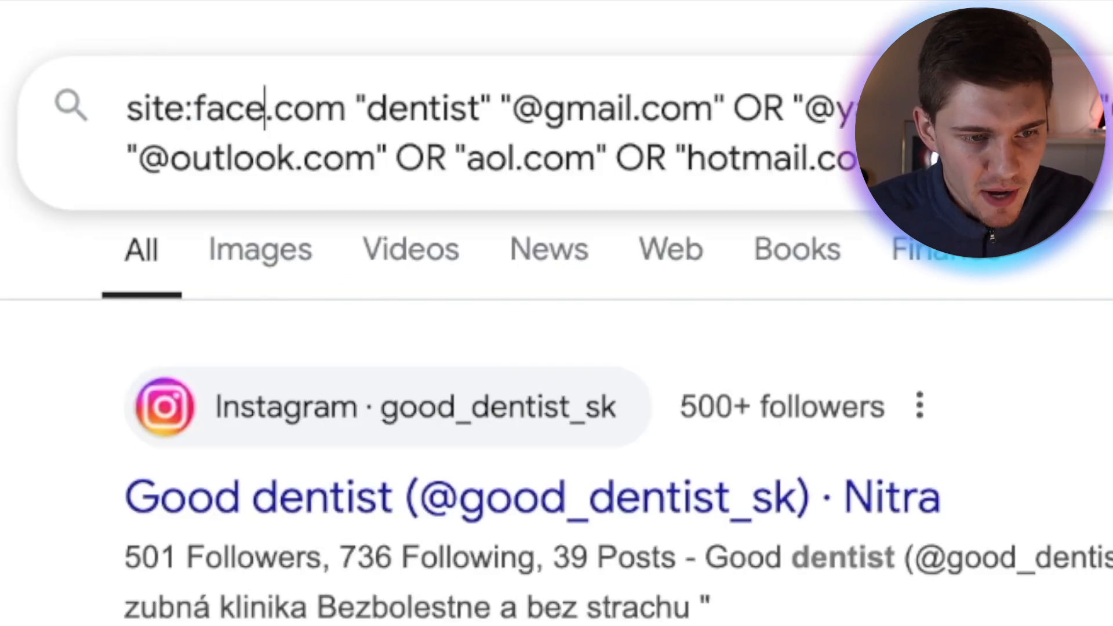
pyautogui.press('Return')
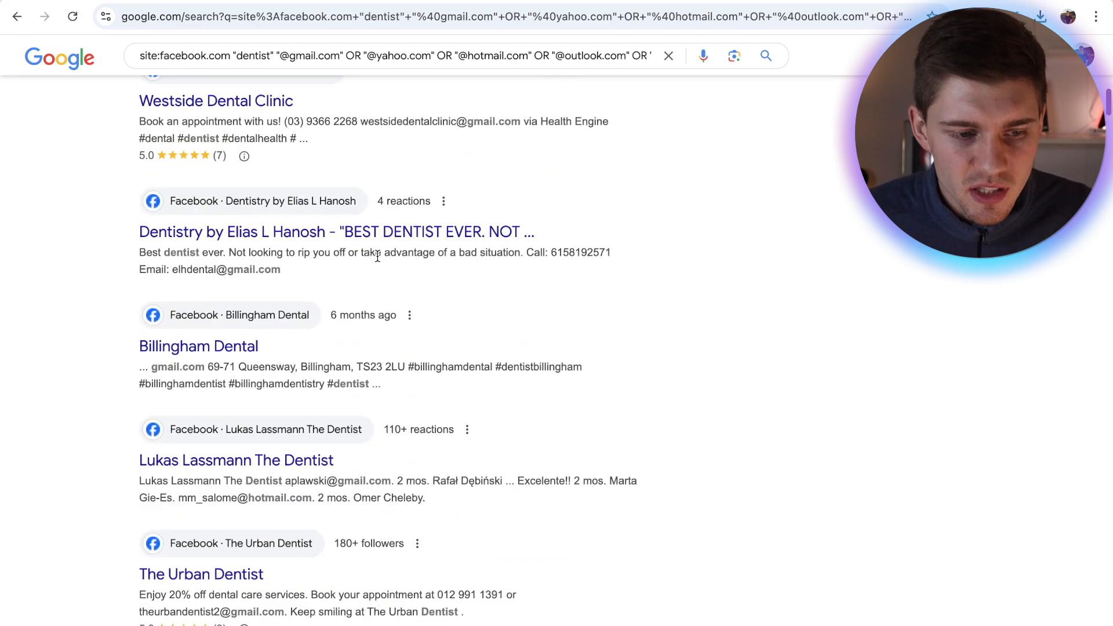
pyautogui.scroll(-3)
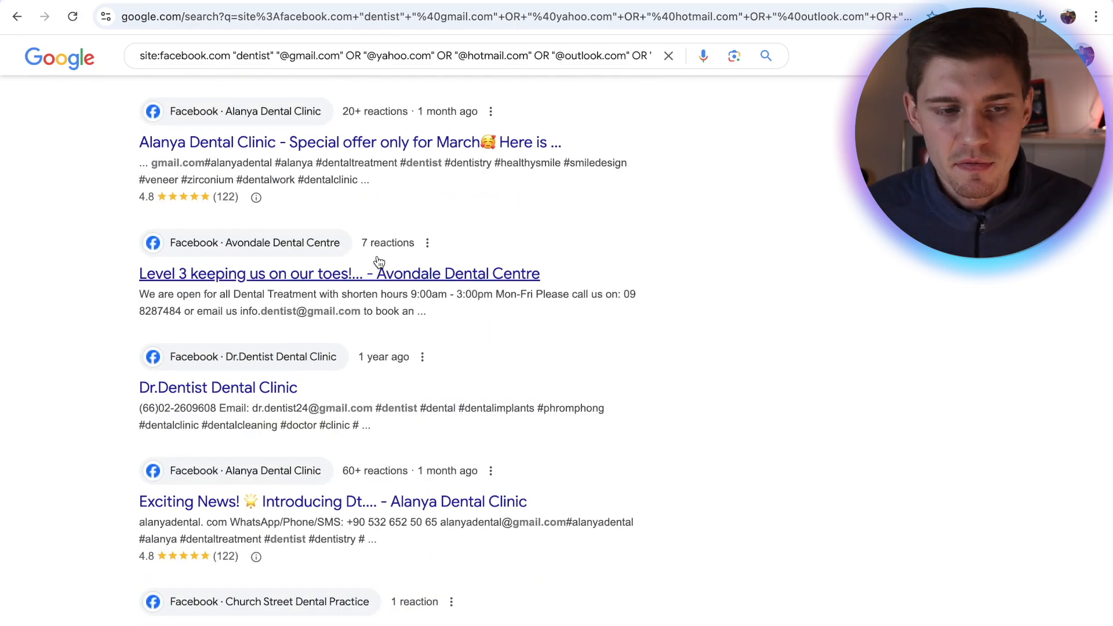
pyautogui.scroll(-3)
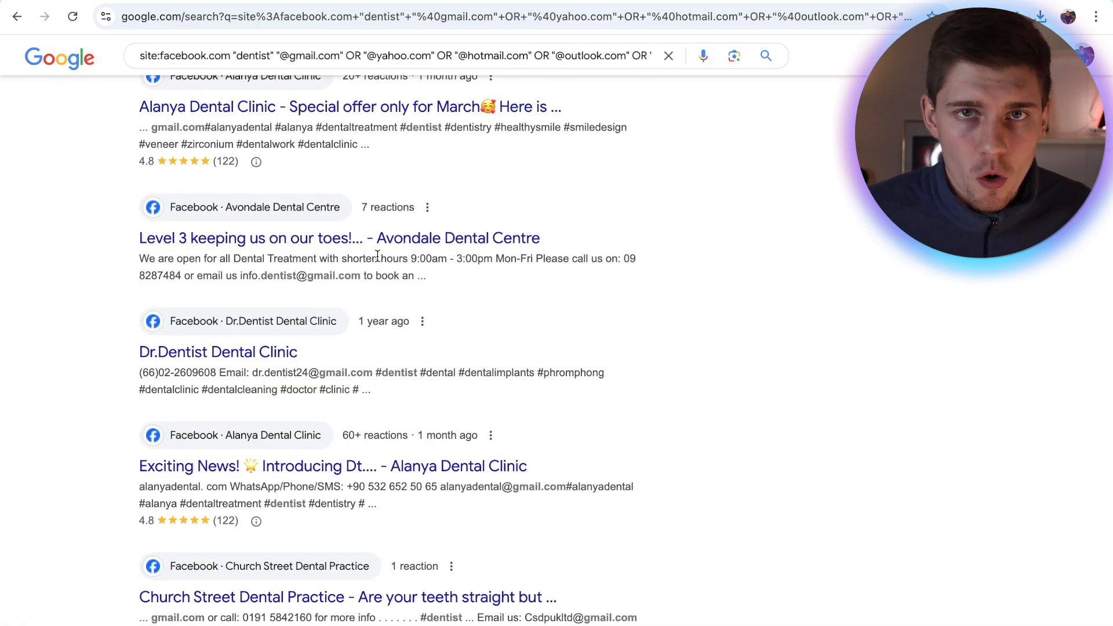
pyautogui.scroll(3)
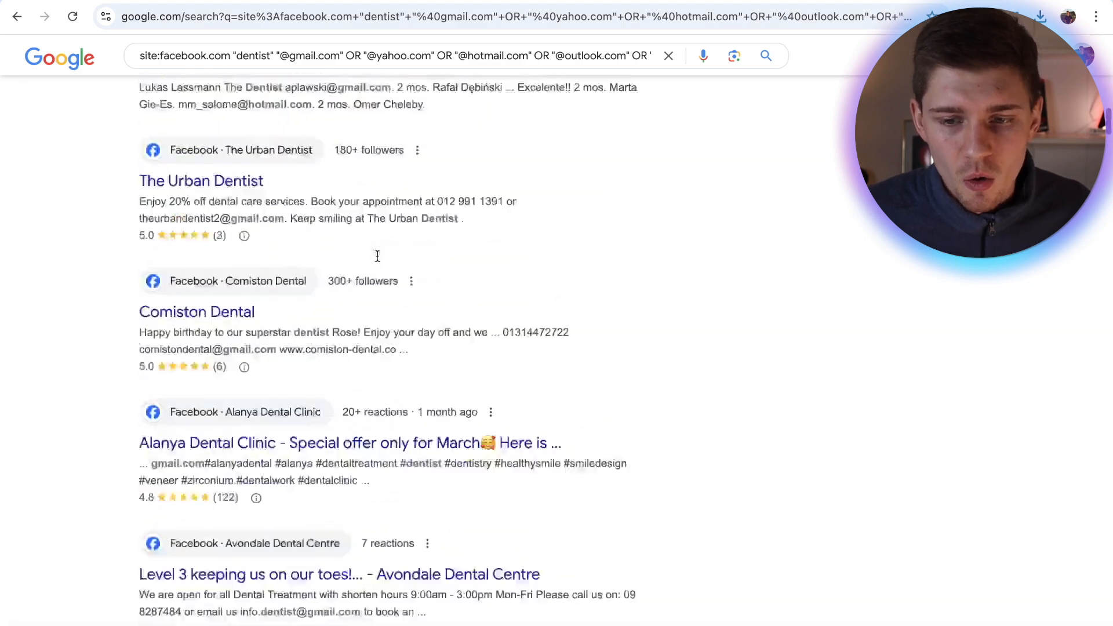
pyautogui.scroll(3)
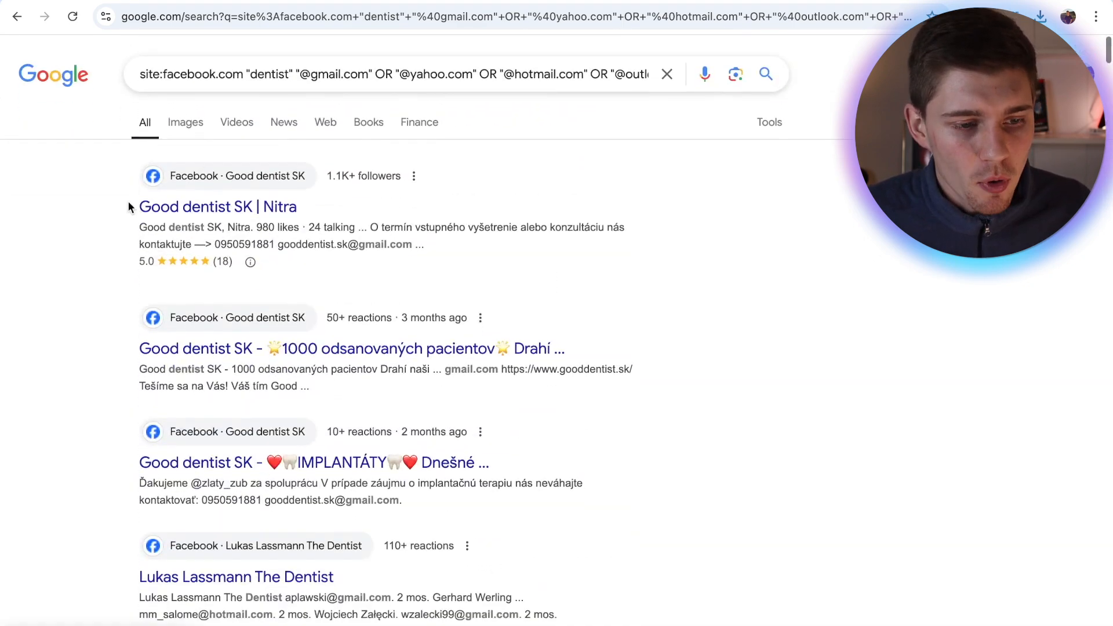
pyautogui.scroll(-3)
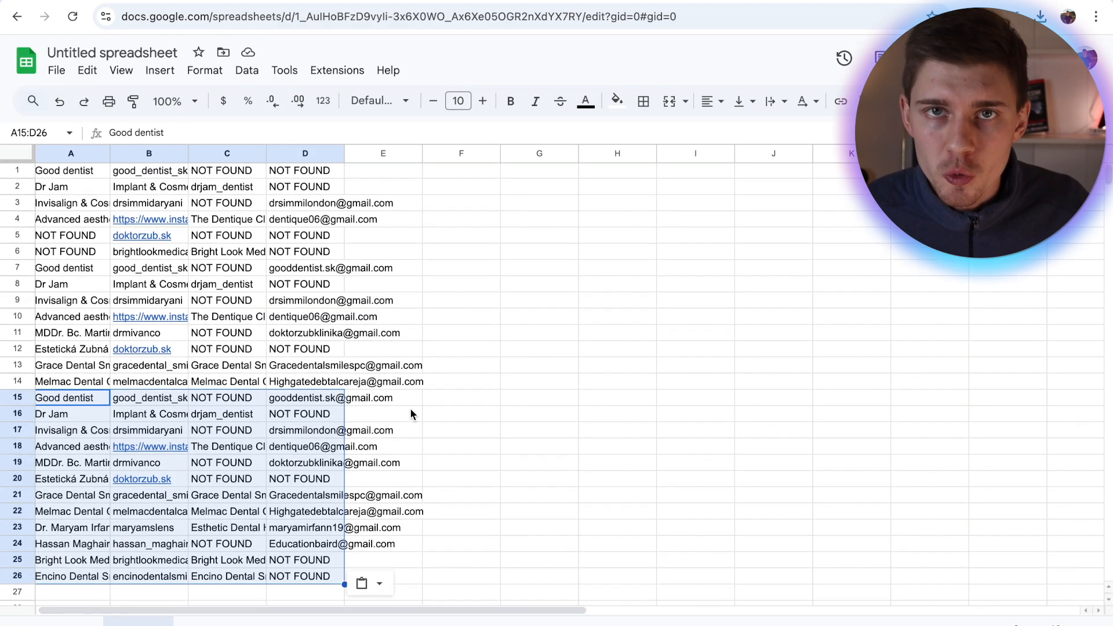
pyautogui.scroll(-3)
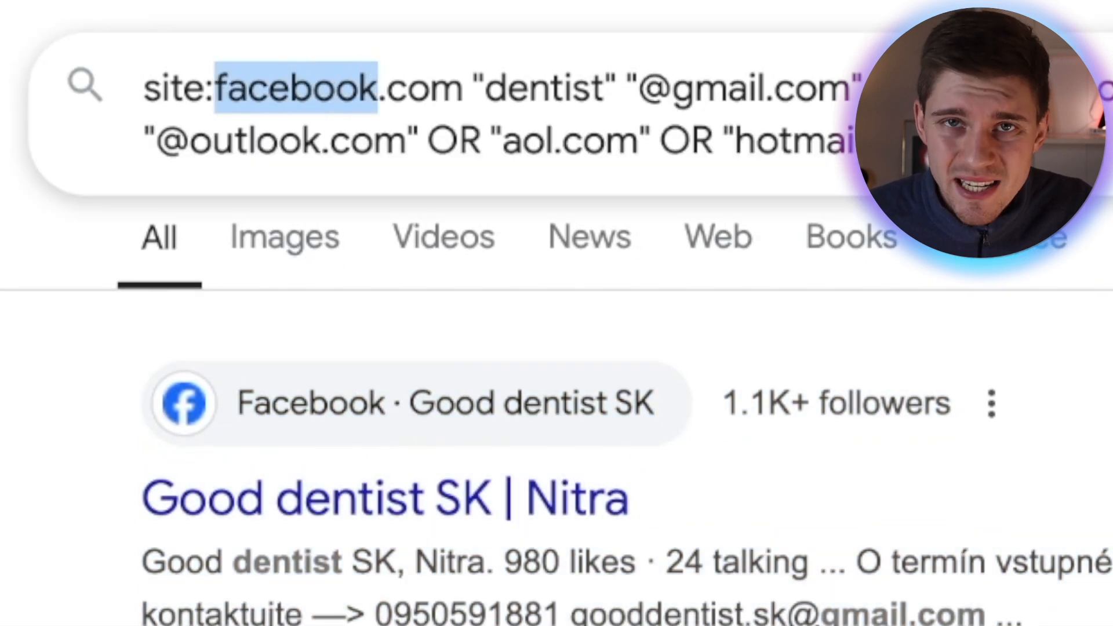
# Step: Replace facebook with pinterest in the site: operator of the dentist email query
pyautogui.write('pinterest')
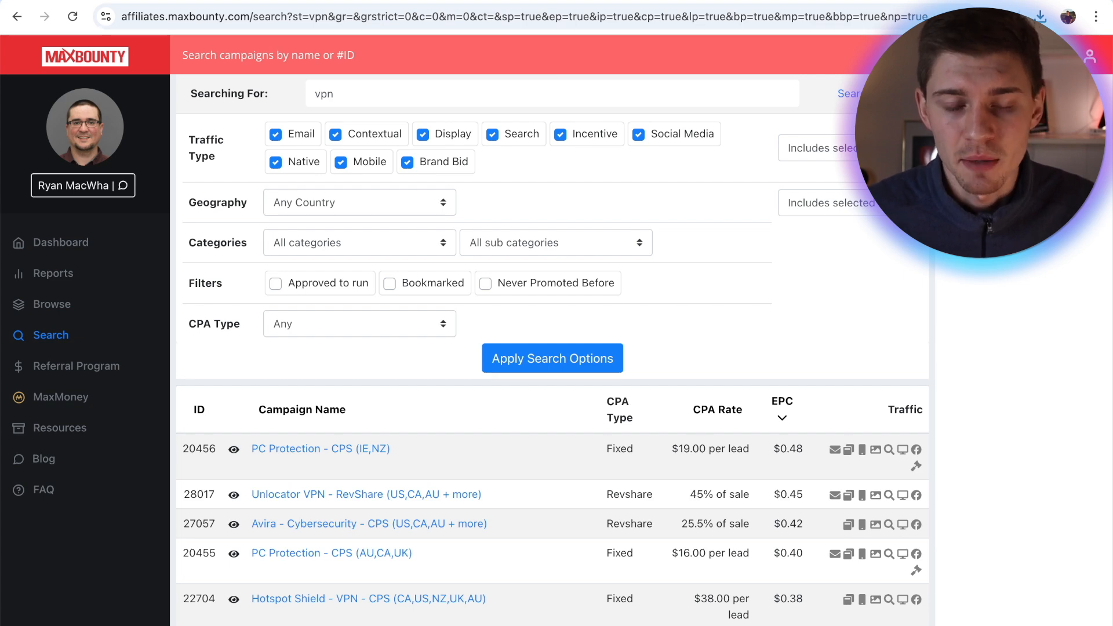
# Step: Run a MaxBounty campaign search for "free sample"
pyautogui.scroll(-3)
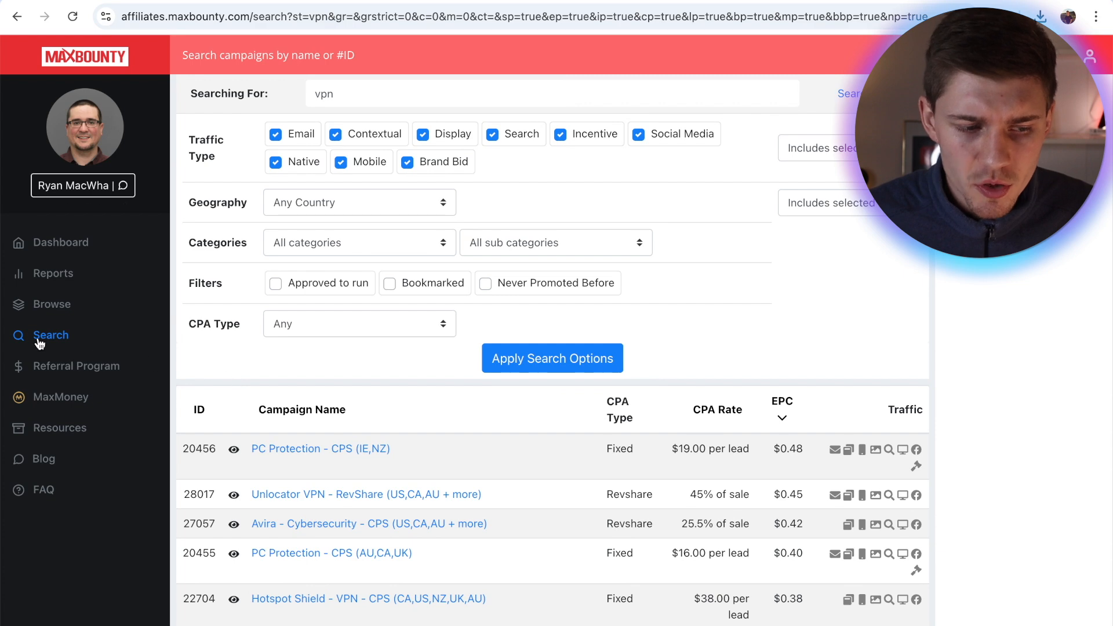
pyautogui.click(51, 334)
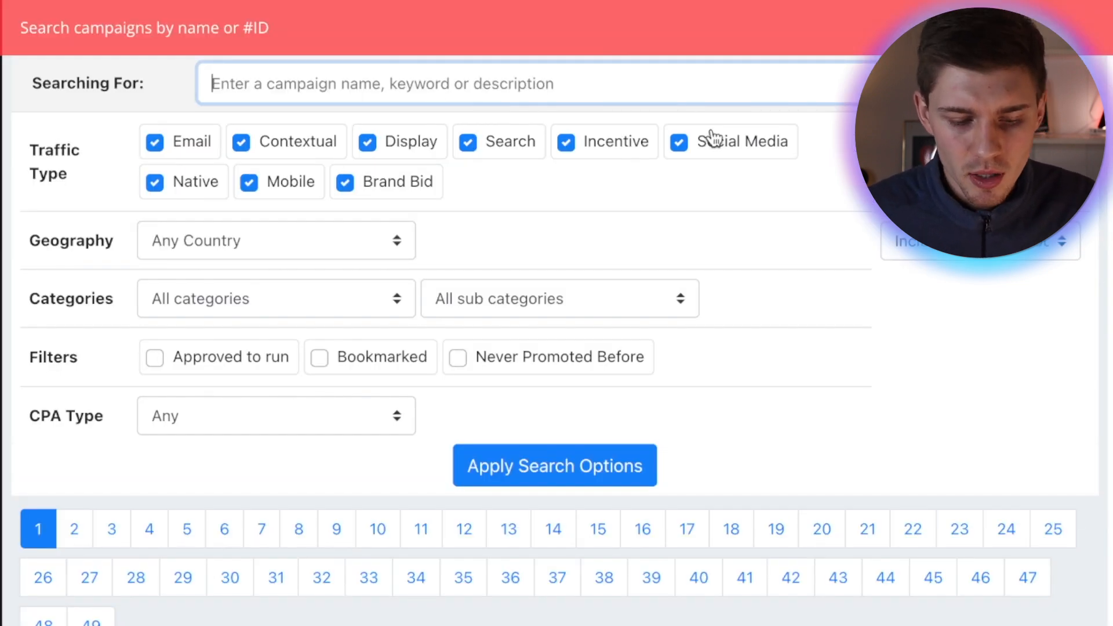
pyautogui.write('free sample')
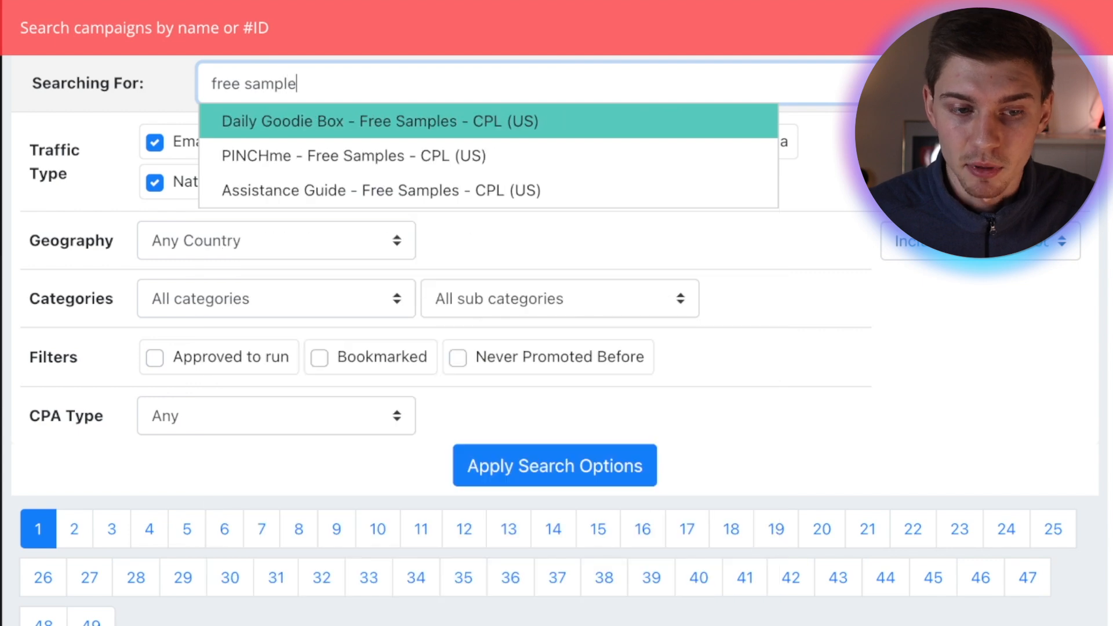
pyautogui.click(554, 465)
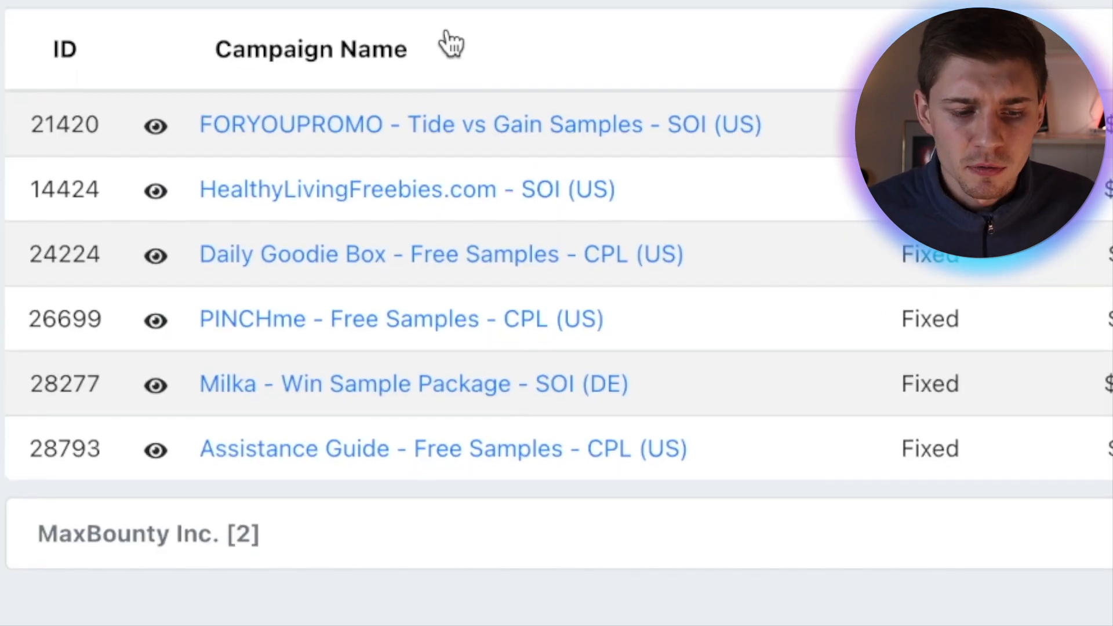
pyautogui.moveTo(334, 201)
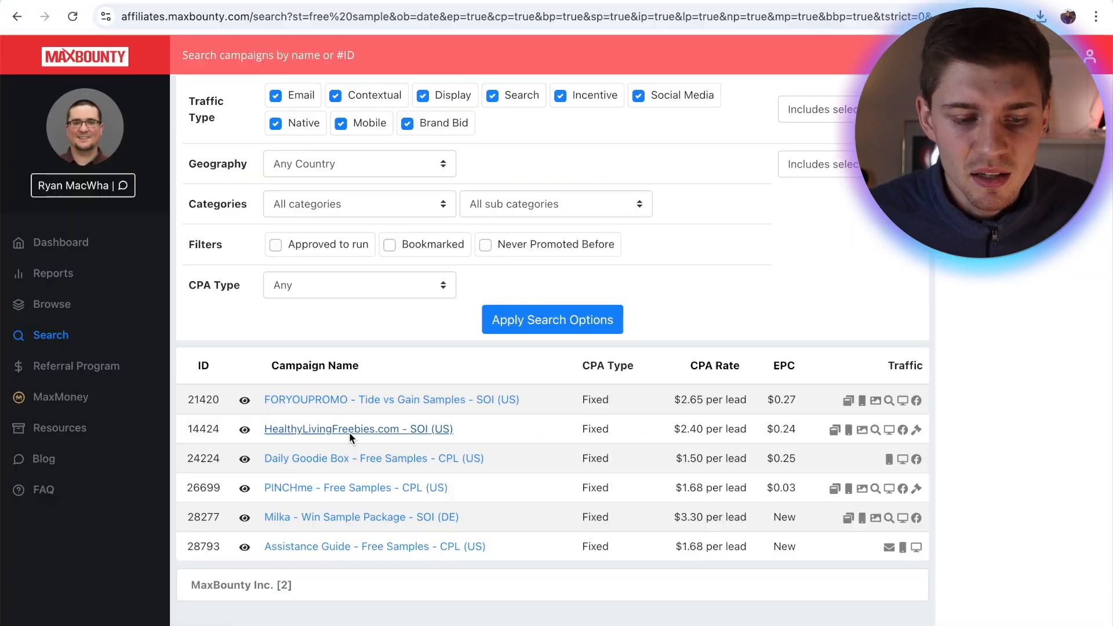
# Step: Review the HealthyLivingFreebies.com - SOI (US) campaign's $2.40 per lead rate, landing pages and requirements
pyautogui.click(358, 430)
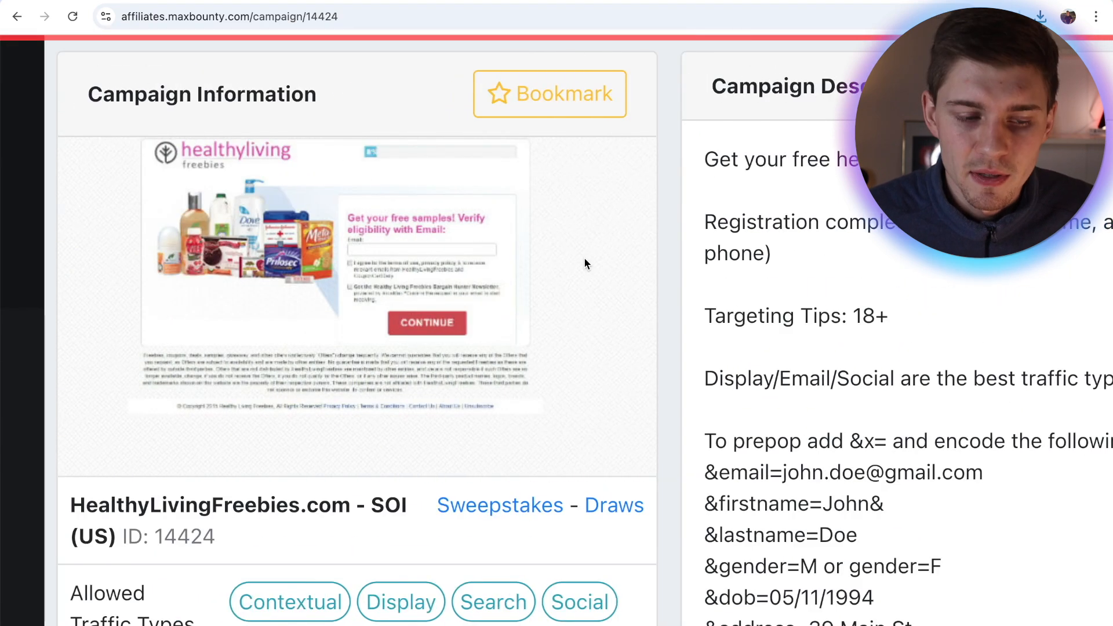
pyautogui.scroll(-3)
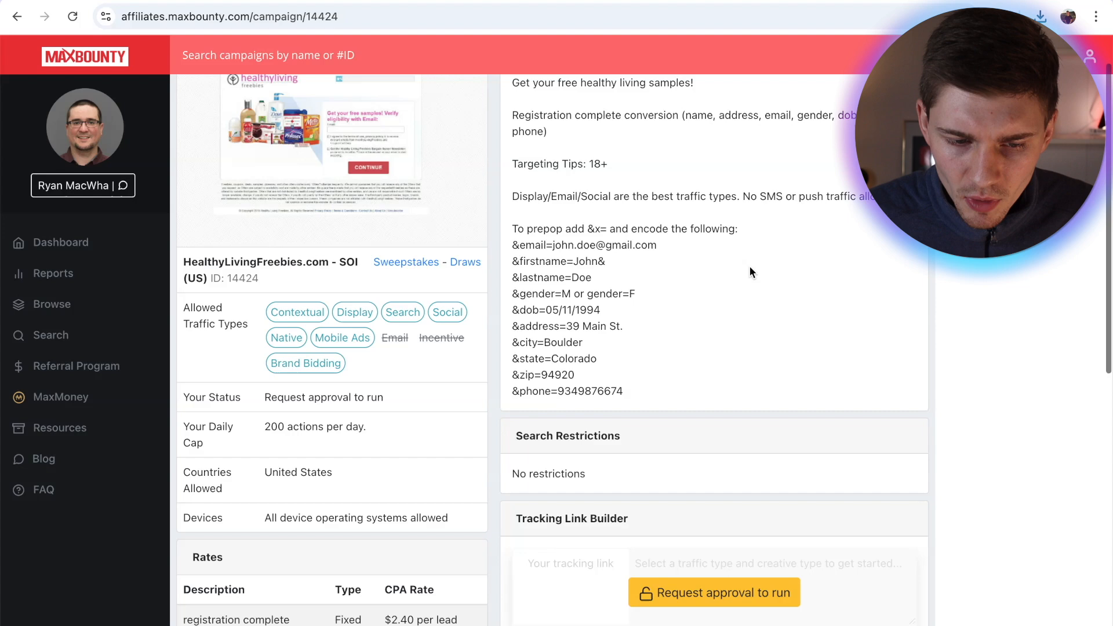
pyautogui.scroll(3)
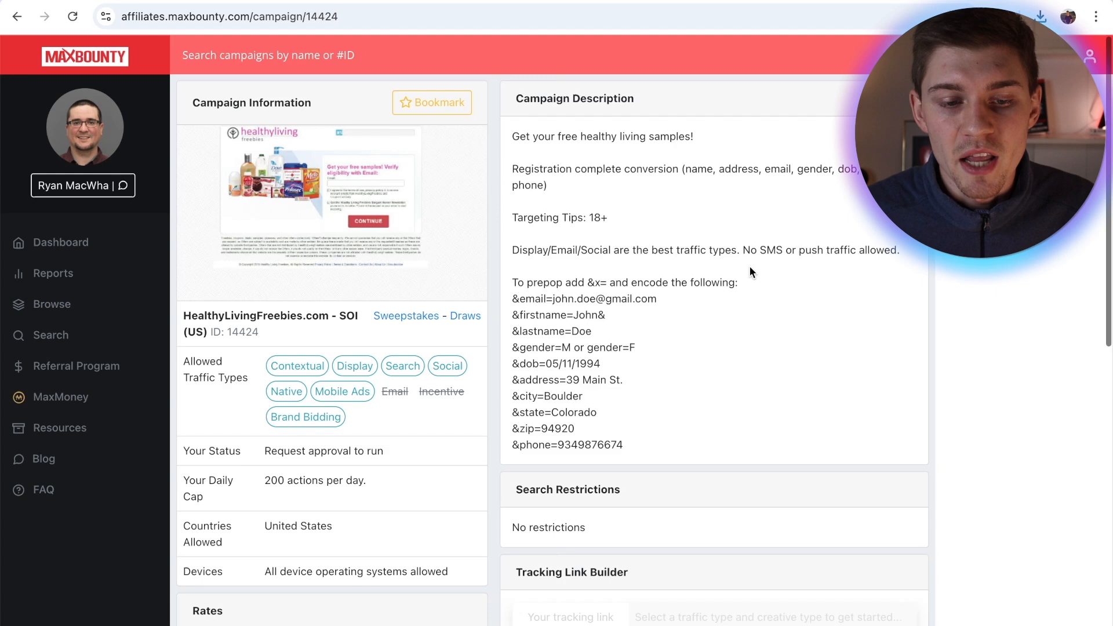
pyautogui.moveTo(636, 217)
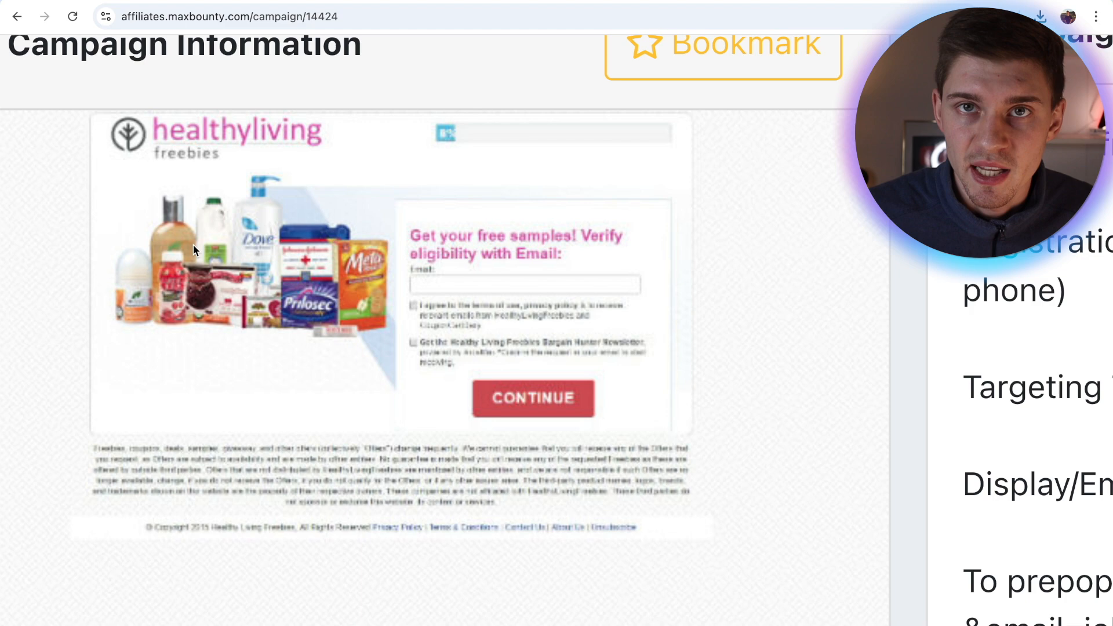
pyautogui.moveTo(472, 309)
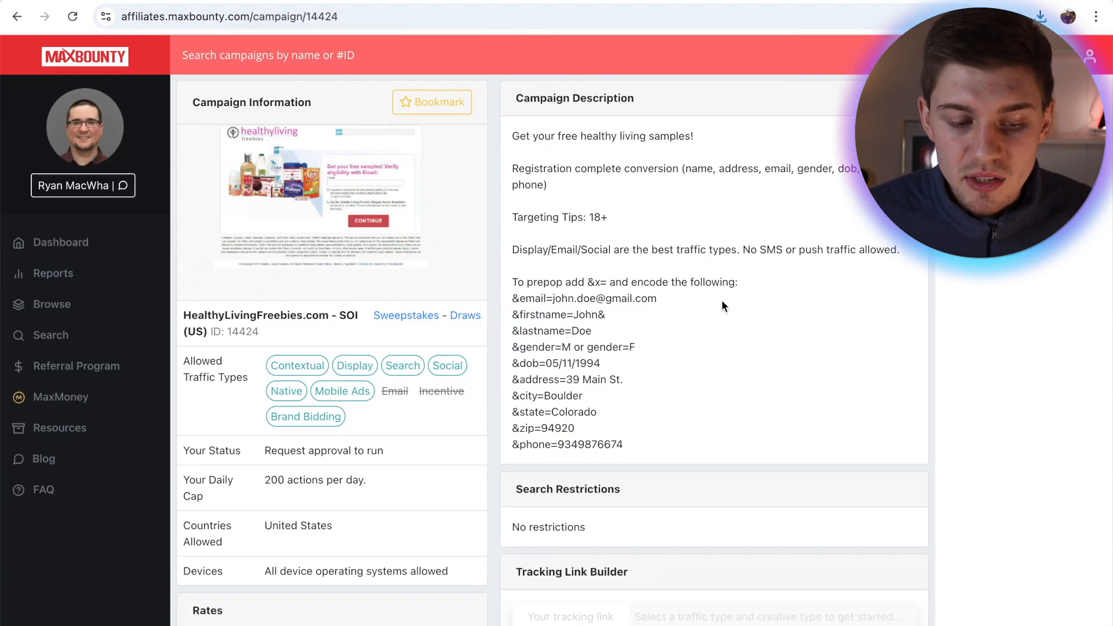
pyautogui.scroll(-3)
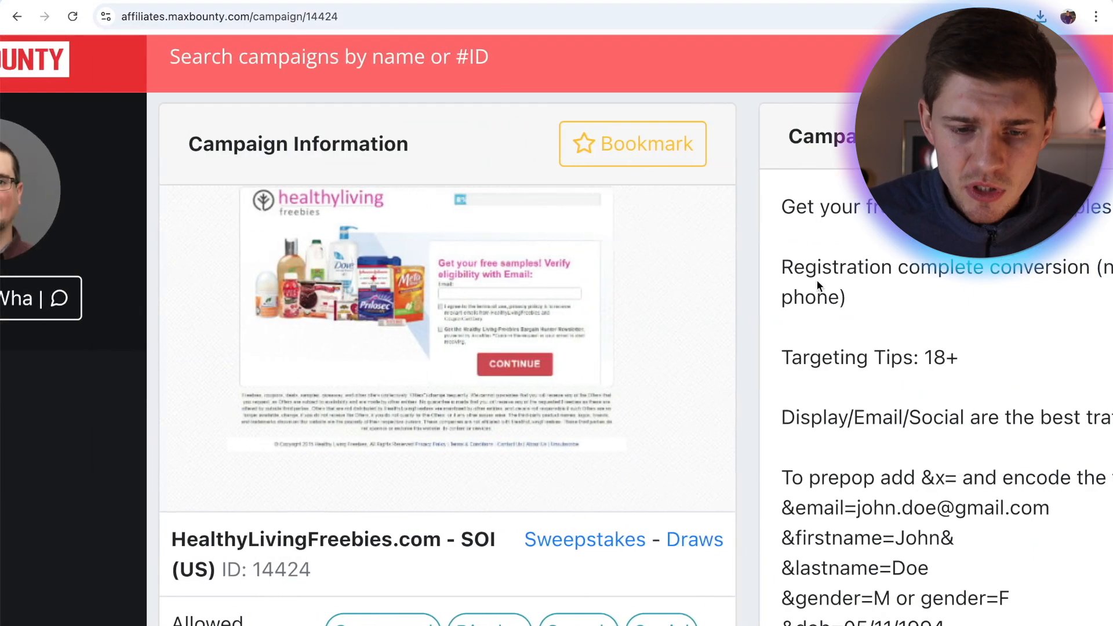
pyautogui.scroll(-3)
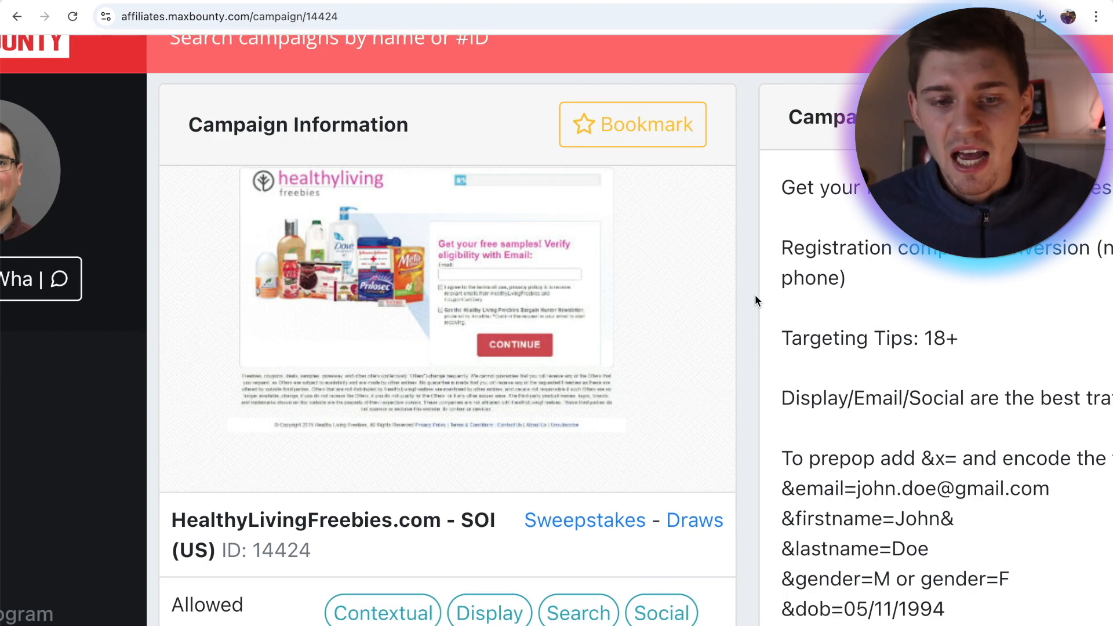
pyautogui.scroll(-3)
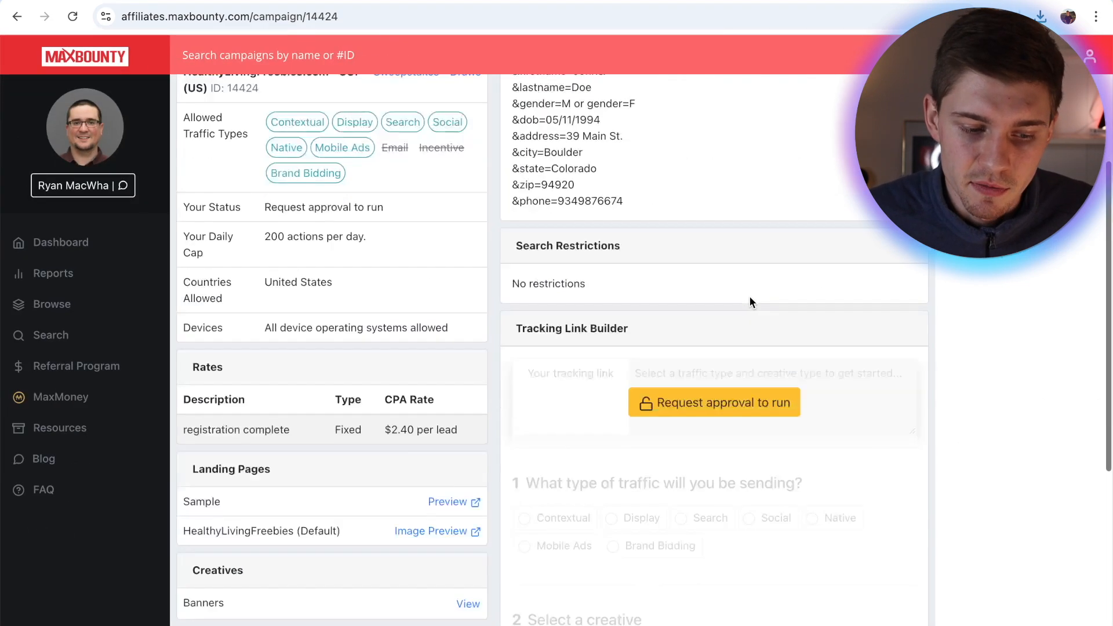
pyautogui.scroll(-3)
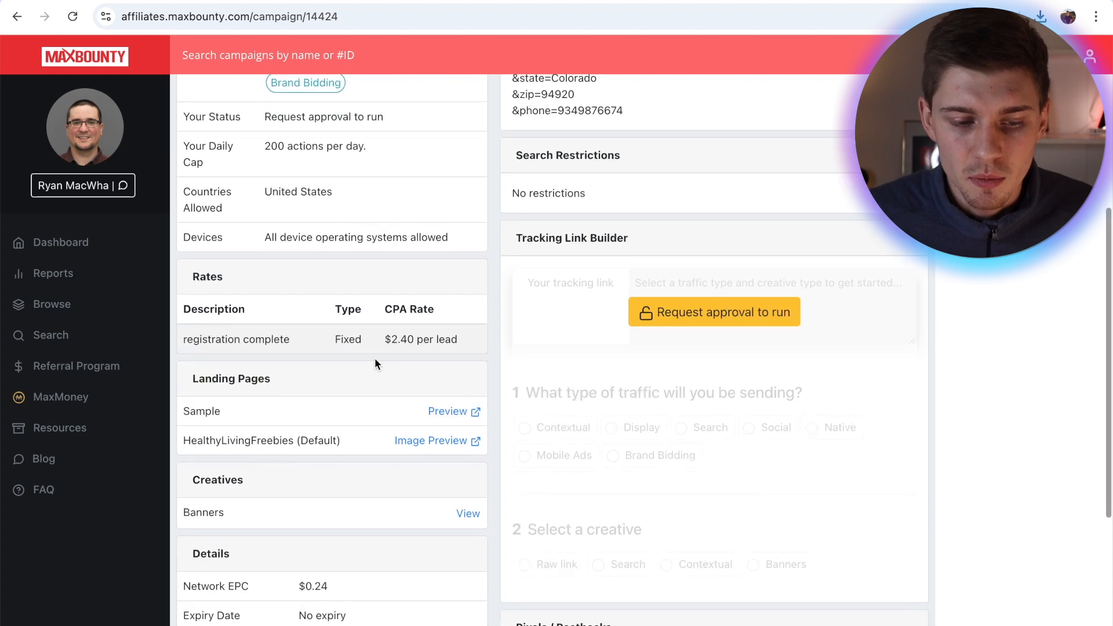
pyautogui.scroll(-3)
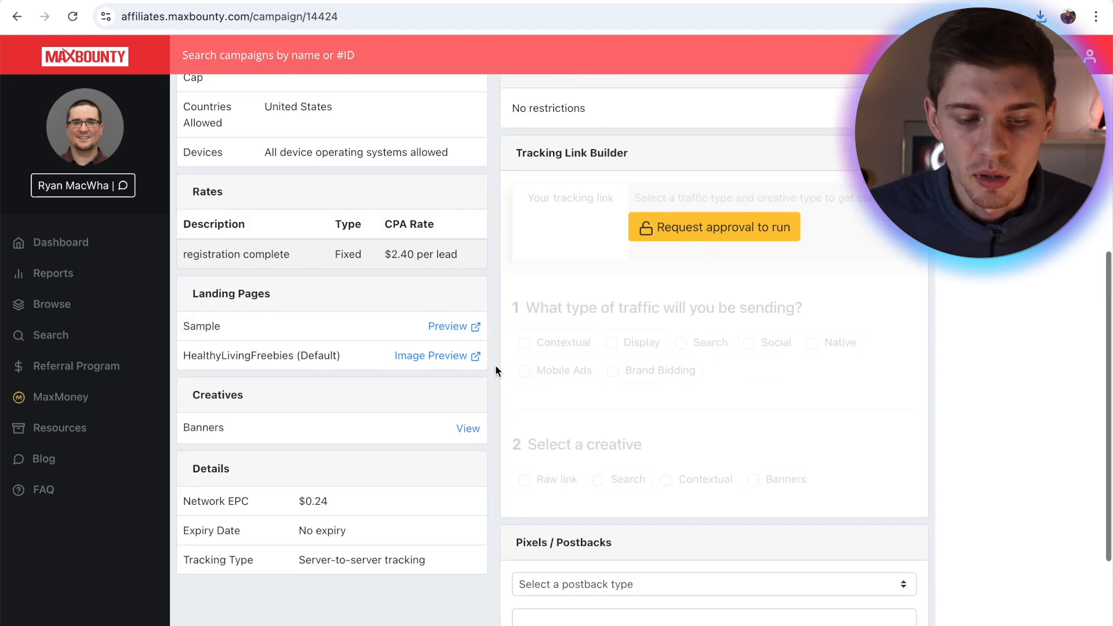
pyautogui.scroll(3)
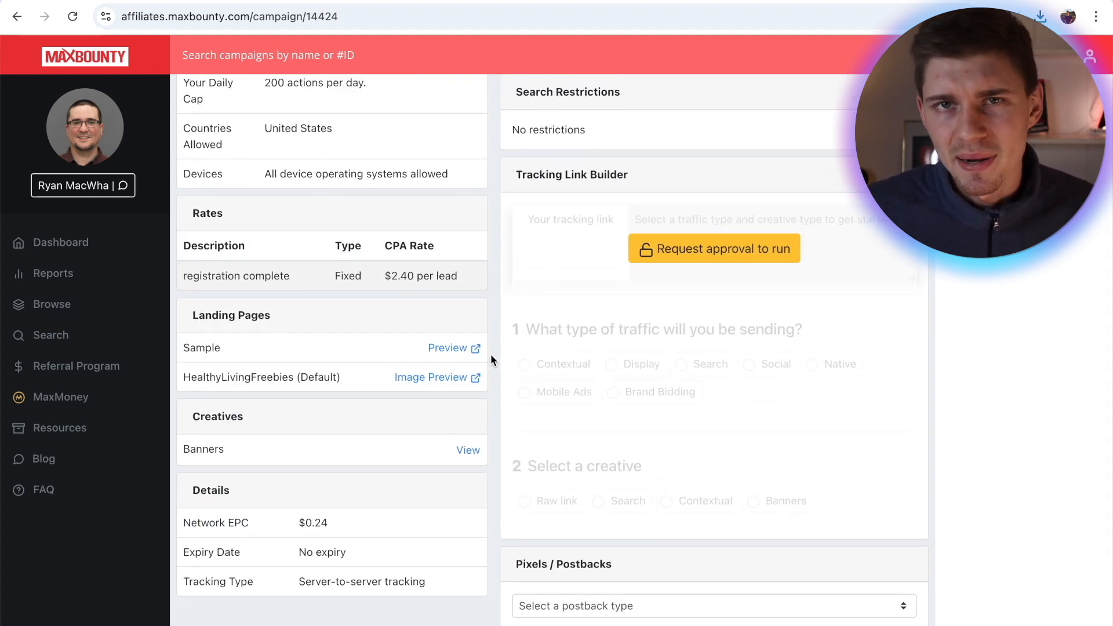
pyautogui.scroll(3)
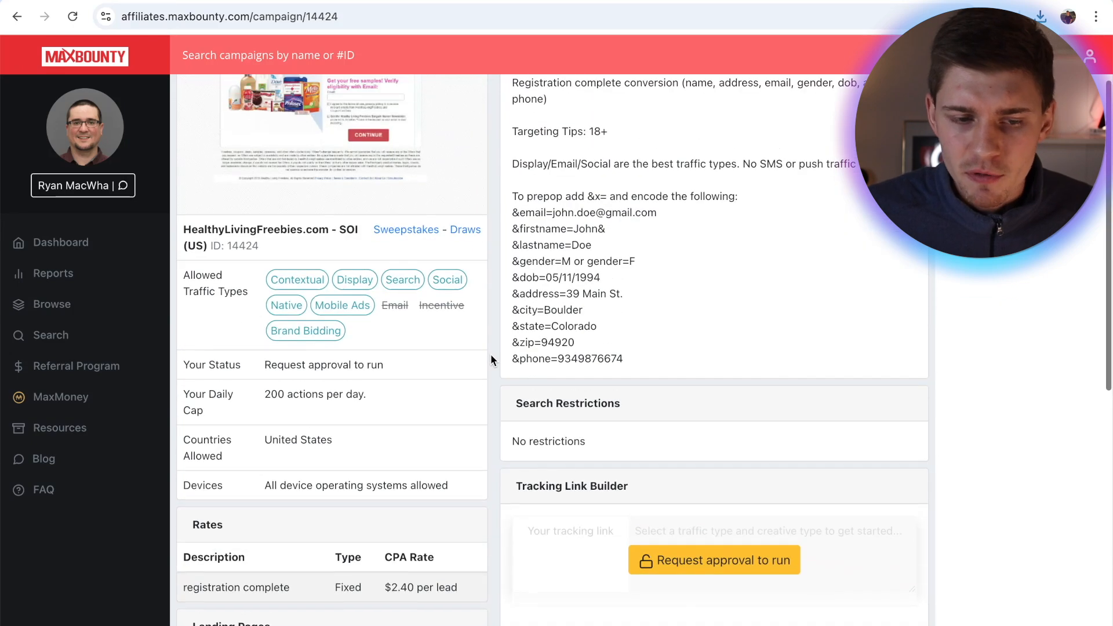
pyautogui.scroll(-3)
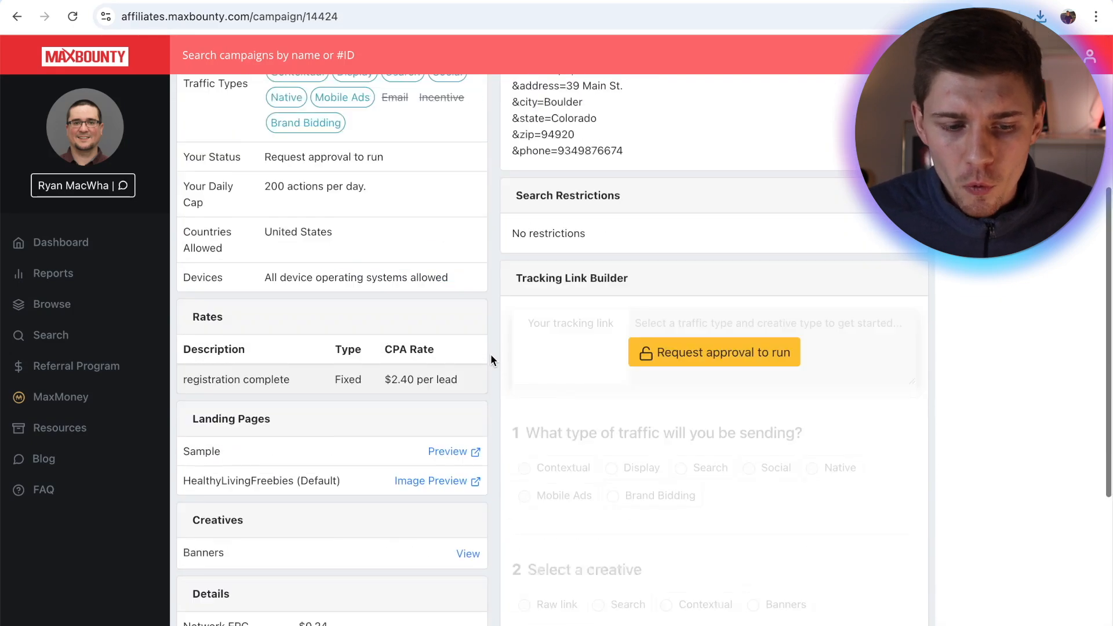
pyautogui.scroll(-3)
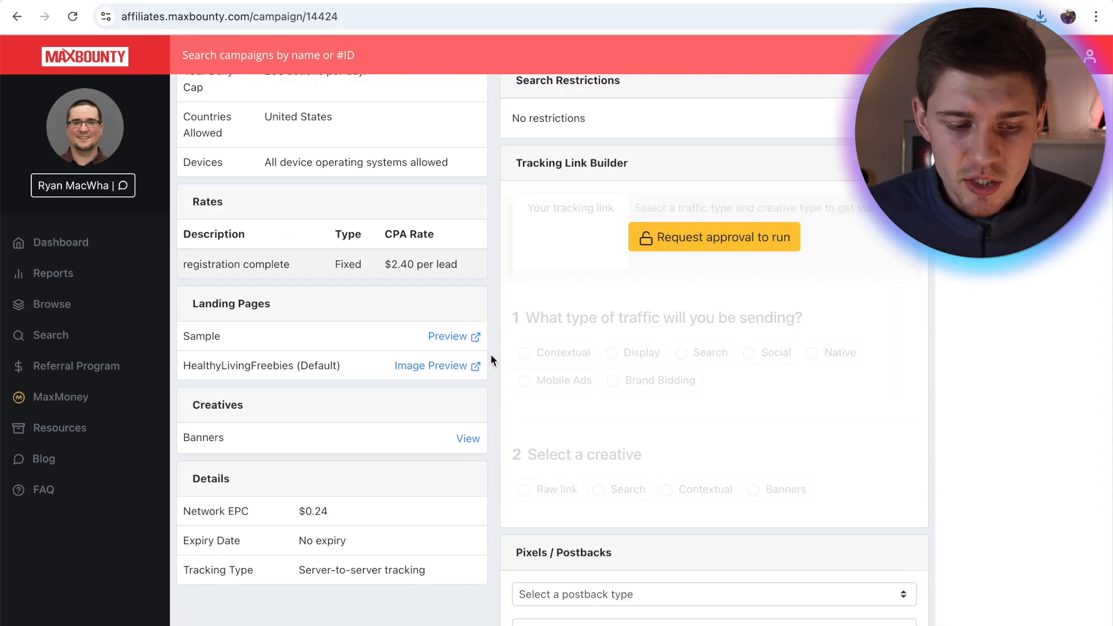
pyautogui.scroll(3)
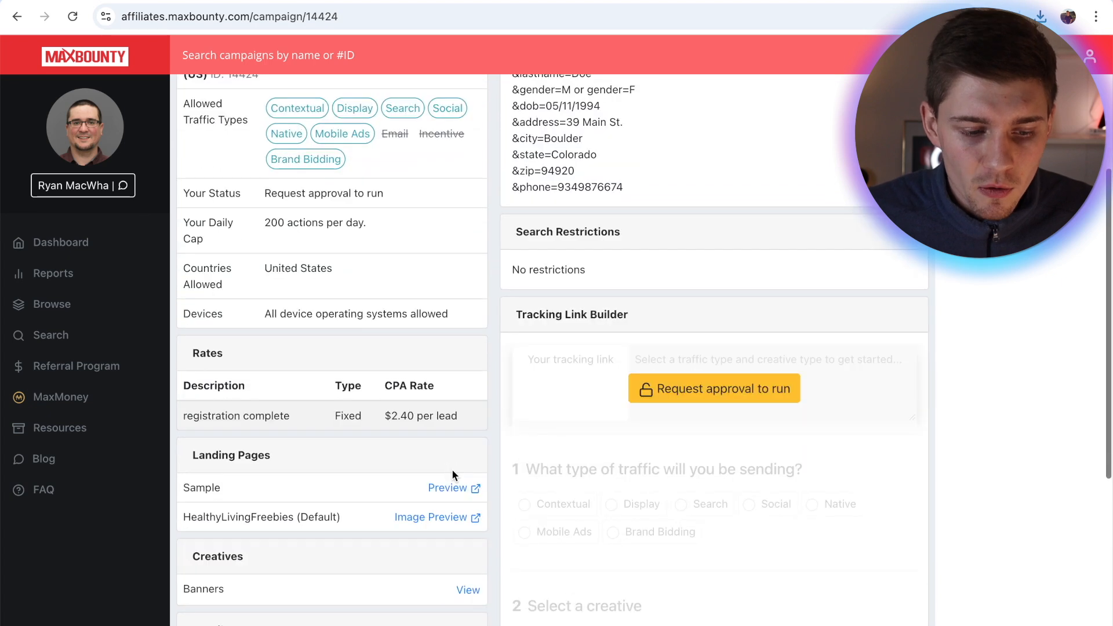
pyautogui.doubleClick(298, 268)
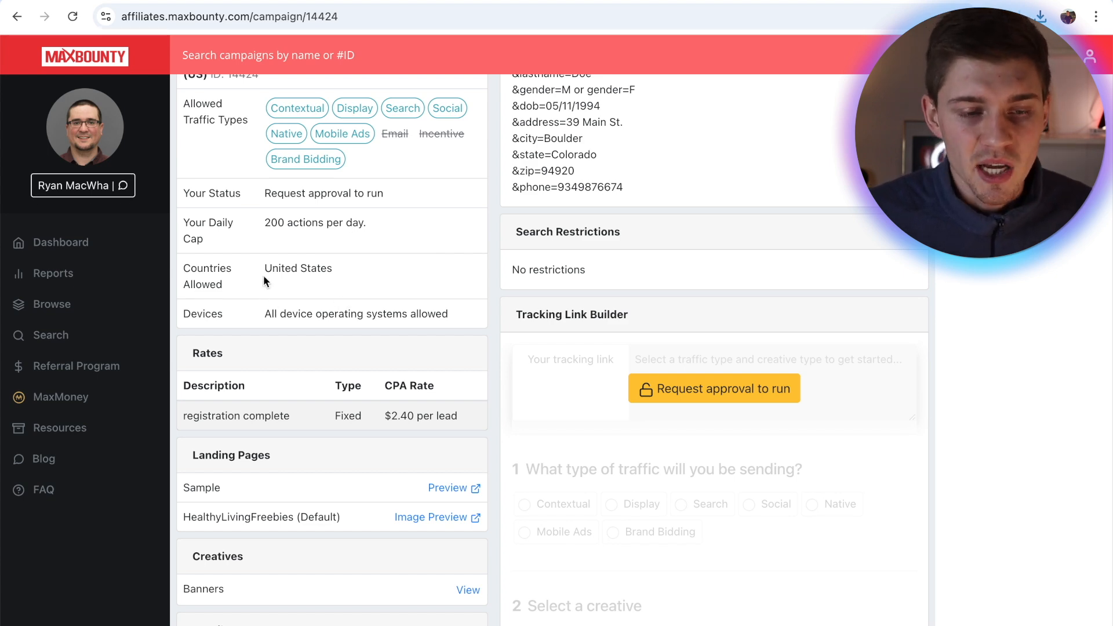
pyautogui.click(228, 17)
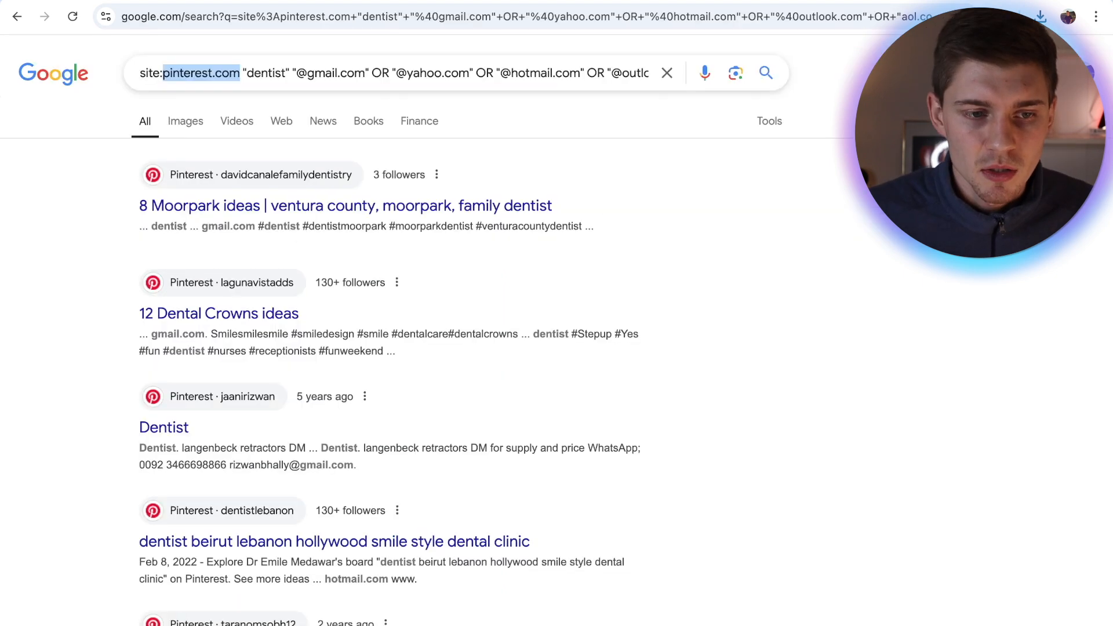
pyautogui.moveTo(217, 51)
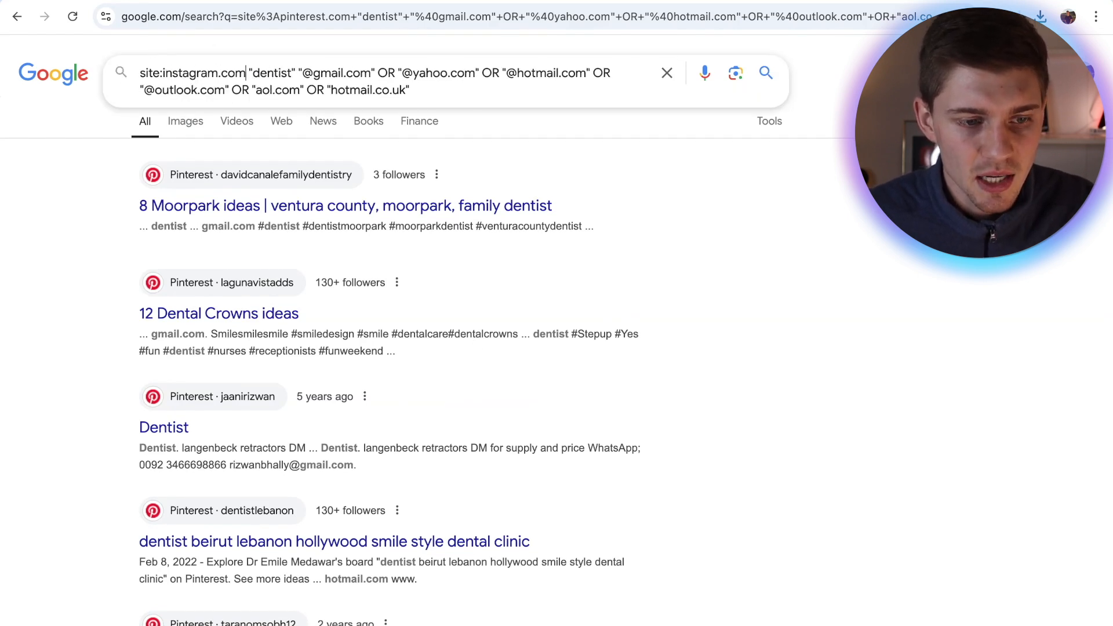
pyautogui.press('Return')
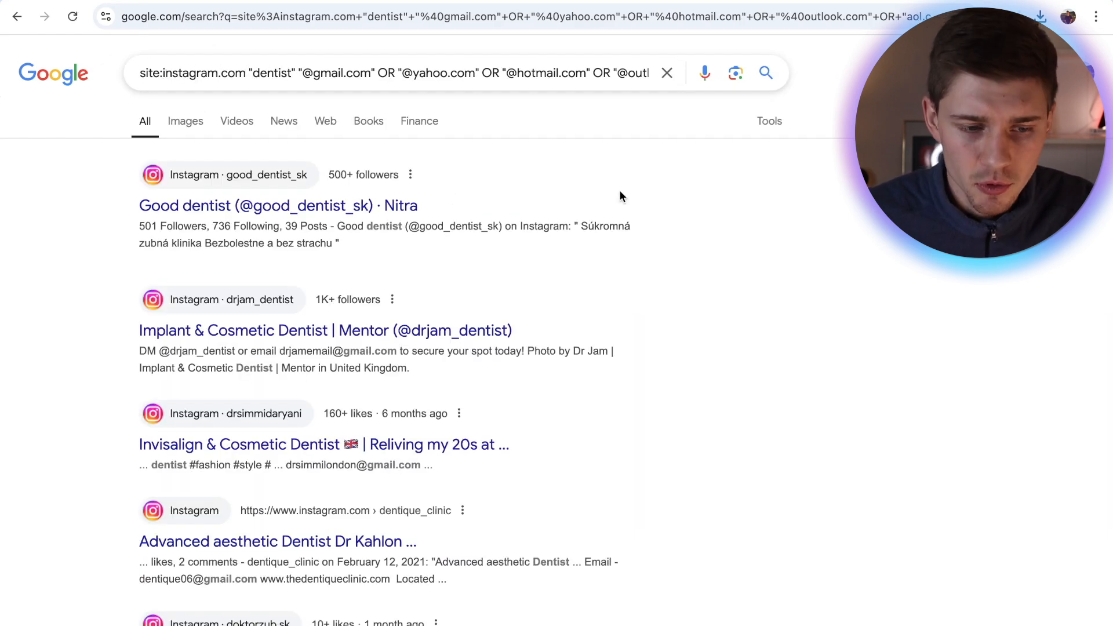
pyautogui.moveTo(795, 236)
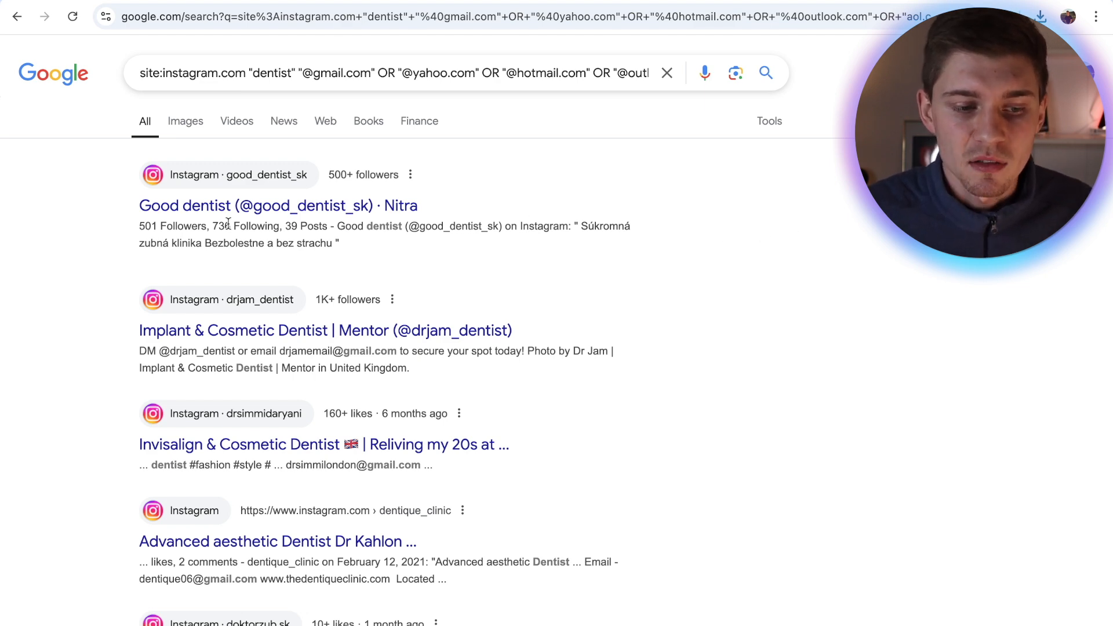
pyautogui.scroll(-3)
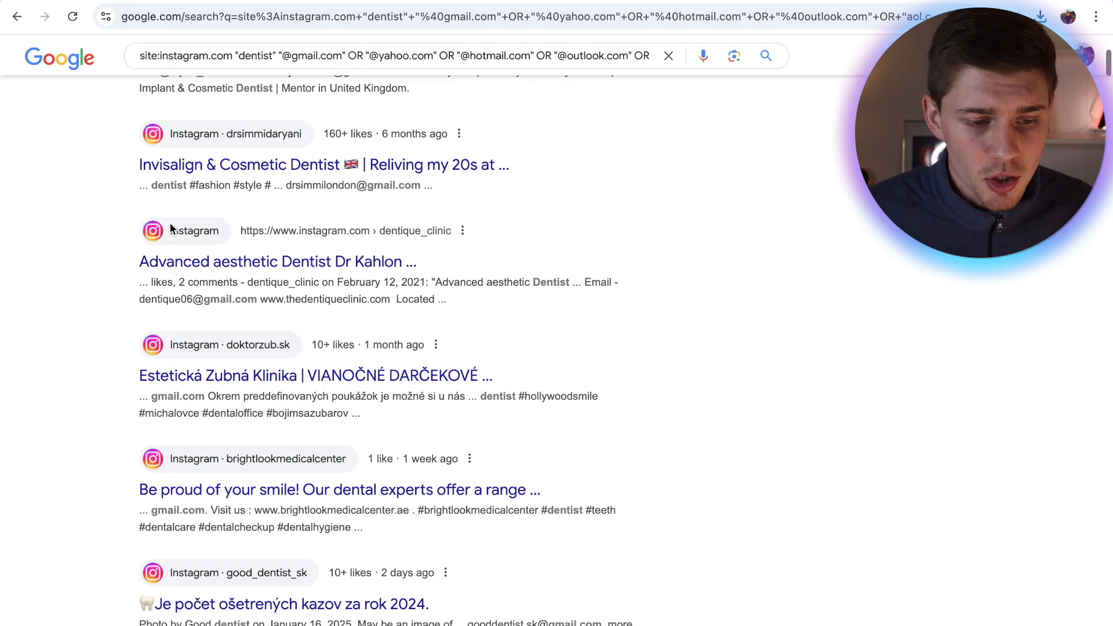
pyautogui.scroll(-3)
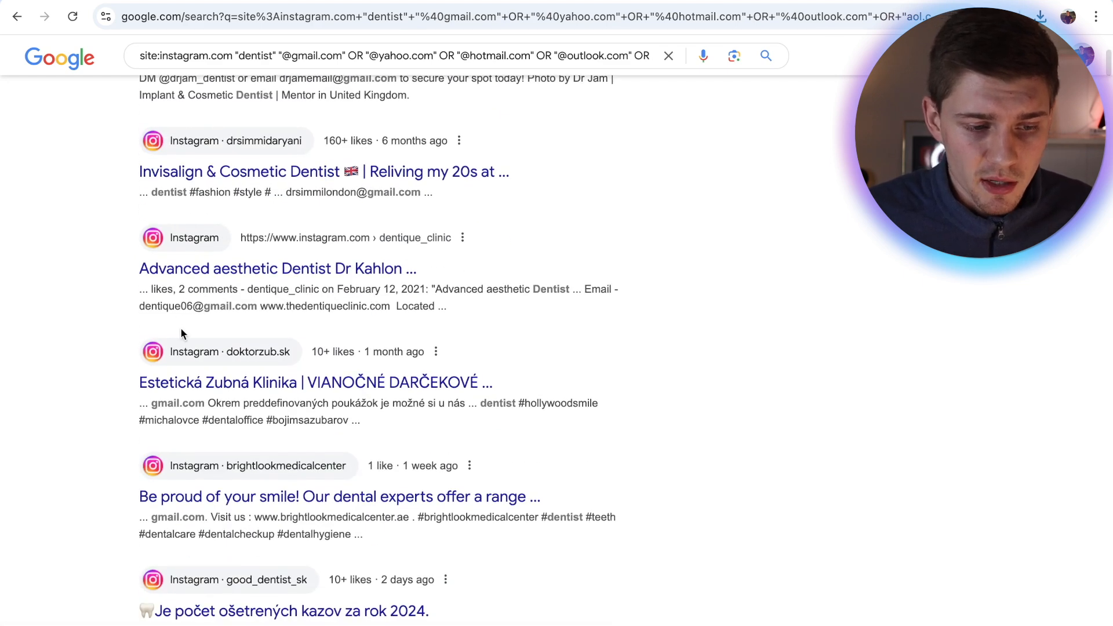
pyautogui.scroll(-3)
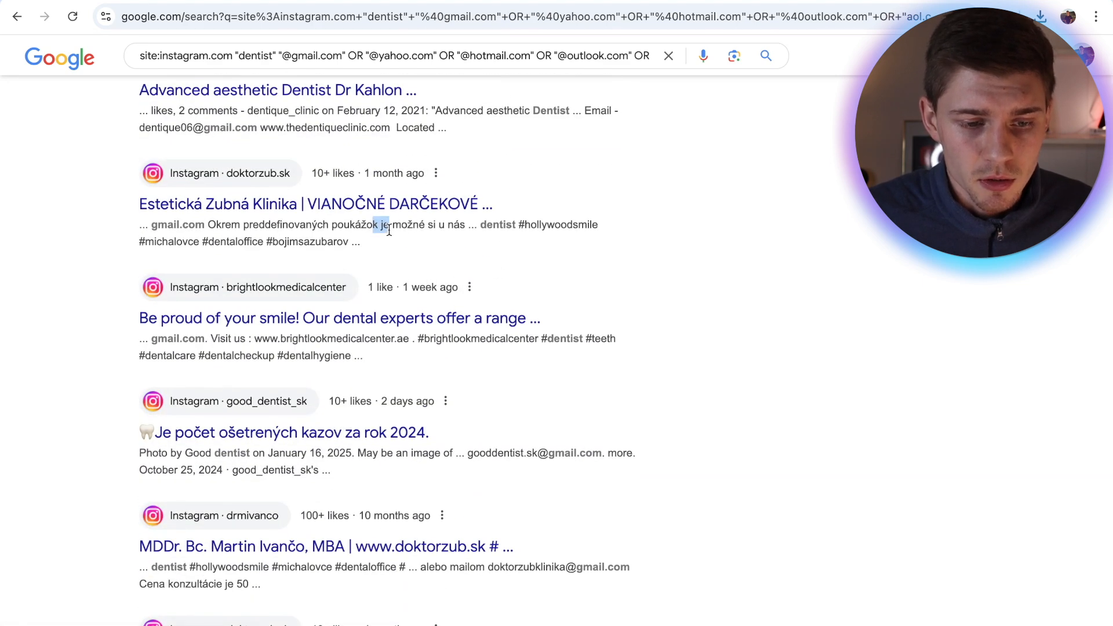
pyautogui.click(339, 318)
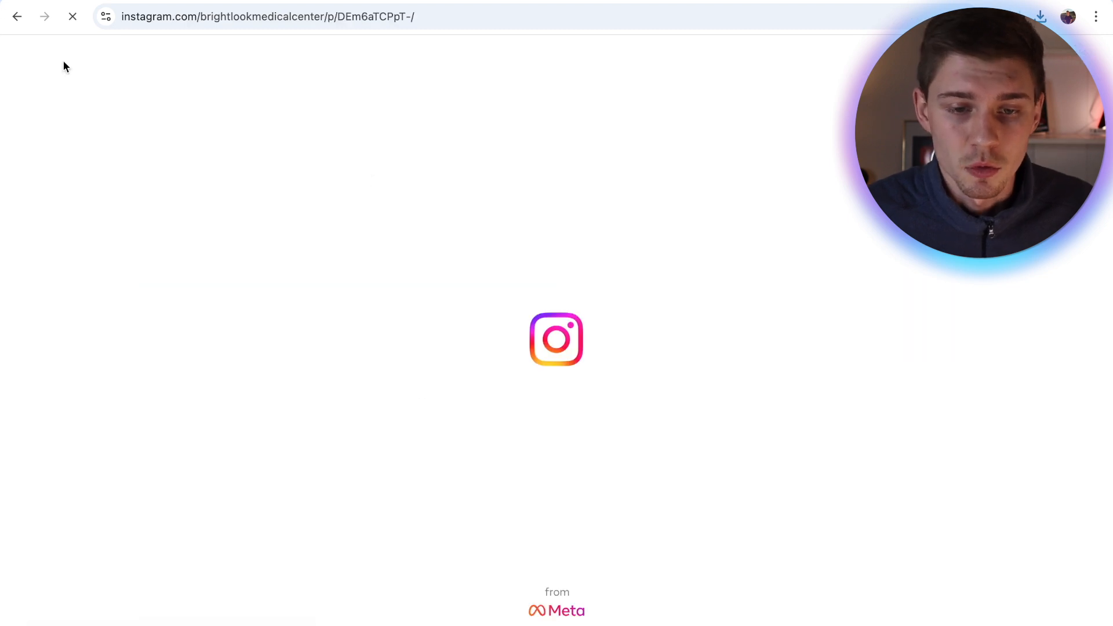
pyautogui.click(18, 16)
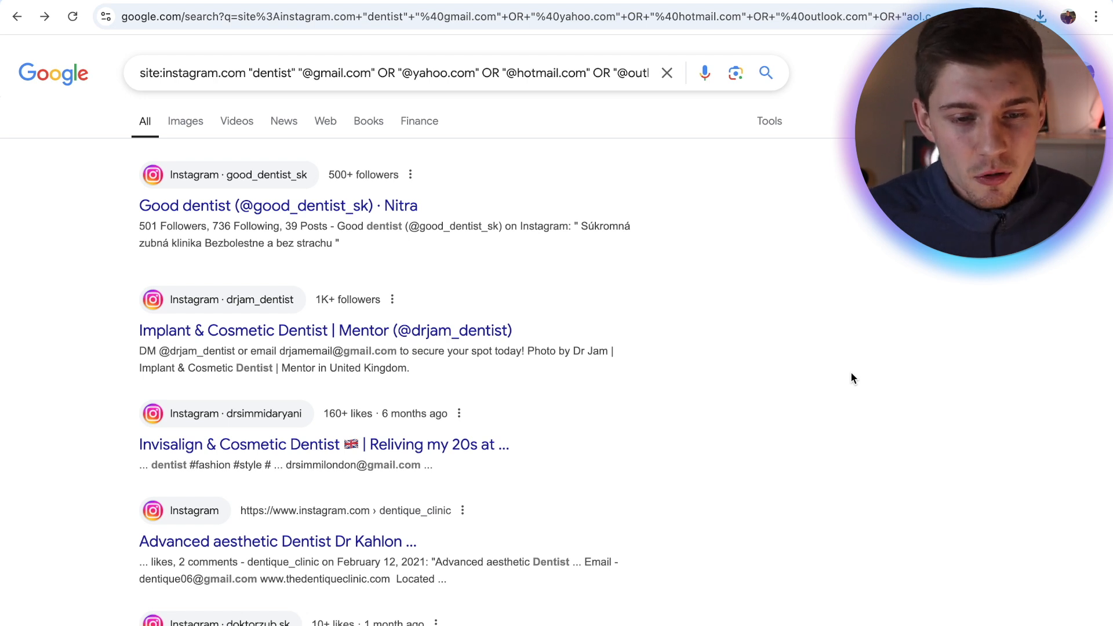
pyautogui.moveTo(336, 154)
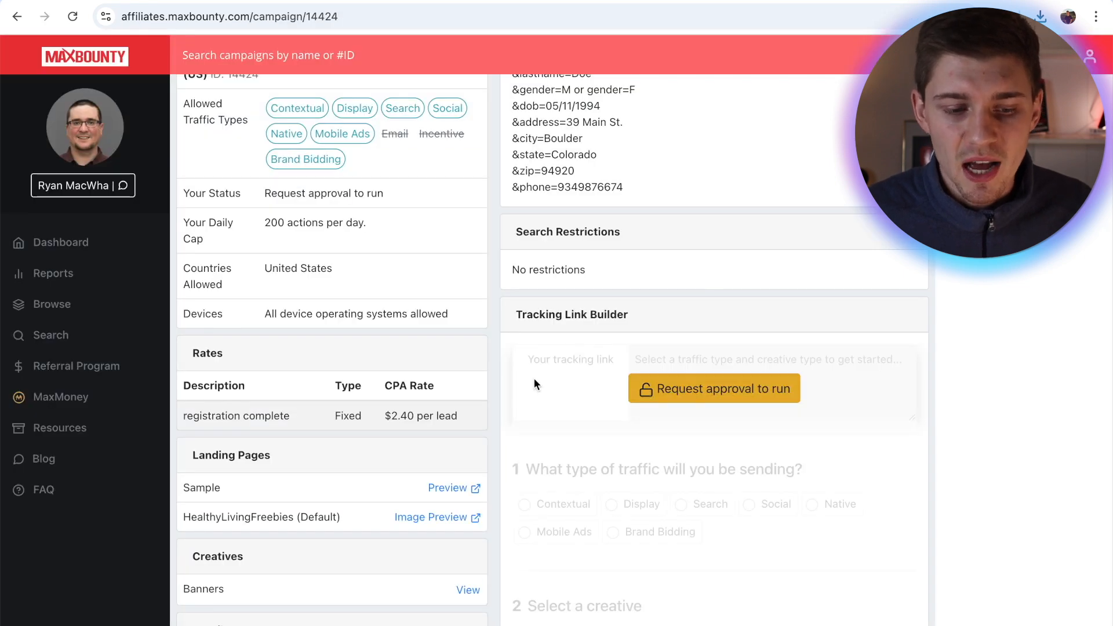
pyautogui.moveTo(479, 336)
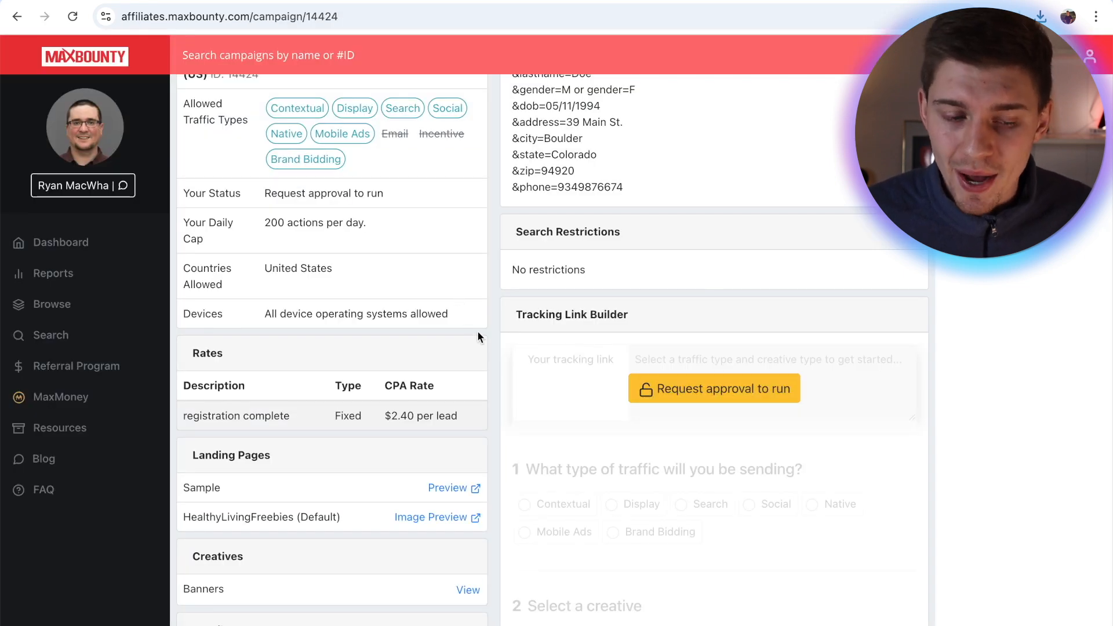
# Step: Scroll up to the campaign's information and free healthy living samples description
pyautogui.scroll(3)
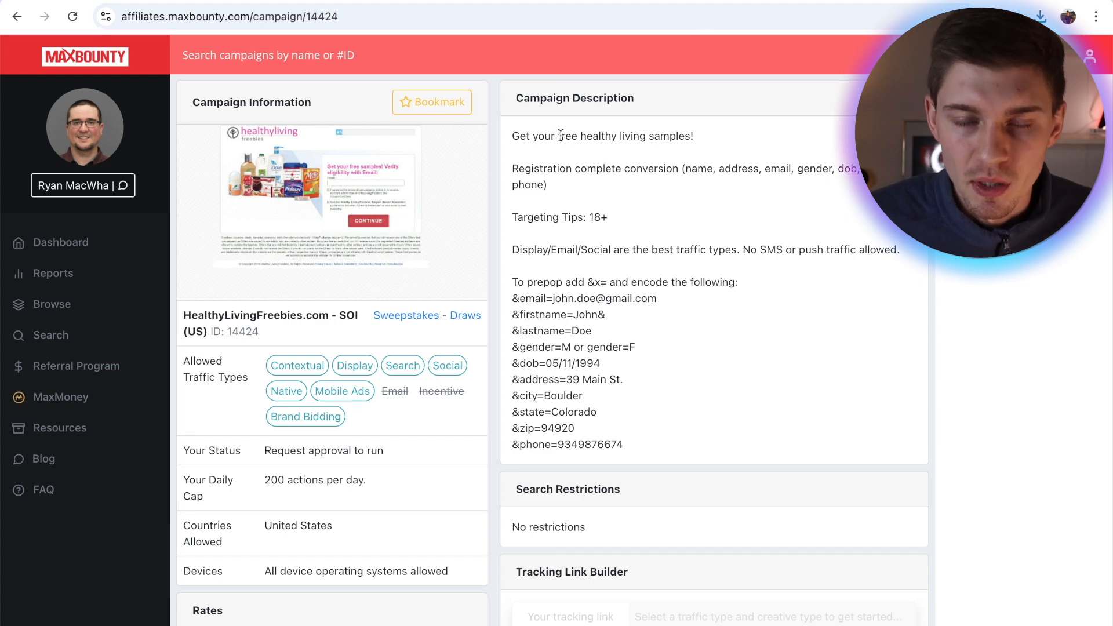
pyautogui.moveTo(820, 280)
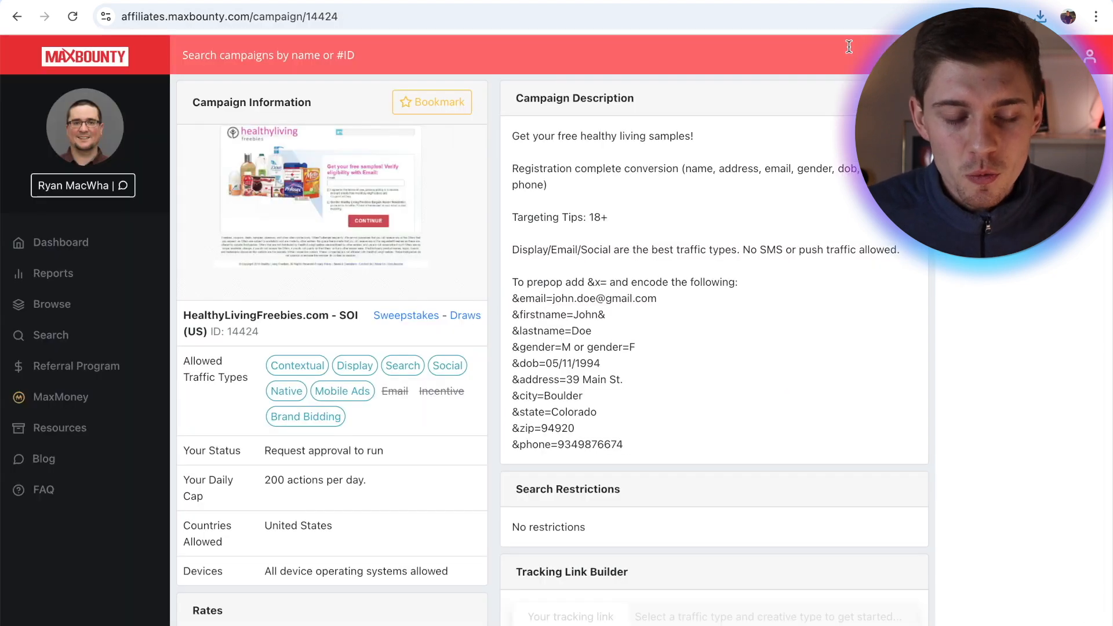
pyautogui.moveTo(516, 137)
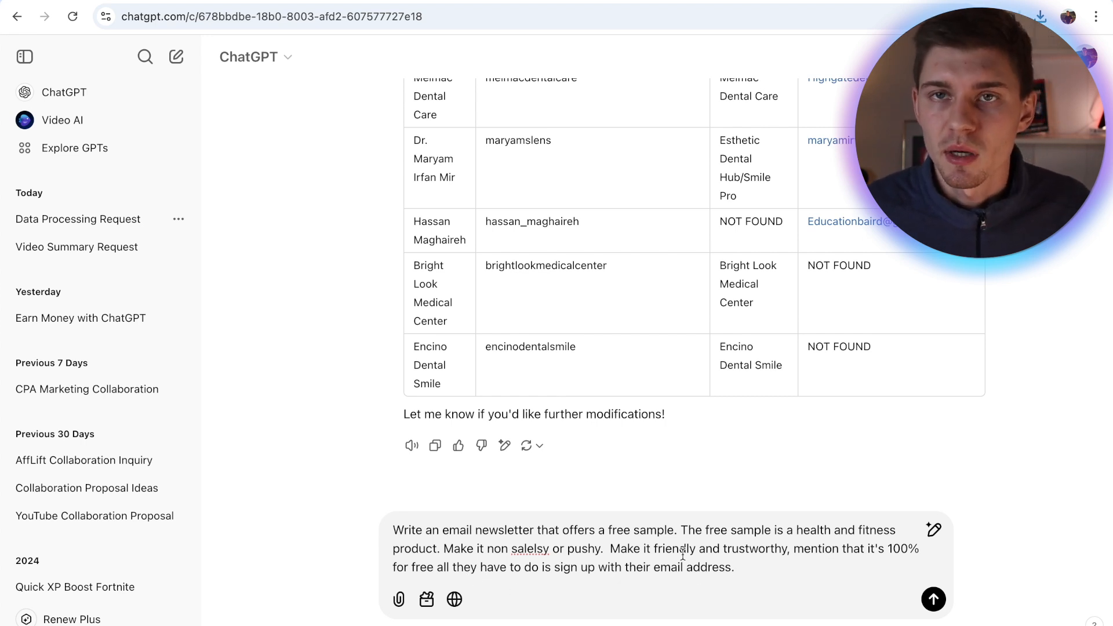
# Step: Have ChatGPT write a friendly, non-pushy email offering a 100% free health and fitness sample
pyautogui.click(933, 600)
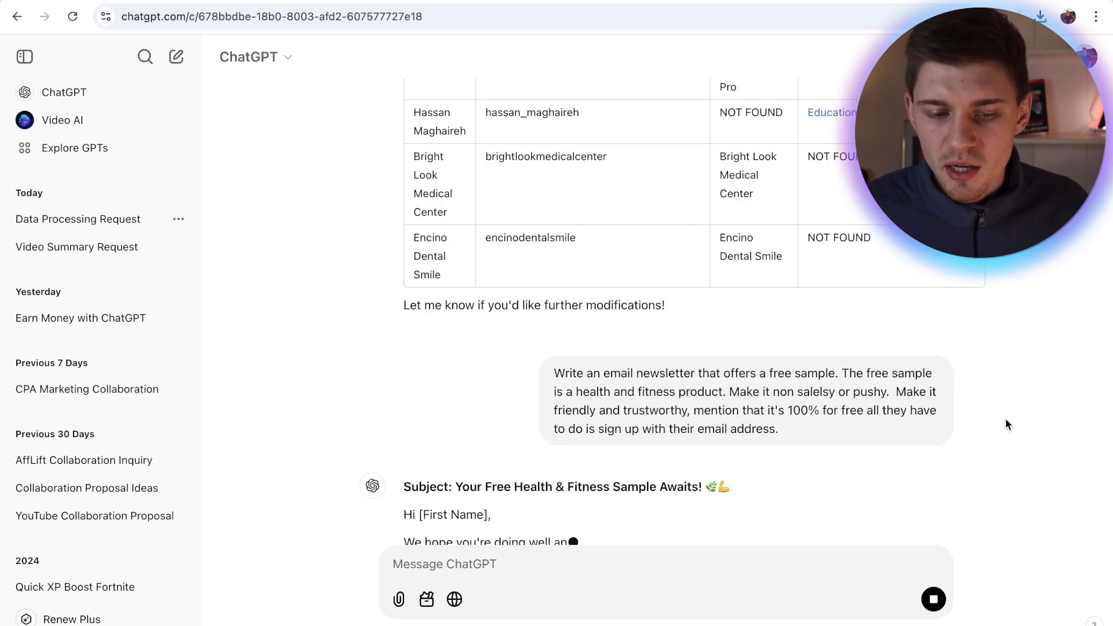
pyautogui.scroll(-3)
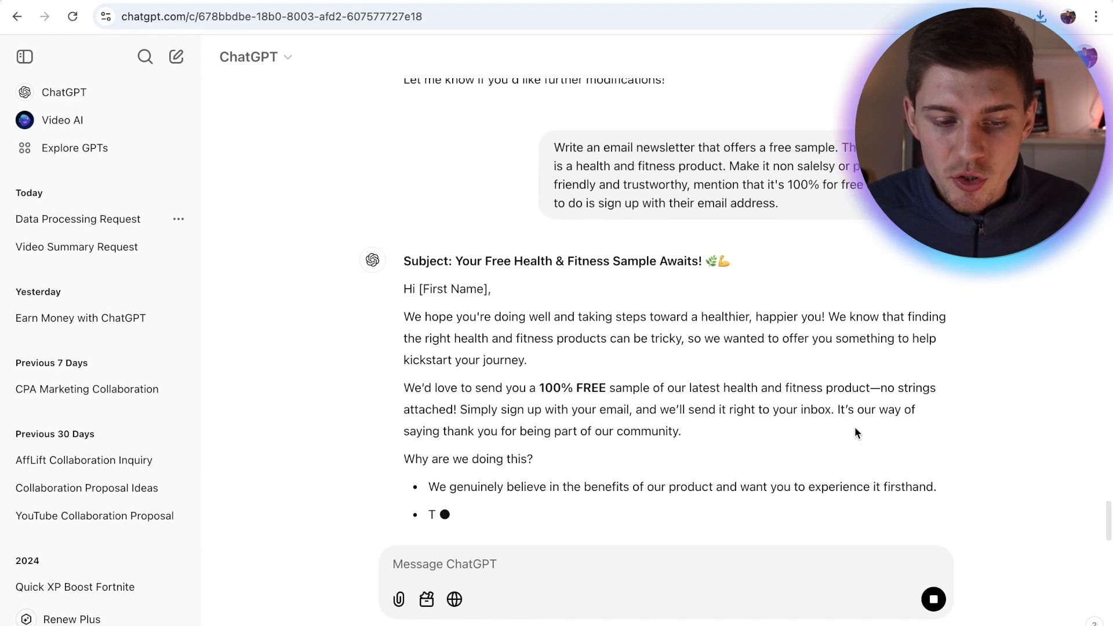
pyautogui.scroll(-3)
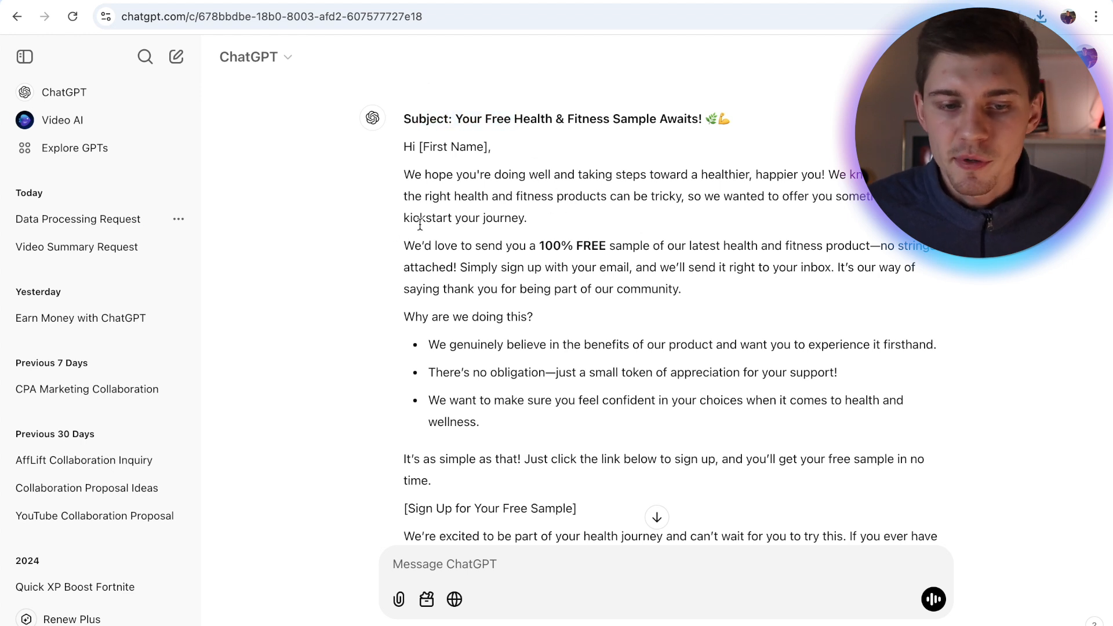
pyautogui.moveTo(384, 201)
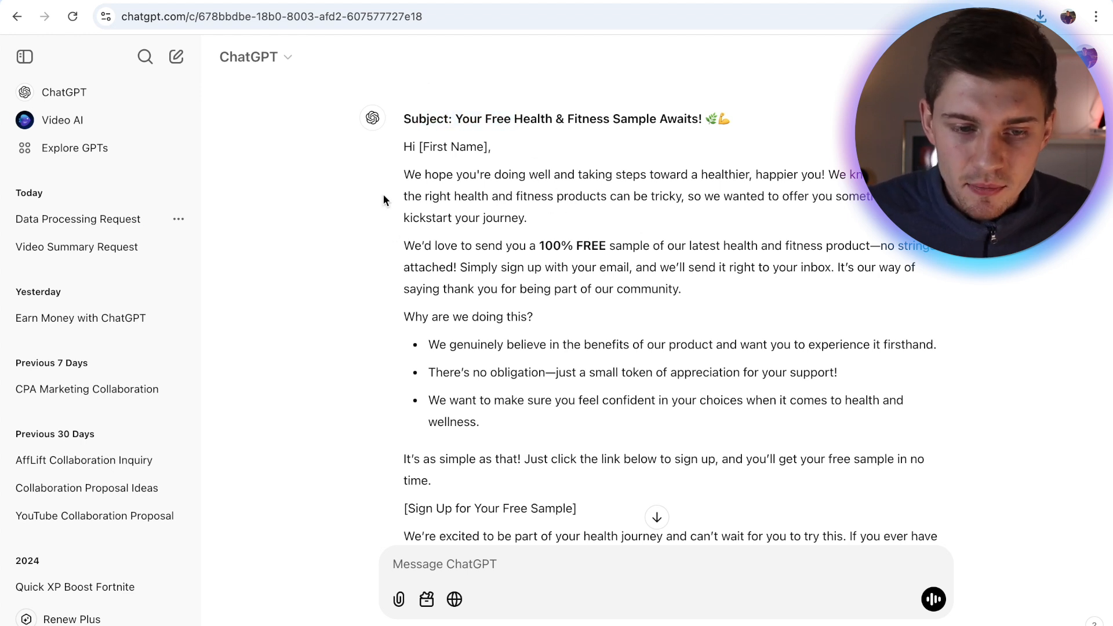
pyautogui.moveTo(626, 218)
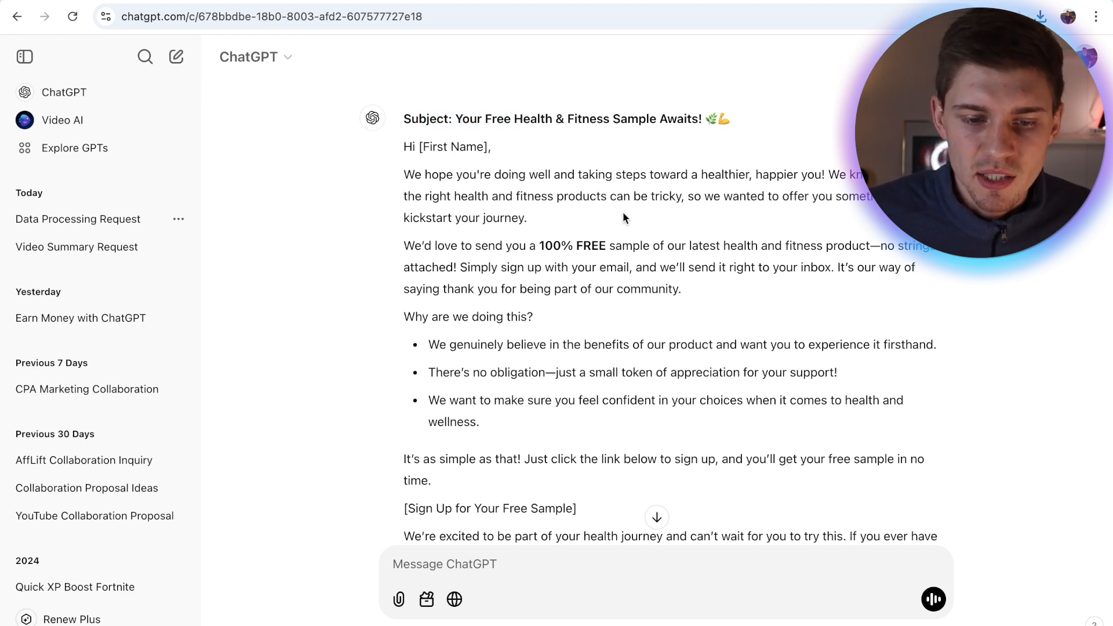
pyautogui.moveTo(748, 235)
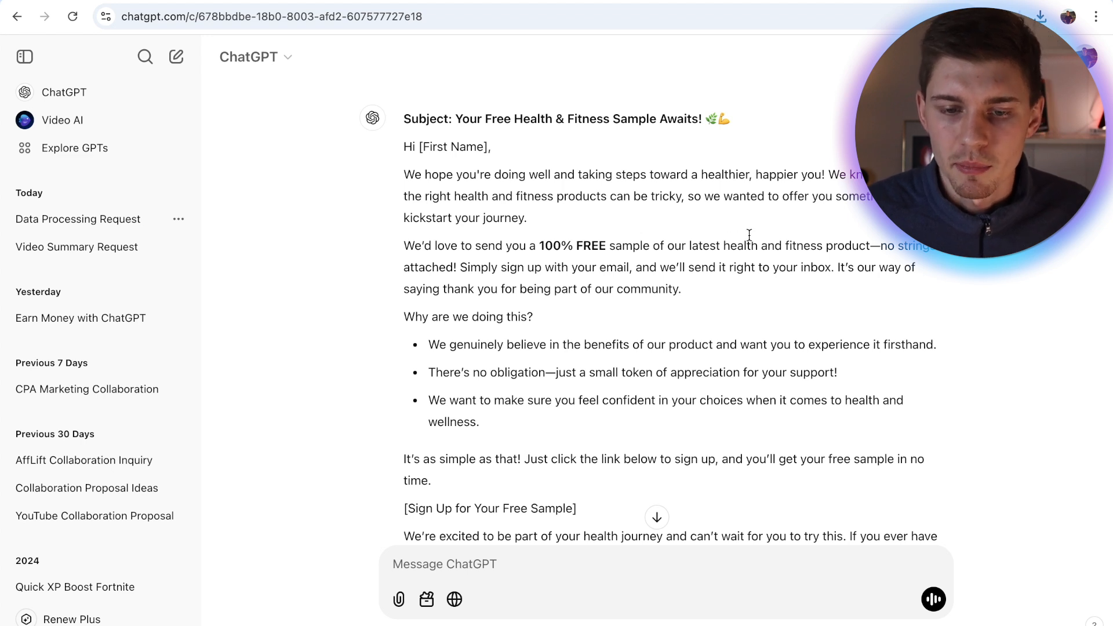
pyautogui.moveTo(587, 230)
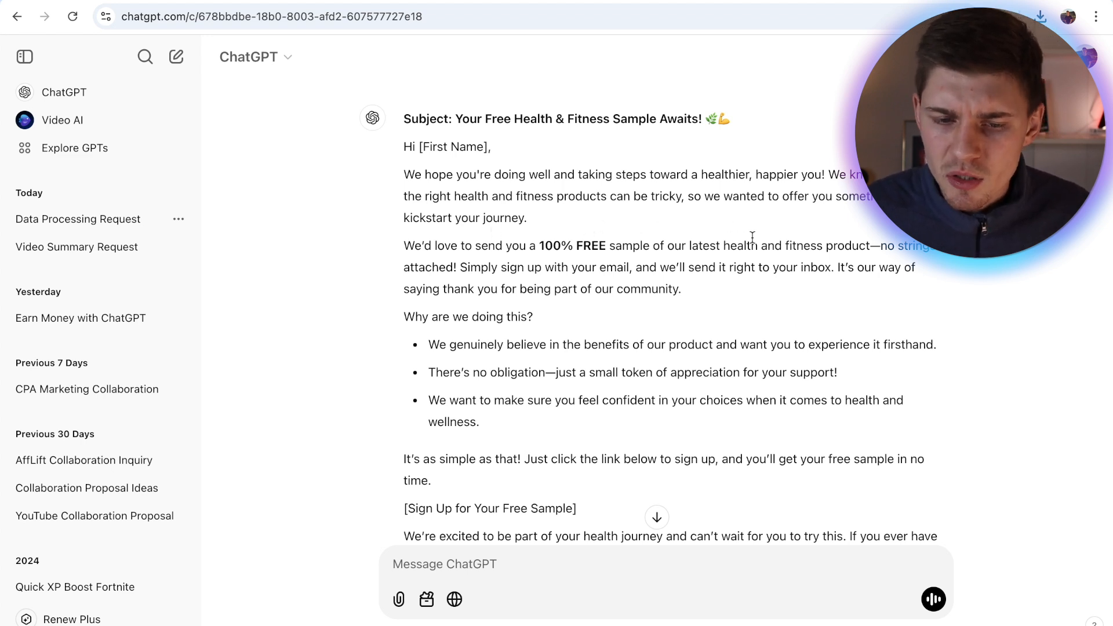
pyautogui.scroll(-3)
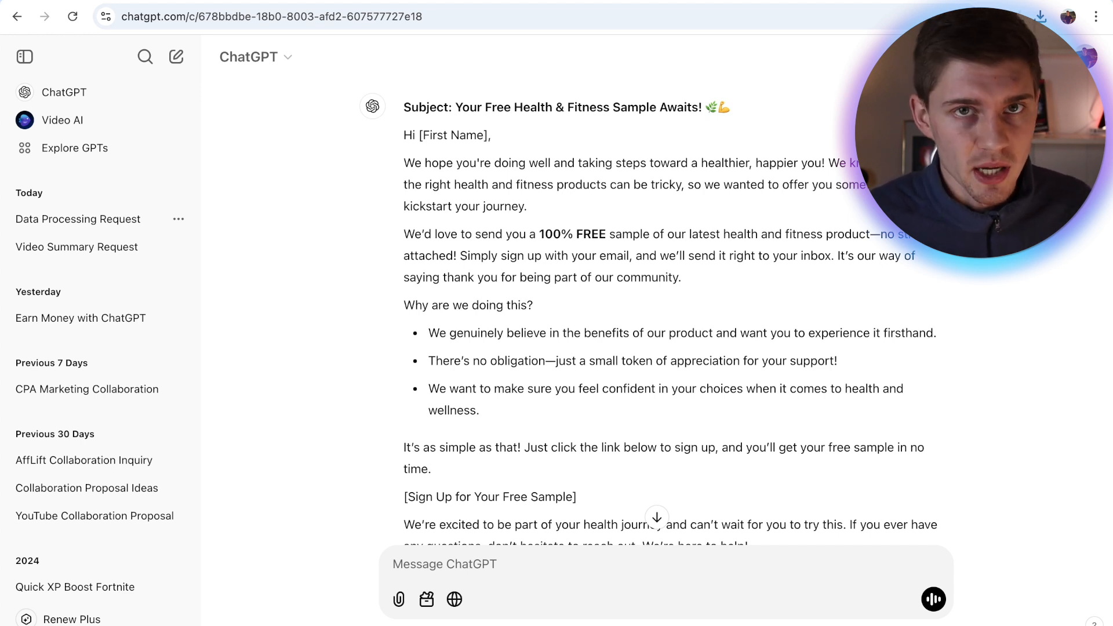
pyautogui.scroll(-3)
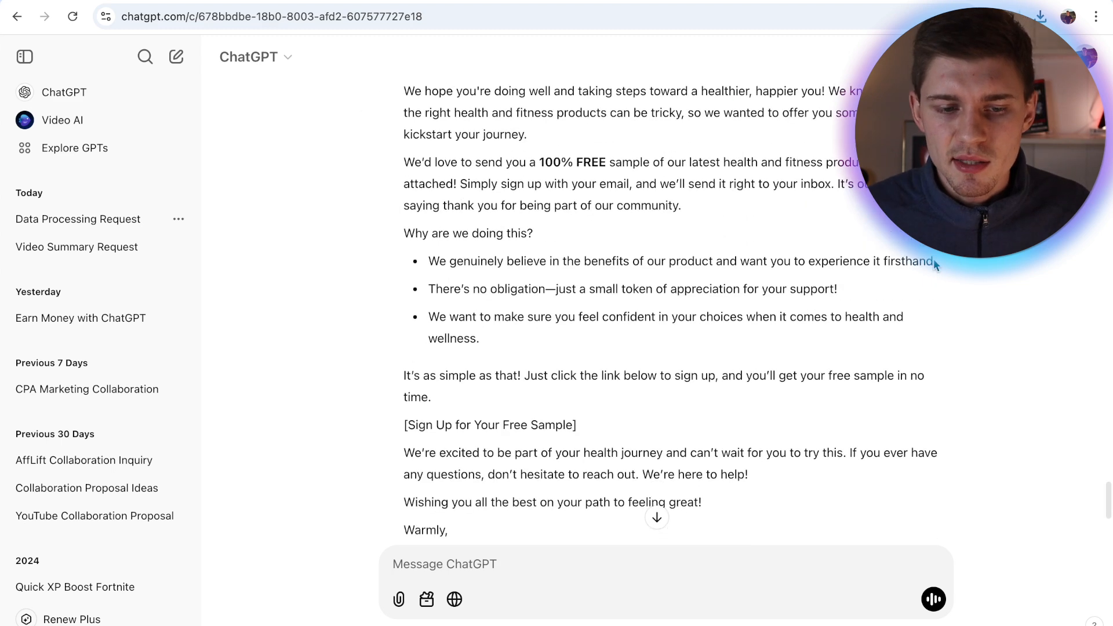
pyautogui.moveTo(855, 256)
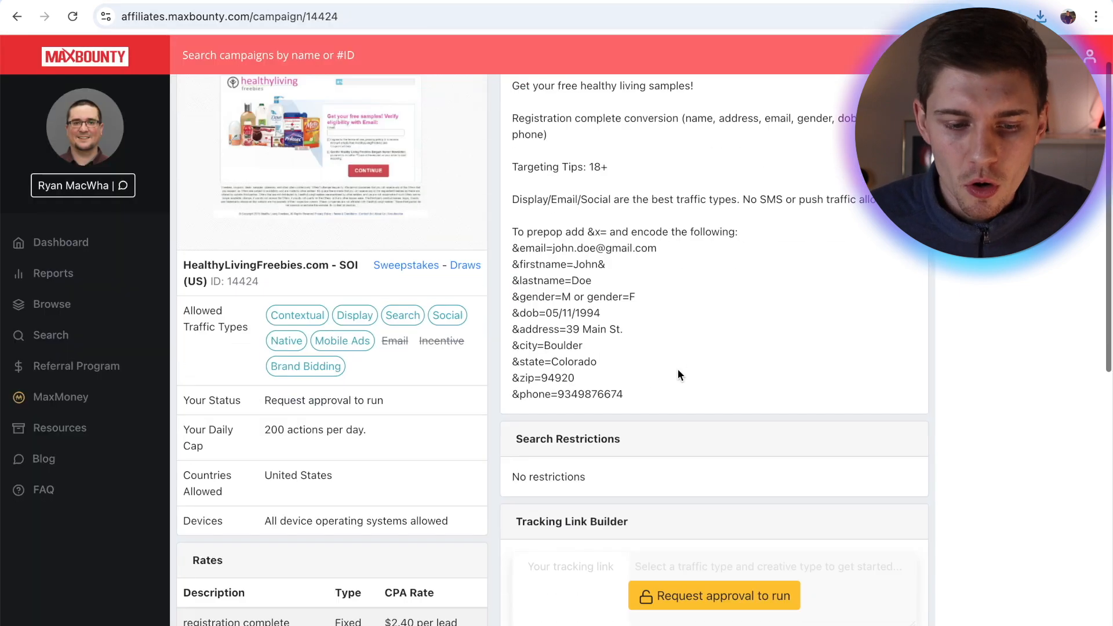
# Step: Request approval to run the campaign, review the Campaign Application form, then dismiss it
pyautogui.scroll(-3)
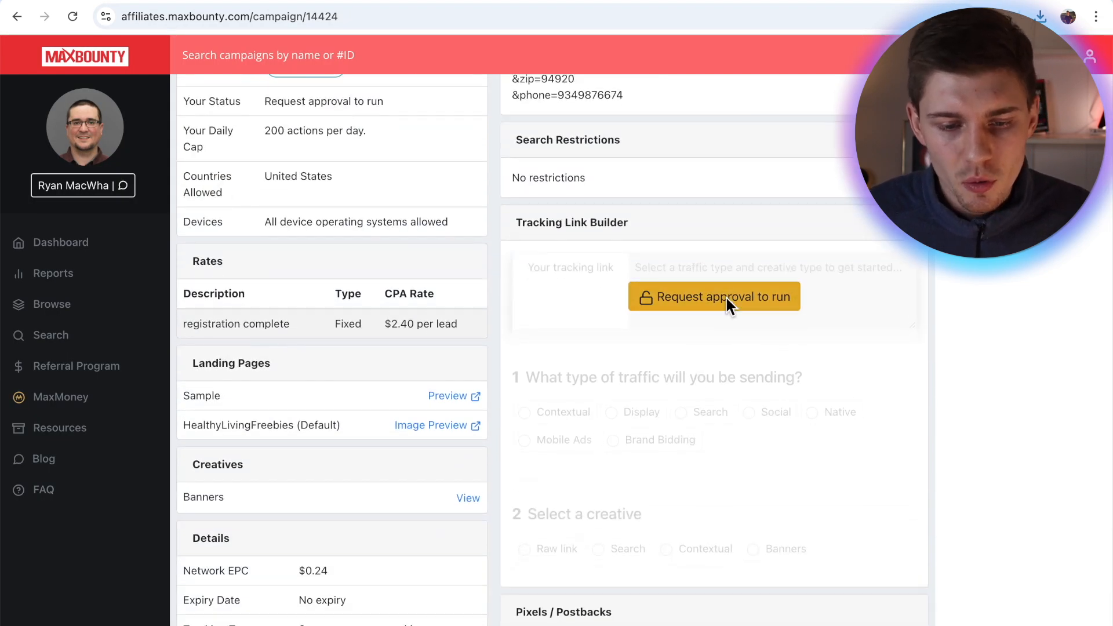
pyautogui.click(713, 296)
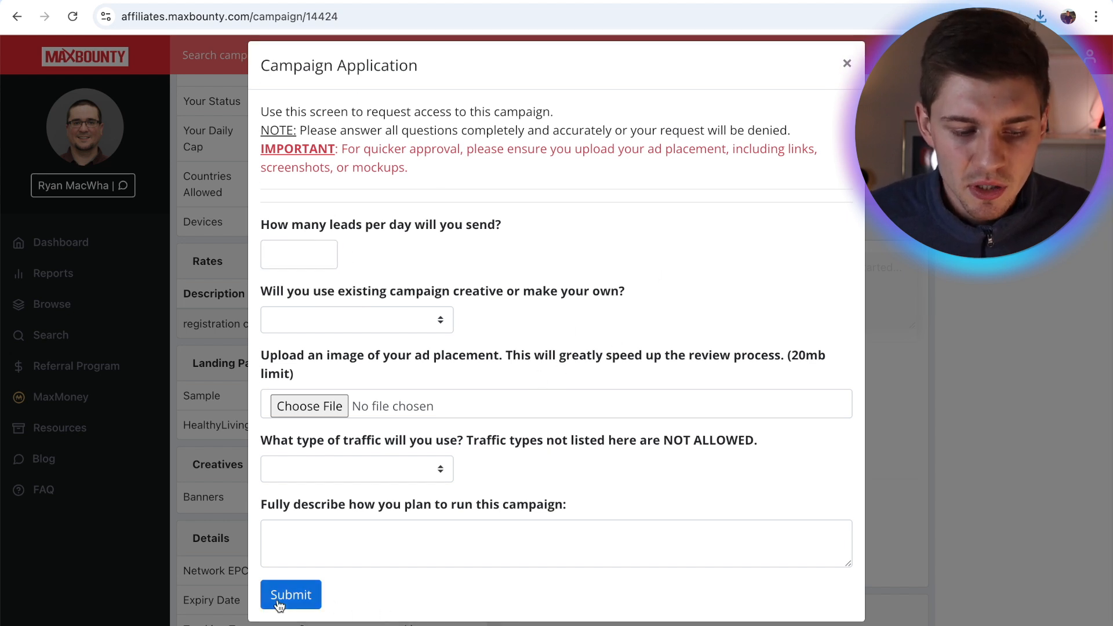
pyautogui.moveTo(936, 347)
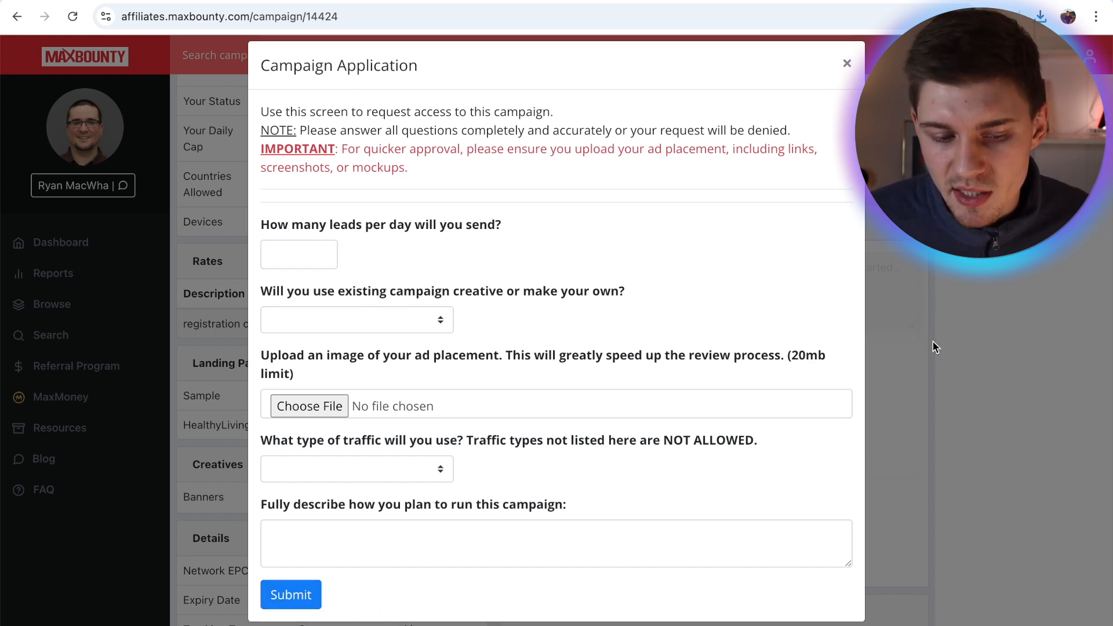
pyautogui.click(847, 62)
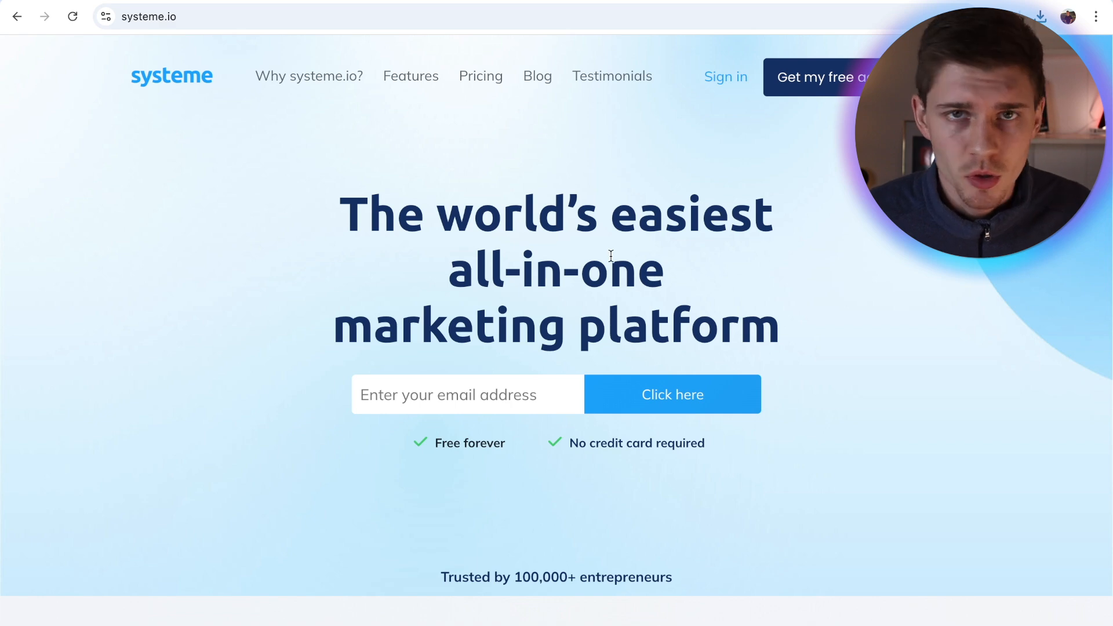
# Step: Review Systeme.io's pricing page comparing the Free, Startup and Webinar plans
pyautogui.click(480, 77)
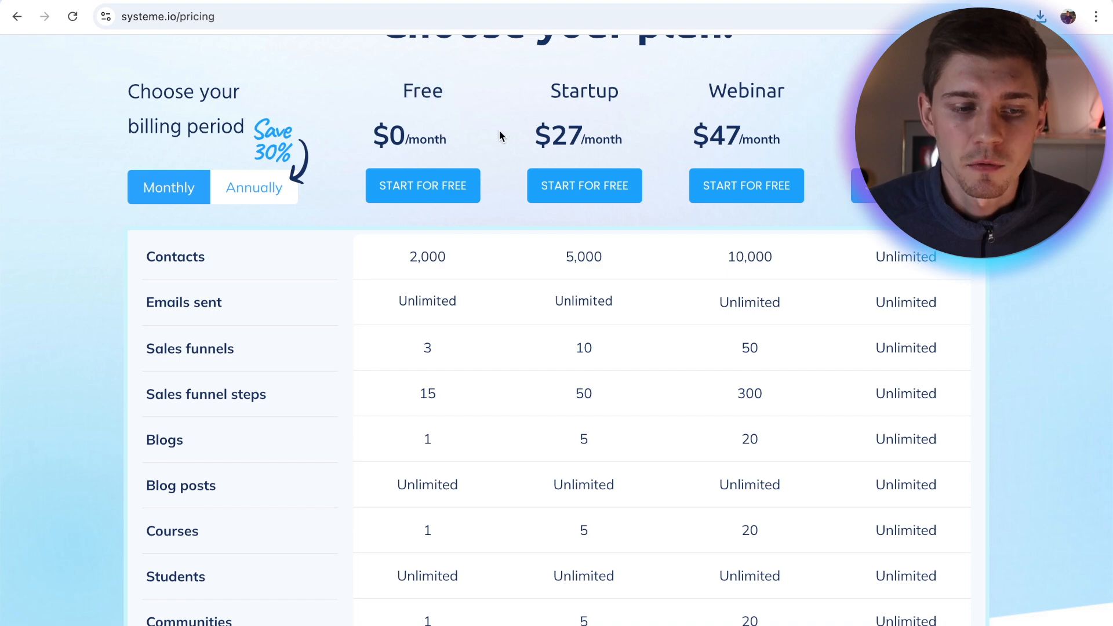
pyautogui.moveTo(274, 289)
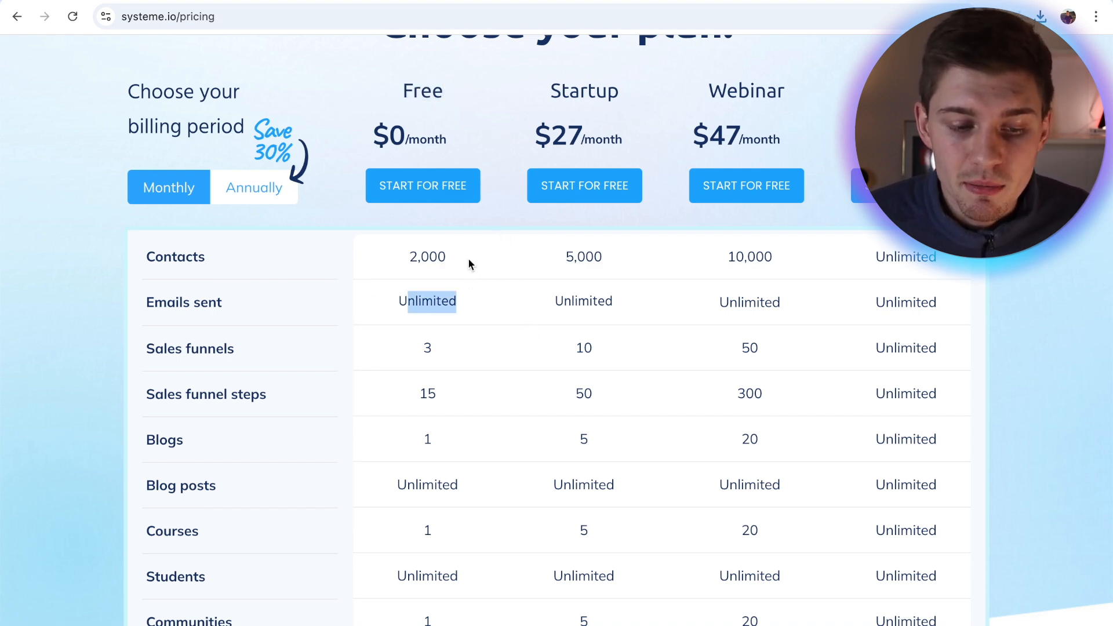
pyautogui.scroll(3)
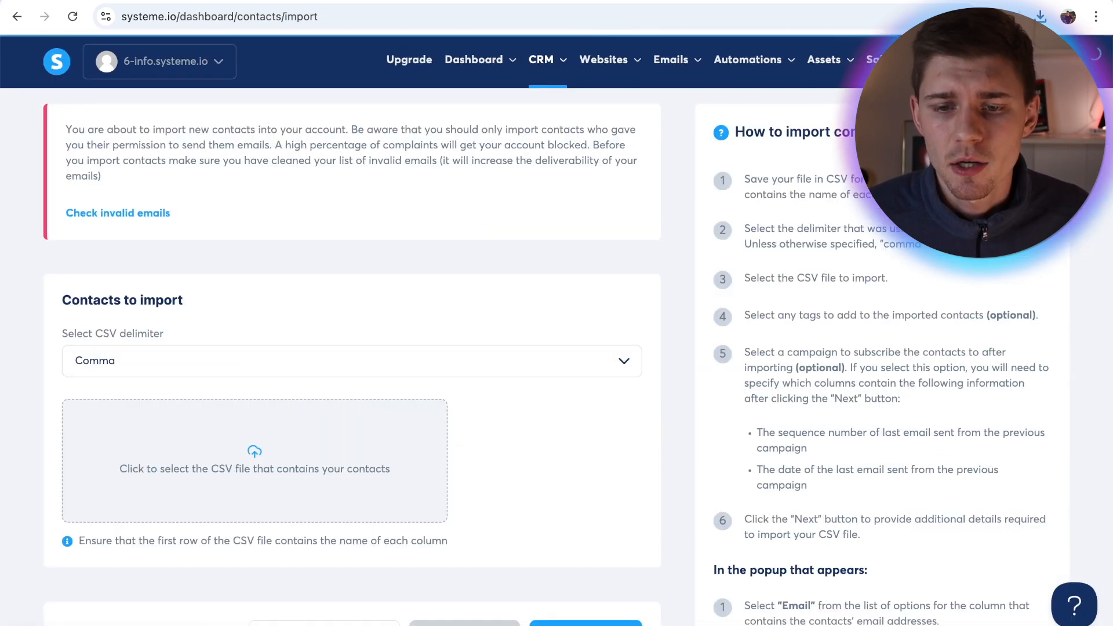
pyautogui.scroll(-3)
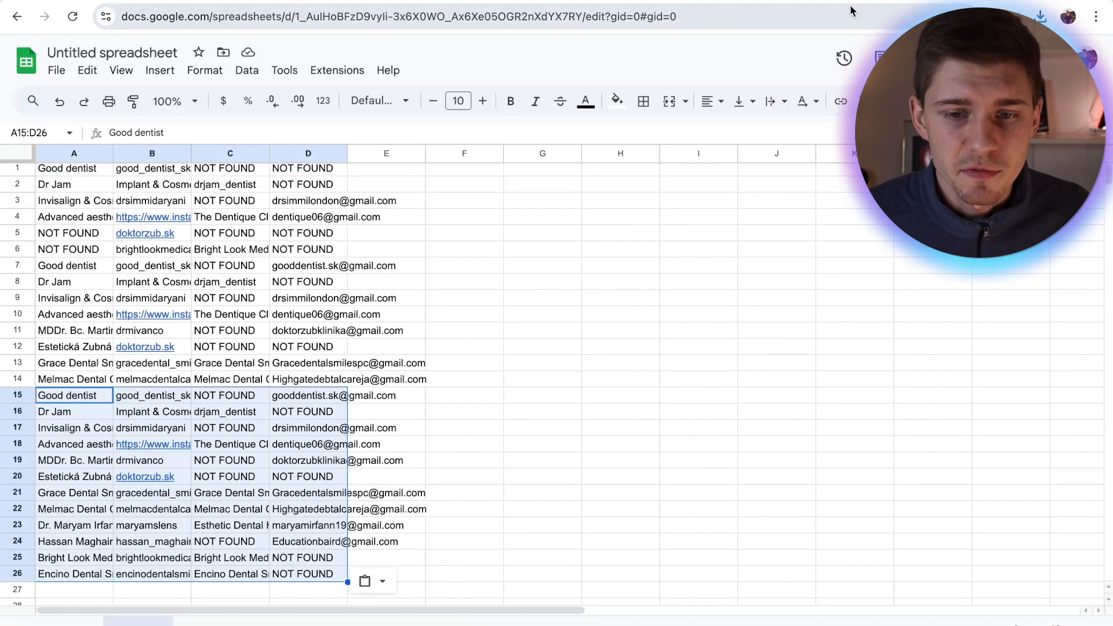
pyautogui.moveTo(729, 259)
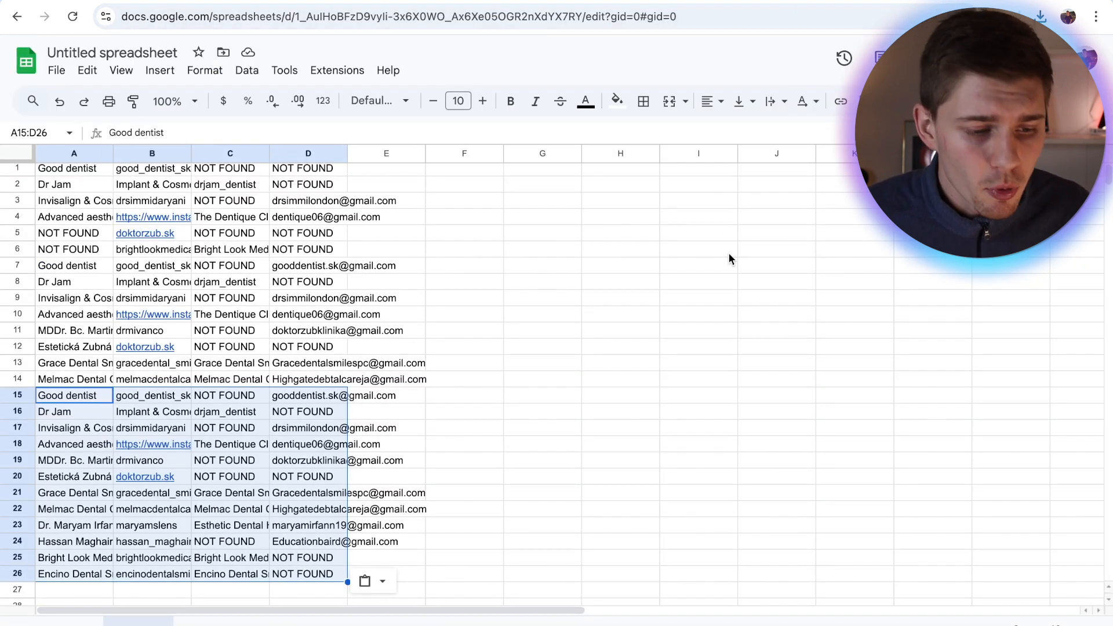
pyautogui.click(87, 70)
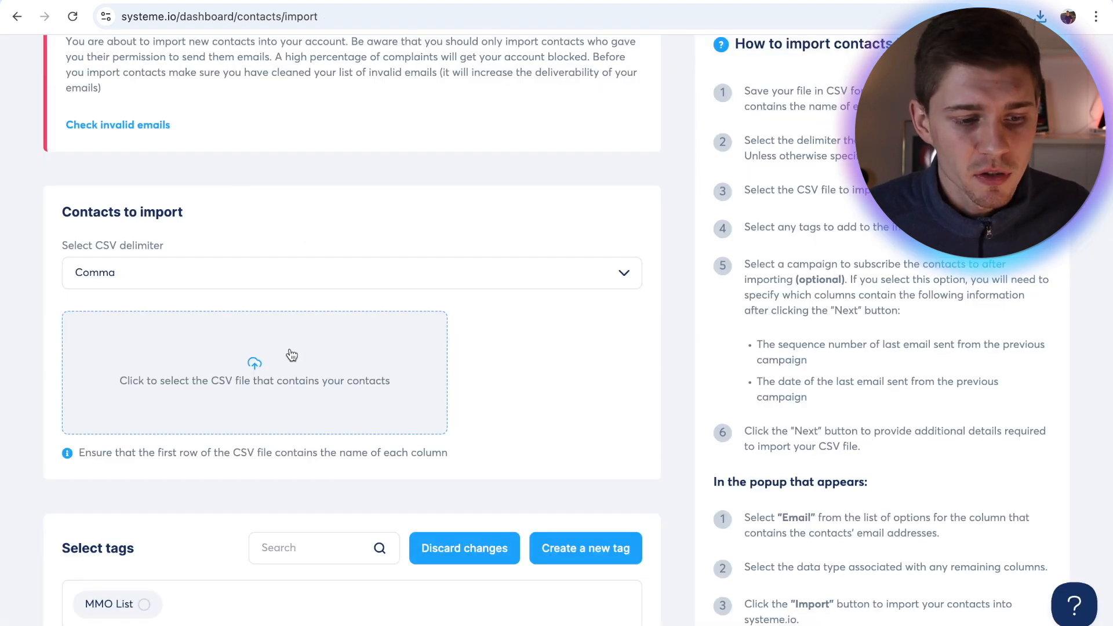
pyautogui.moveTo(288, 341)
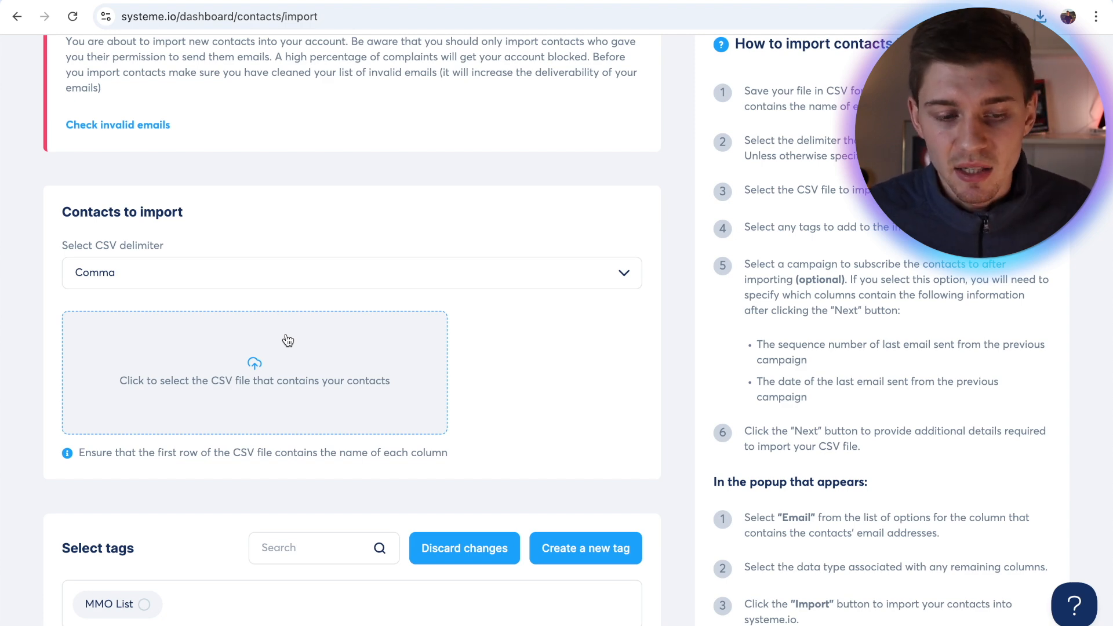
pyautogui.scroll(3)
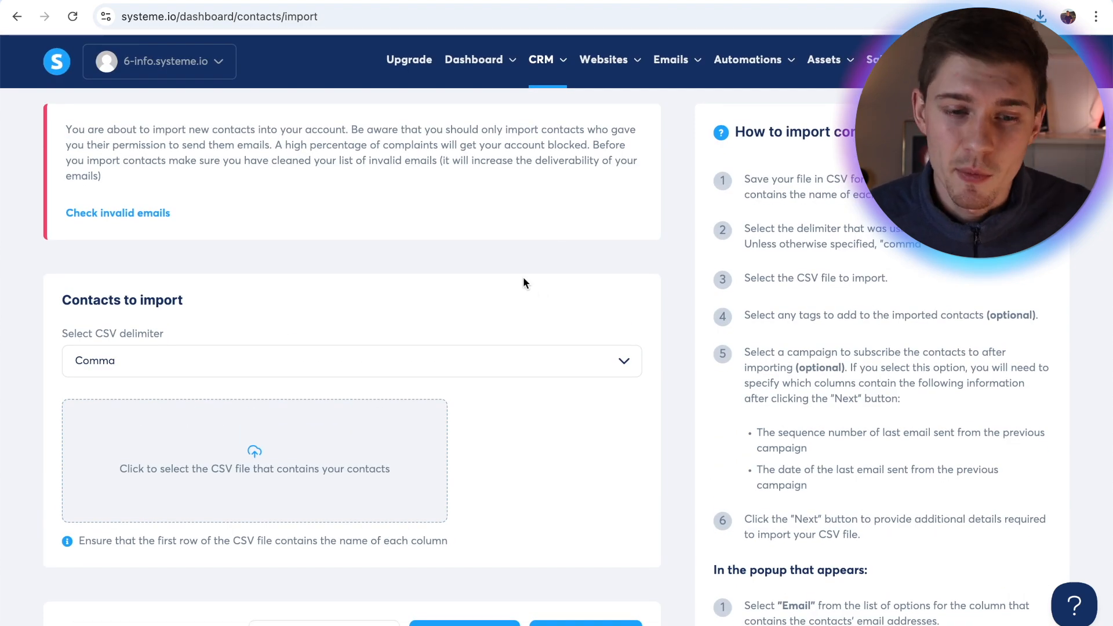
# Step: Start a newsletter in Emails > Newsletters and remove the template's placeholder element
pyautogui.click(670, 59)
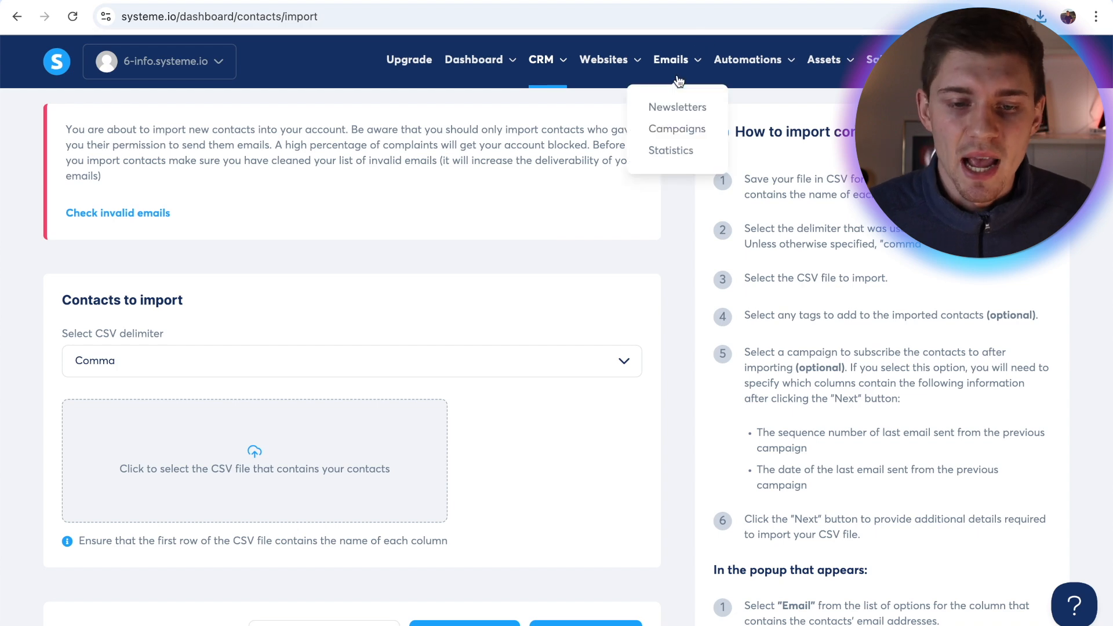
pyautogui.click(676, 107)
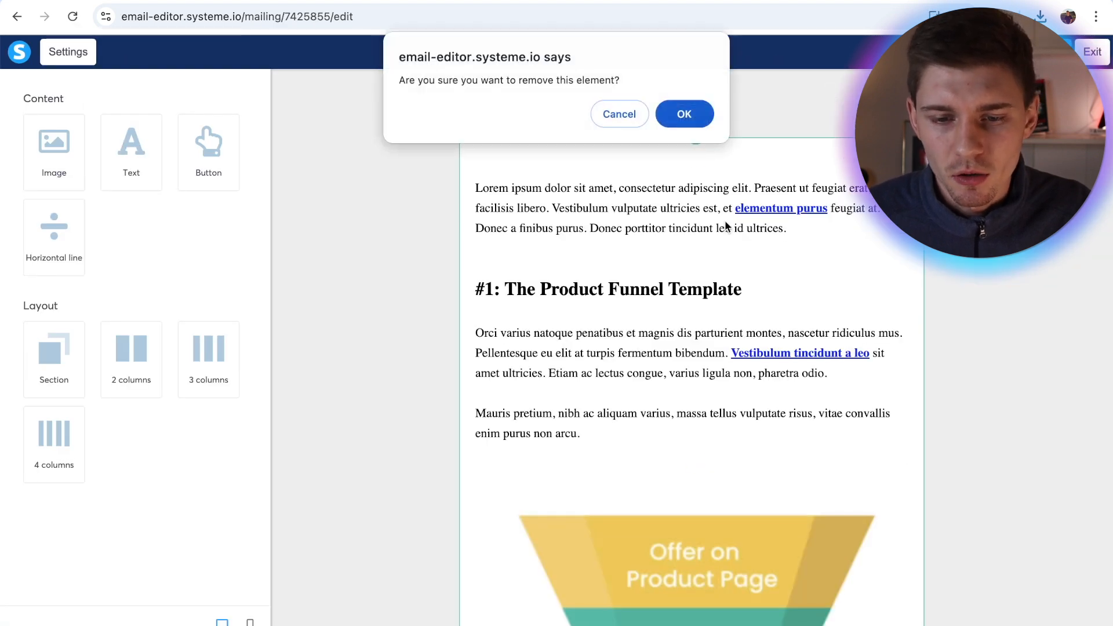
pyautogui.click(685, 113)
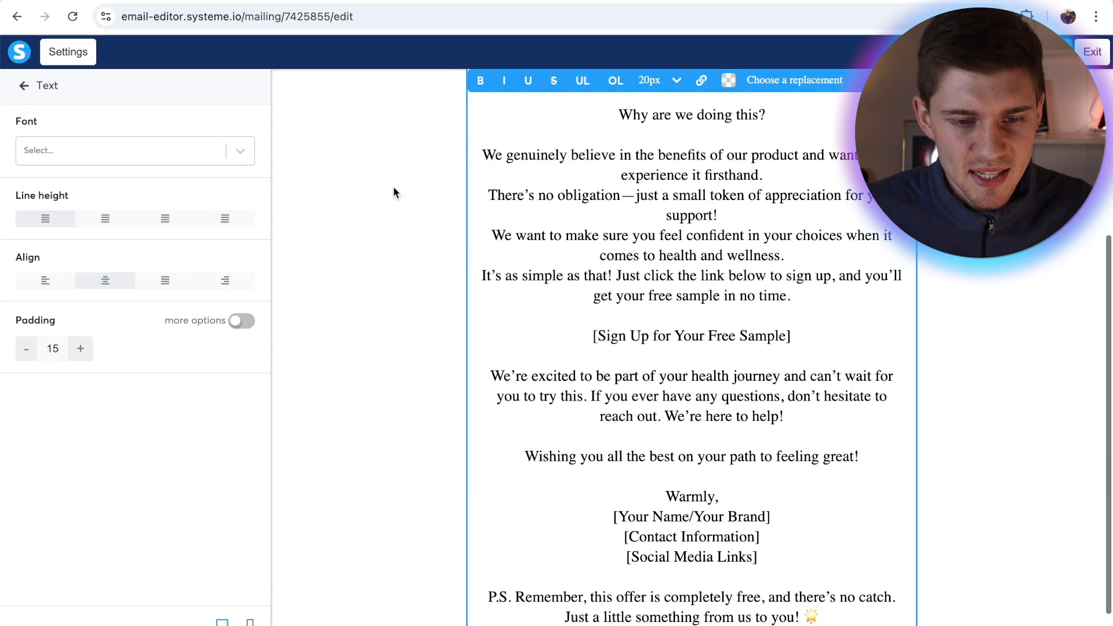
# Step: Restyle the pasted email body text in Verdana at 14px
pyautogui.click(135, 151)
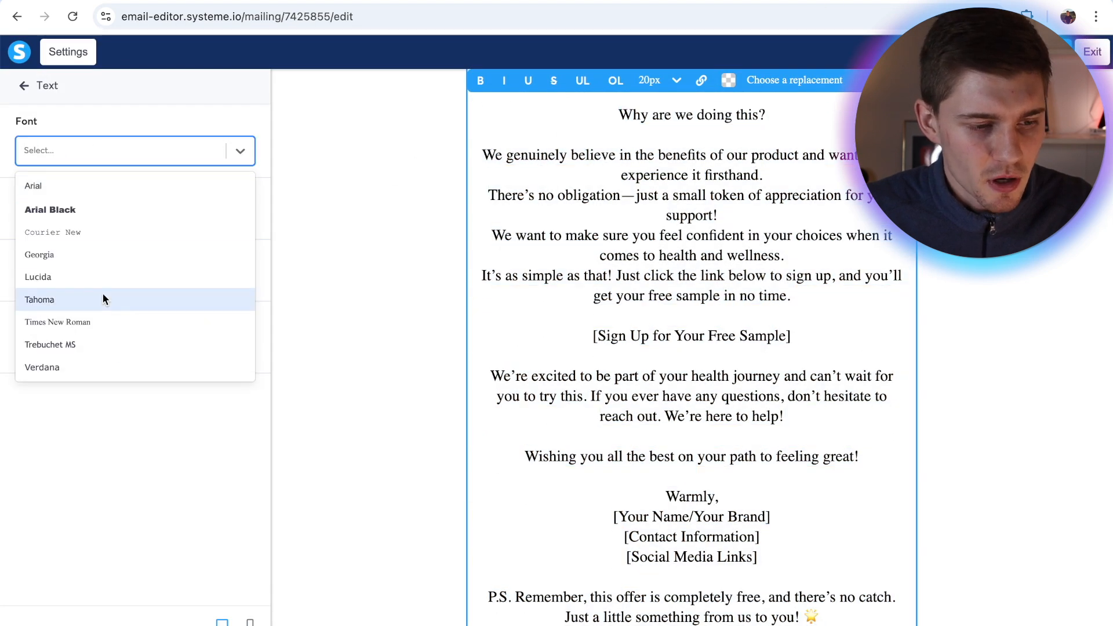
pyautogui.click(41, 367)
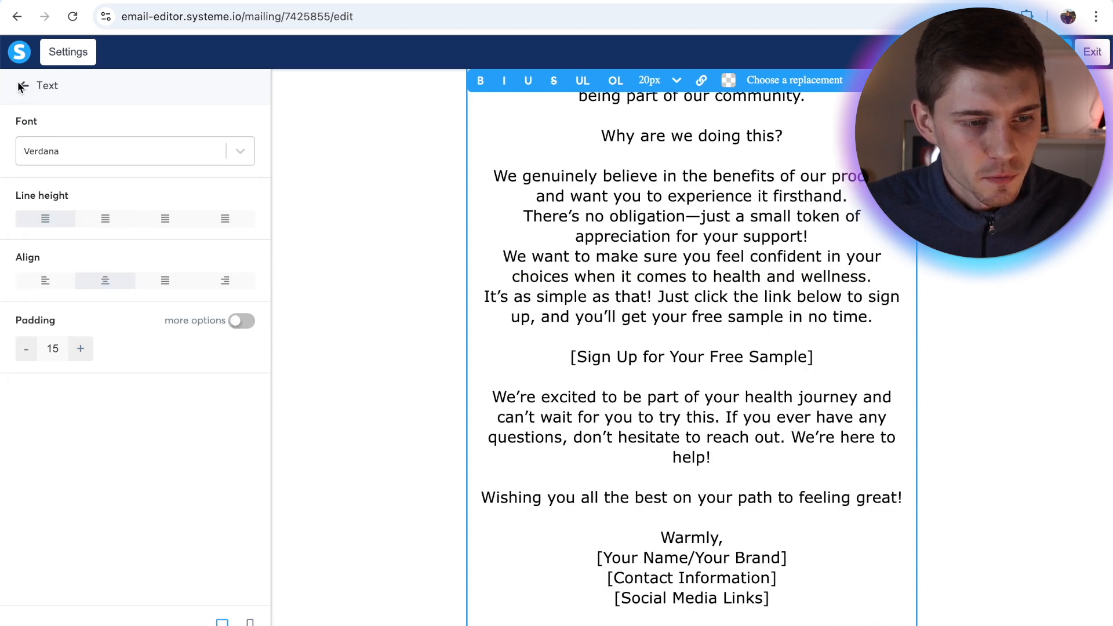
pyautogui.click(21, 84)
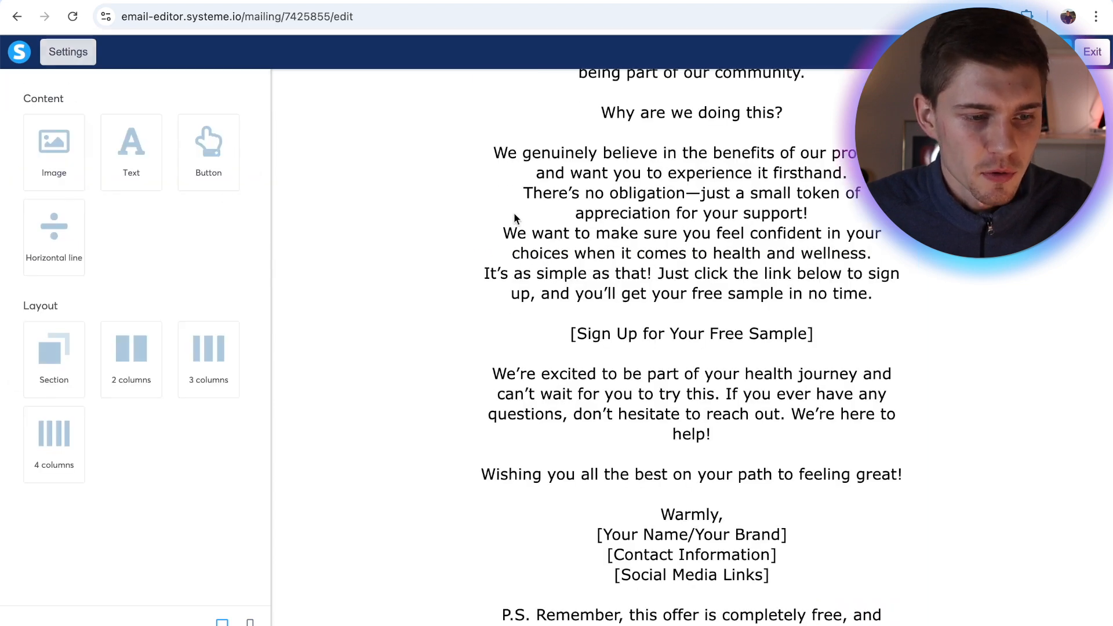
pyautogui.click(675, 80)
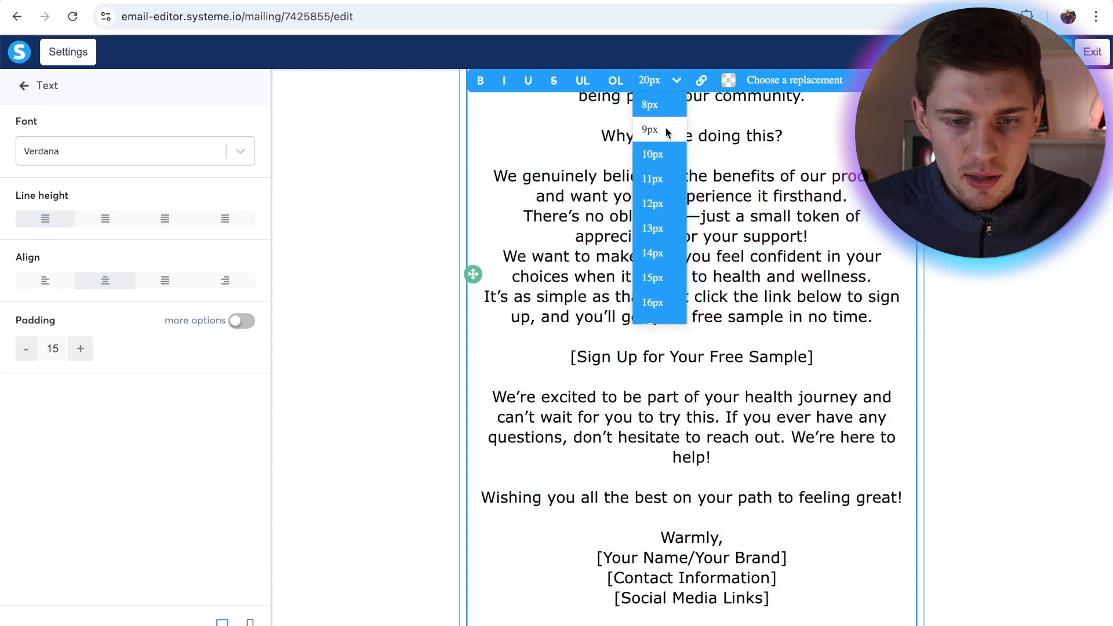
pyautogui.click(650, 254)
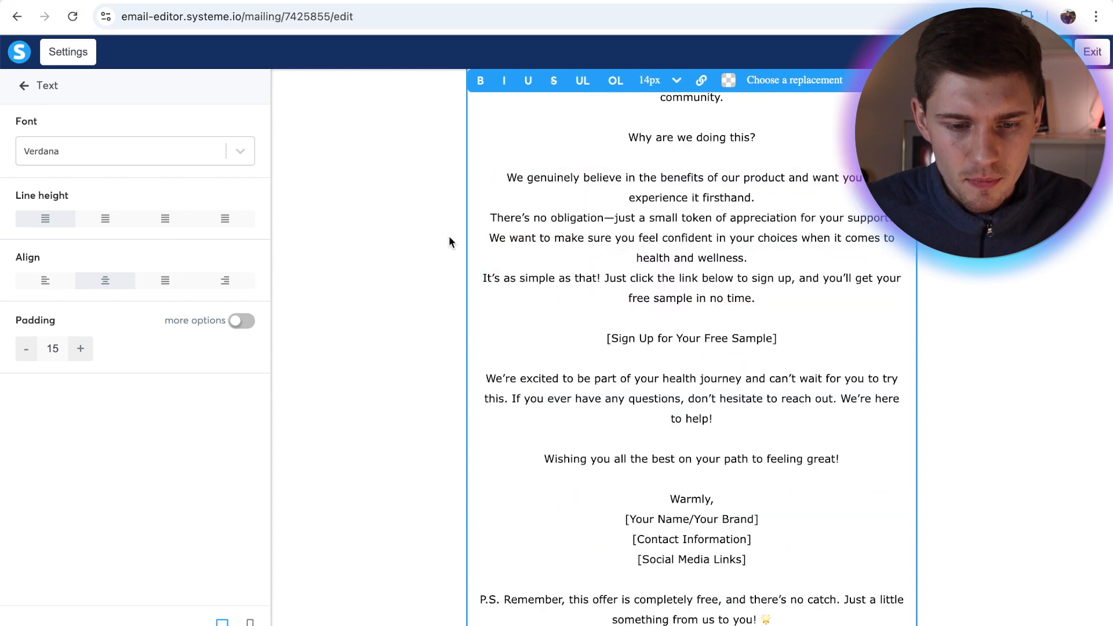
pyautogui.click(46, 281)
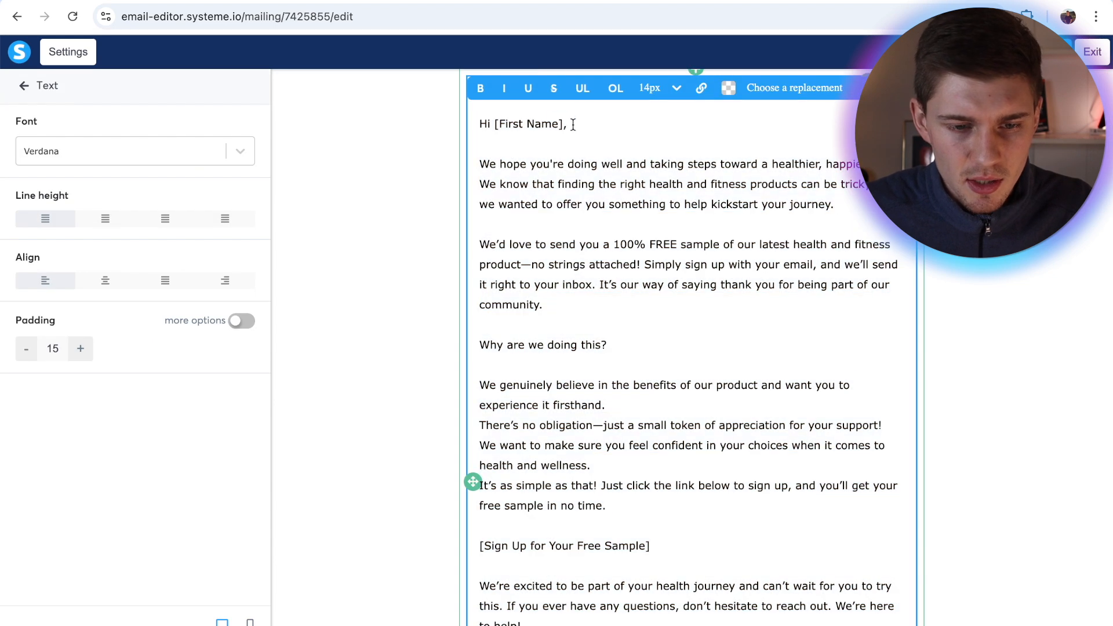
# Step: Replace [First Name] in the greeting with the {first_name} merge tag and select the sign-up line
pyautogui.press('Backspace')
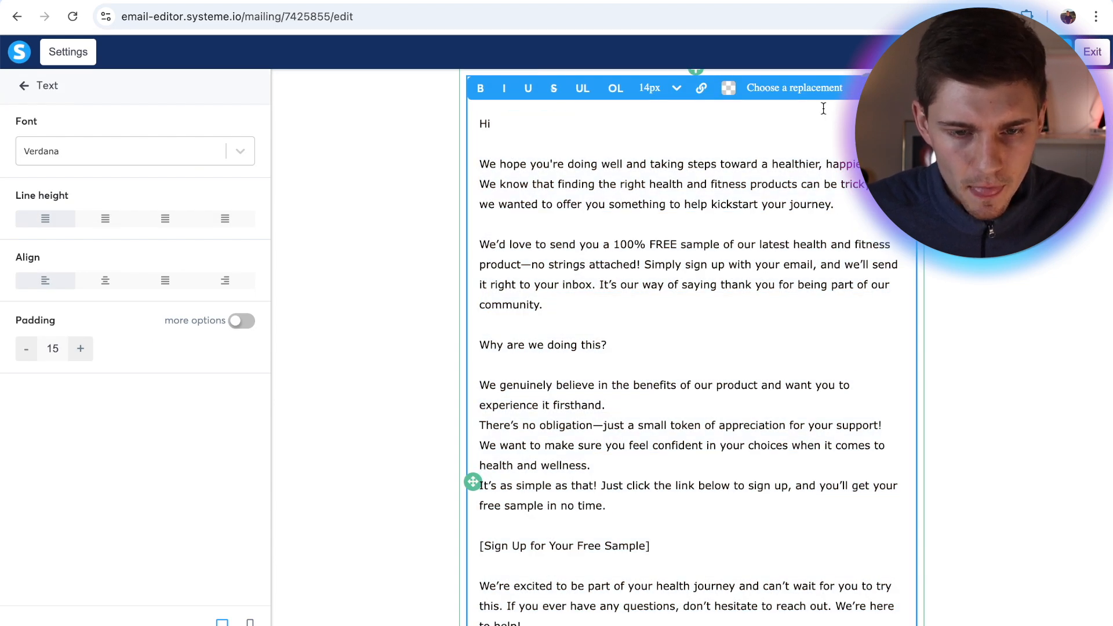
pyautogui.write('{first_name}')
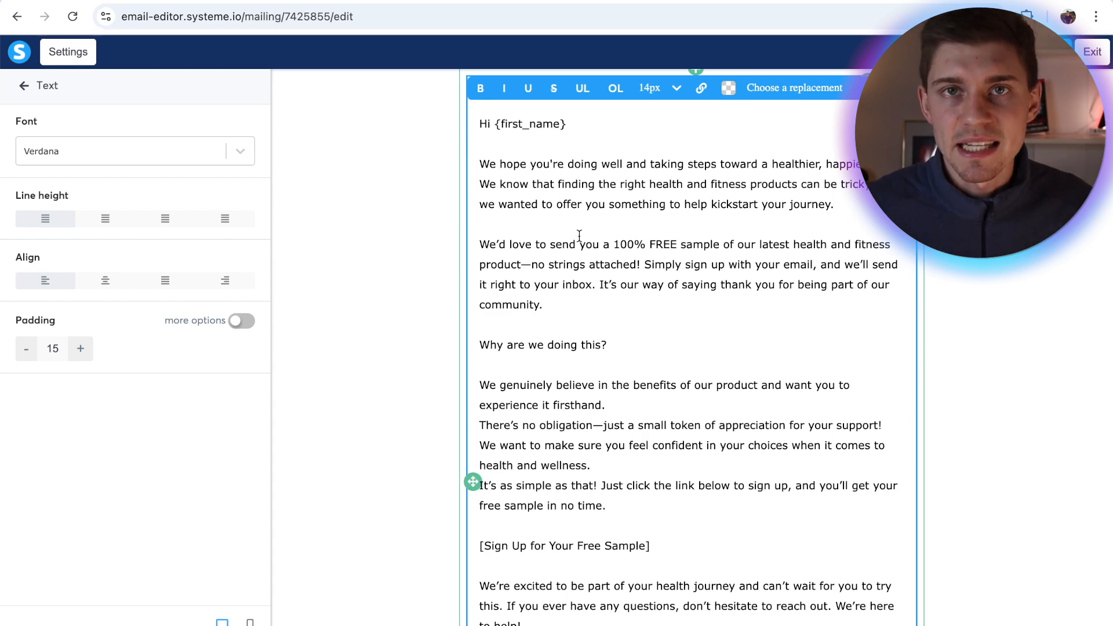
pyautogui.scroll(-3)
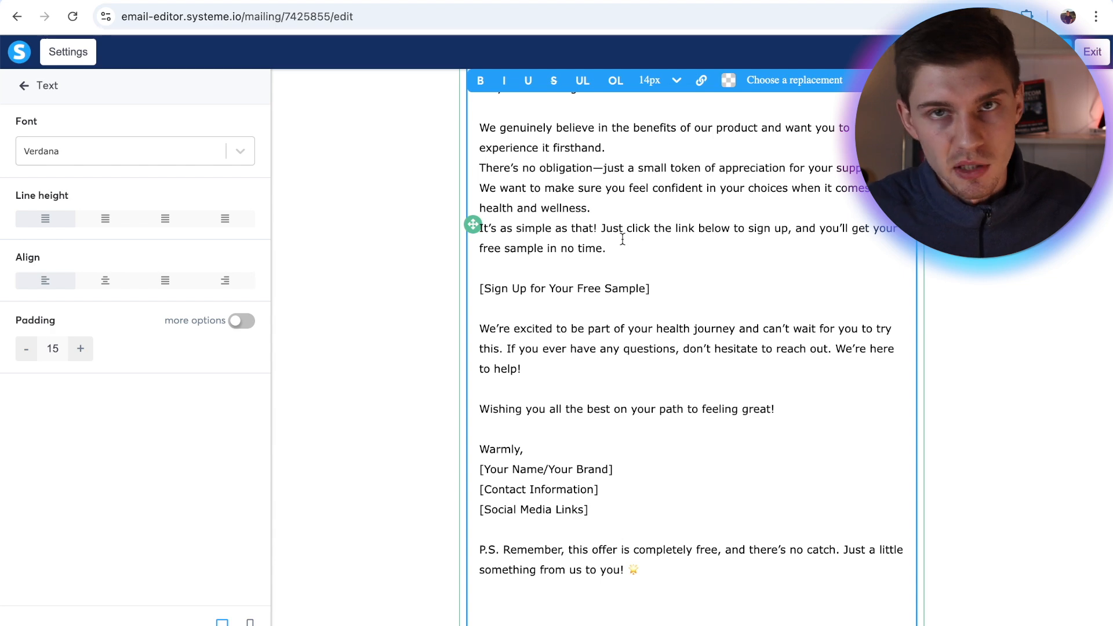
pyautogui.scroll(3)
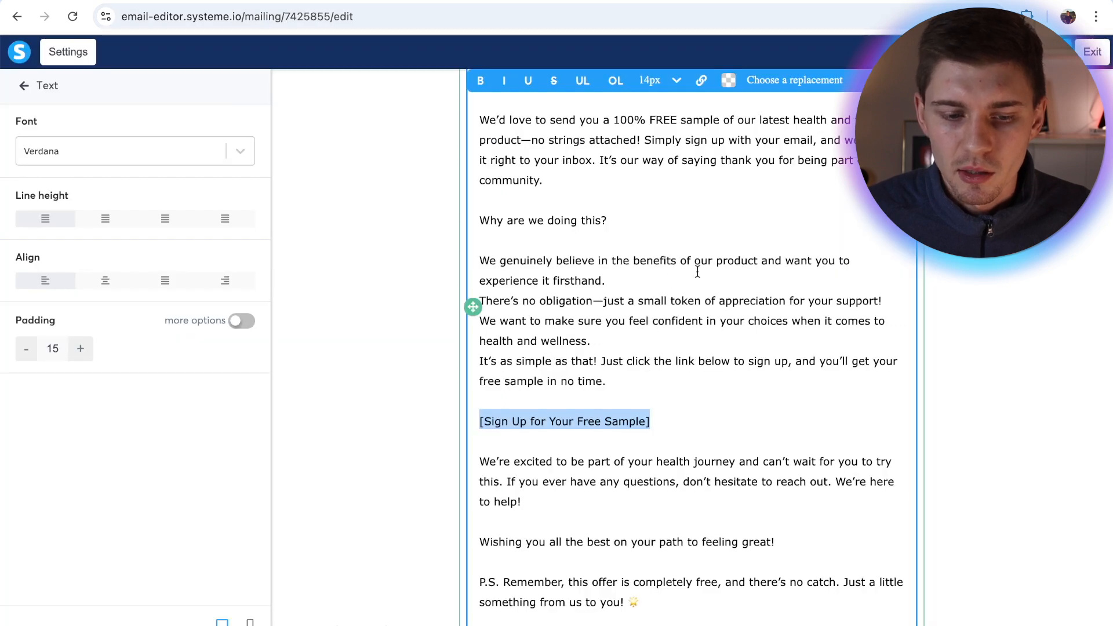
pyautogui.click(700, 80)
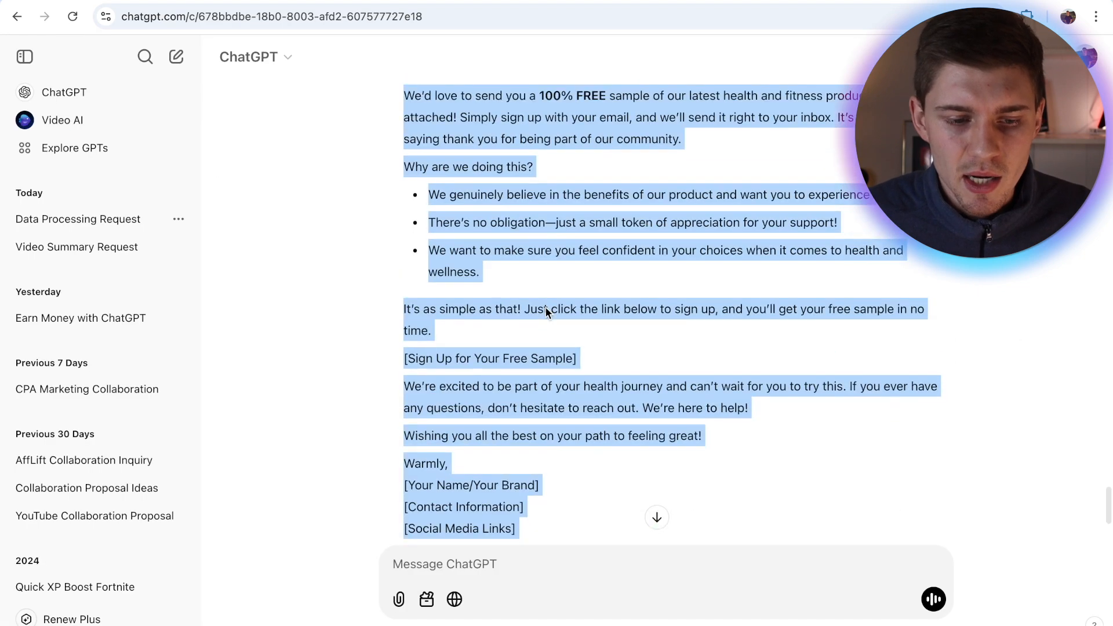
# Step: Link the sign-up line to the MaxBounty tracking link and bullet the reasons list
pyautogui.scroll(3)
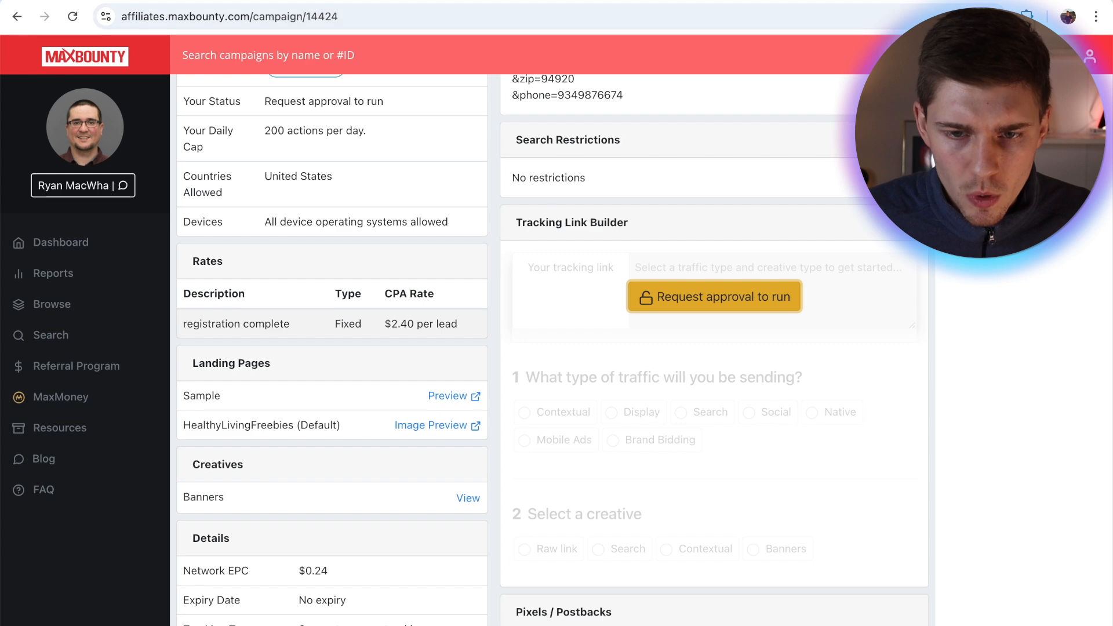
pyautogui.click(227, 16)
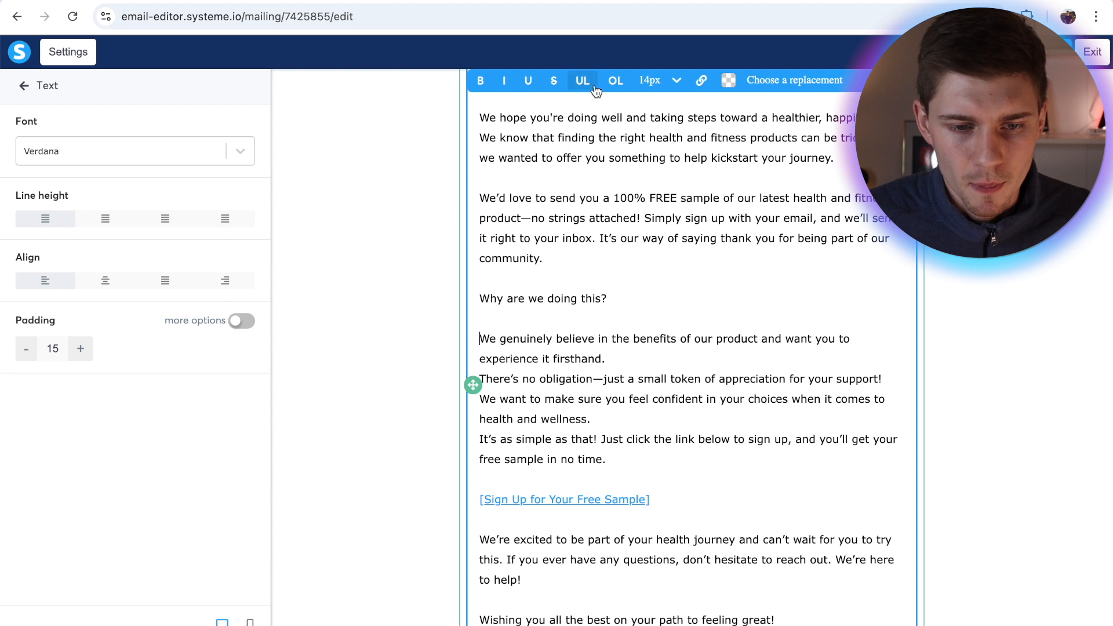
pyautogui.click(581, 80)
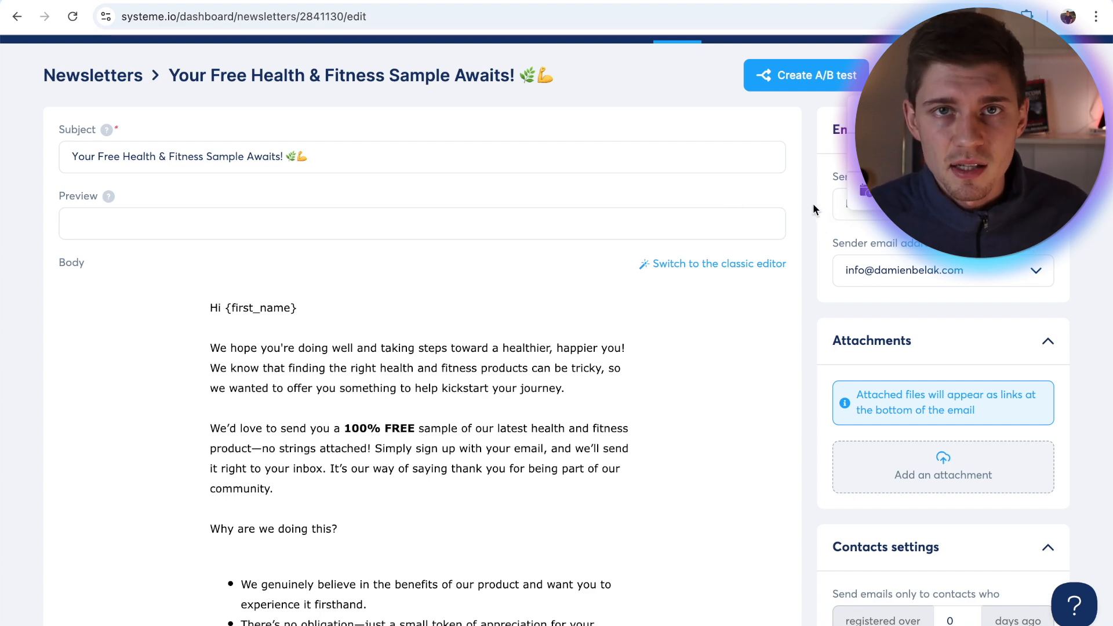
# Step: Review the newsletter edit page with its 'Your Free Health & Fitness Sample Awaits!' subject and body
pyautogui.scroll(3)
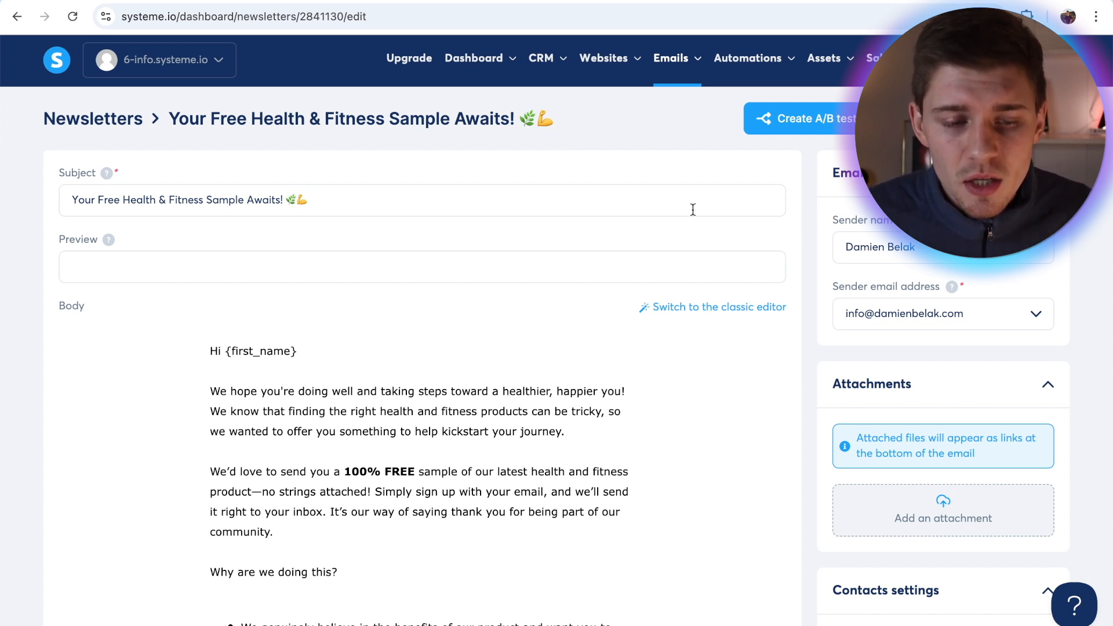
pyautogui.moveTo(615, 119)
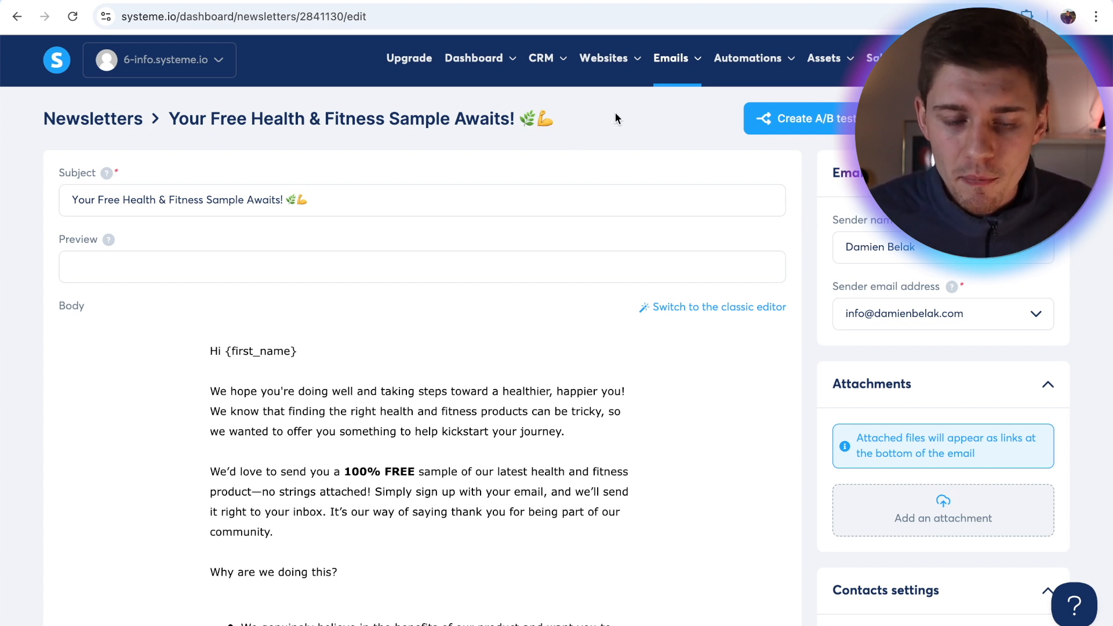